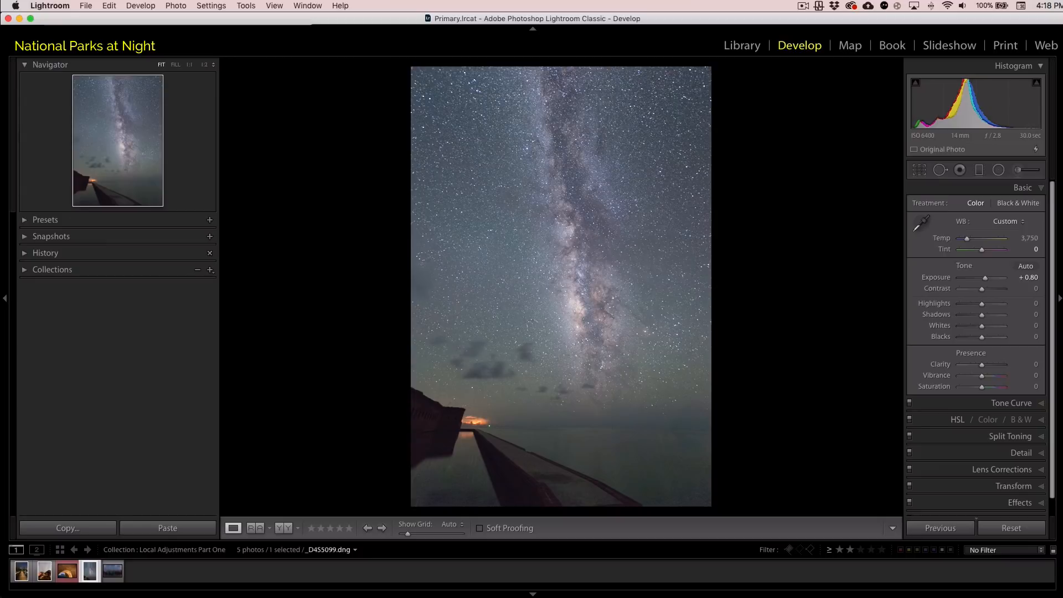
{"action": "mouse_move", "coordinate": [985, 279]}
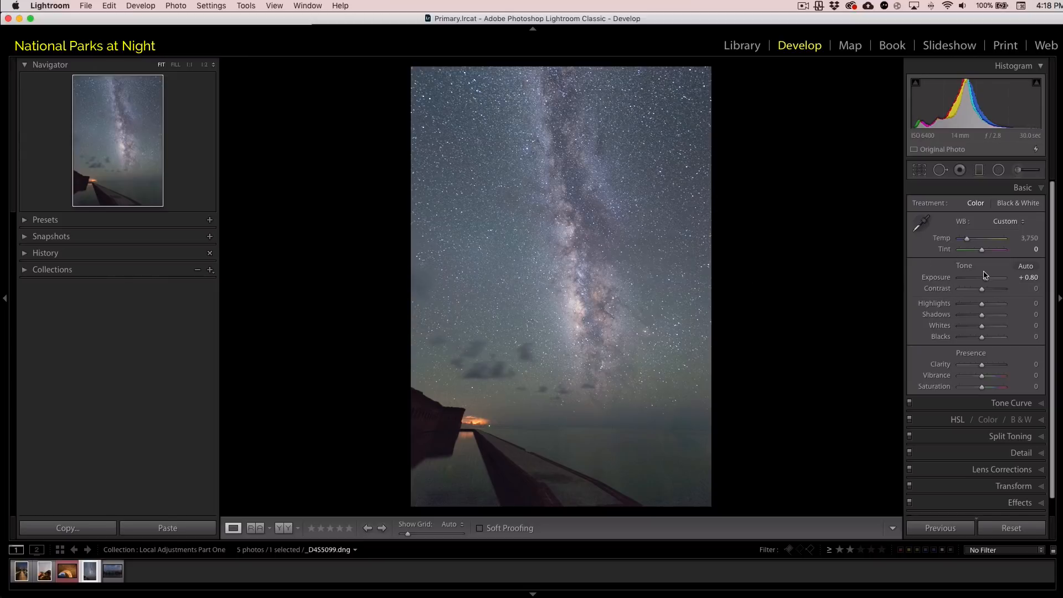
Test darker exposure and warmer temperature, ending at 0.00 exposure and 3,750 temperature.
{"action": "left_click_drag", "start_coordinate": [1000, 277], "coordinate": [976, 276]}
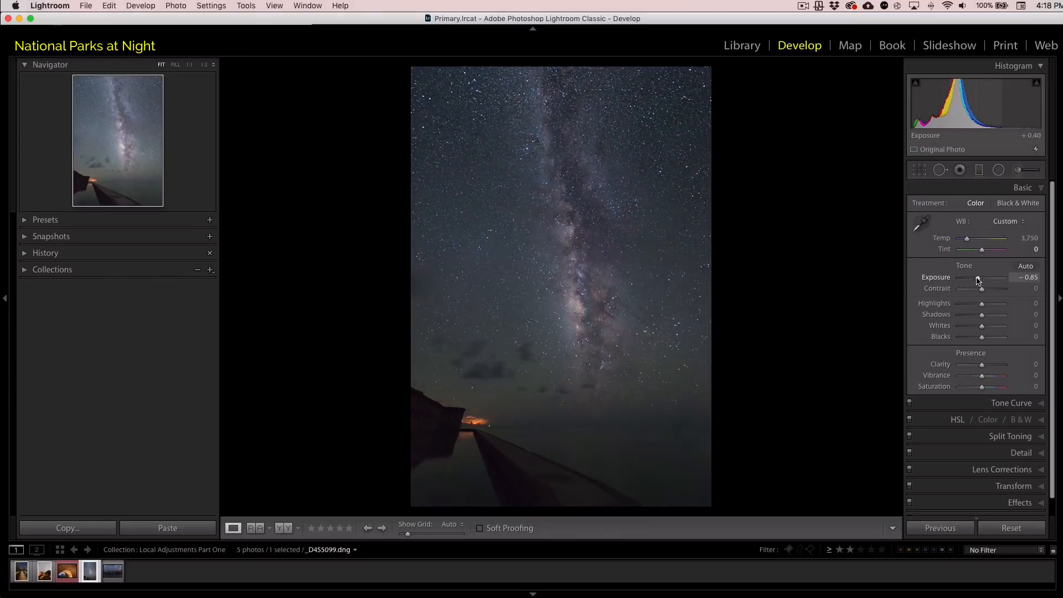
{"action": "left_click_drag", "start_coordinate": [996, 277], "coordinate": [975, 278]}
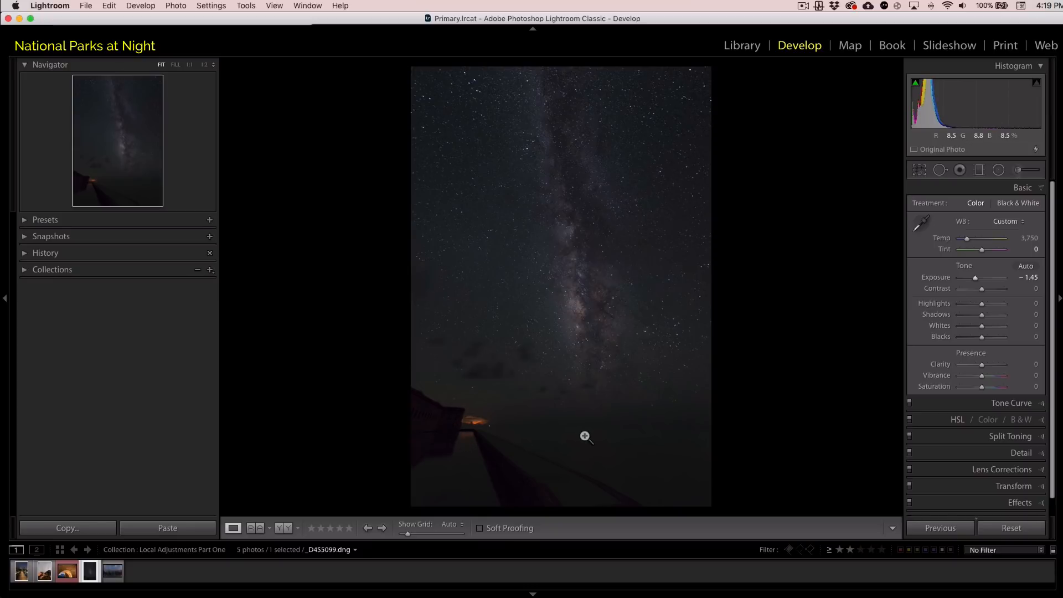
{"action": "mouse_move", "coordinate": [910, 288]}
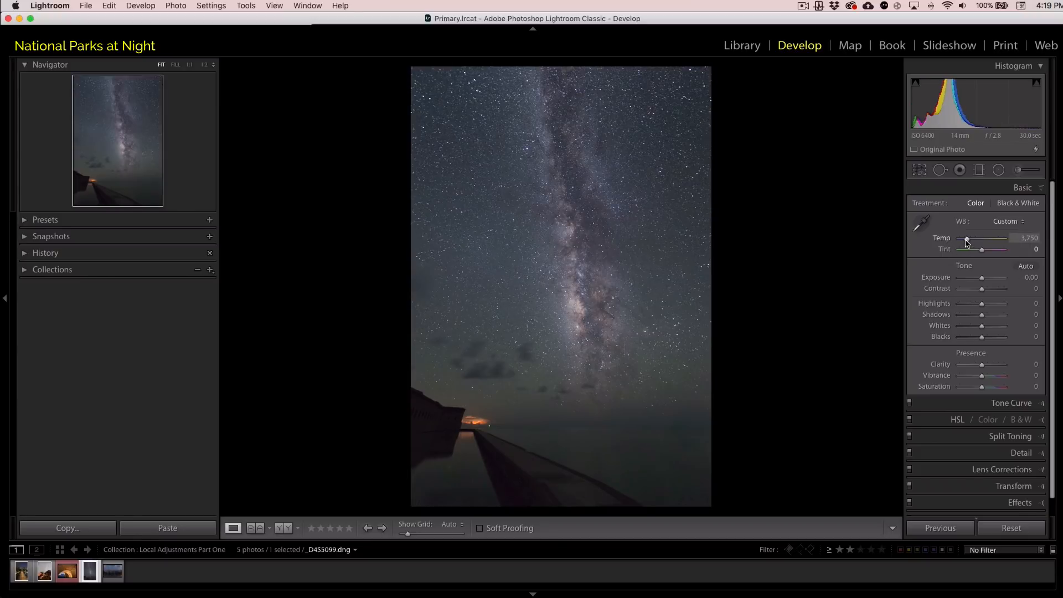
{"action": "left_click_drag", "start_coordinate": [979, 241], "coordinate": [997, 241]}
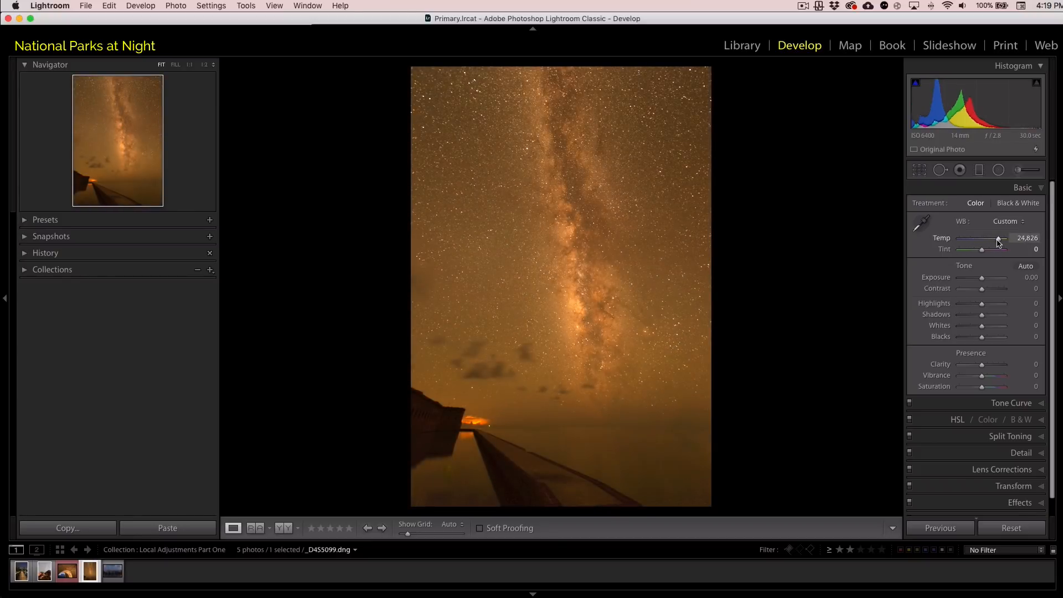
{"action": "key", "text": "cmd+z"}
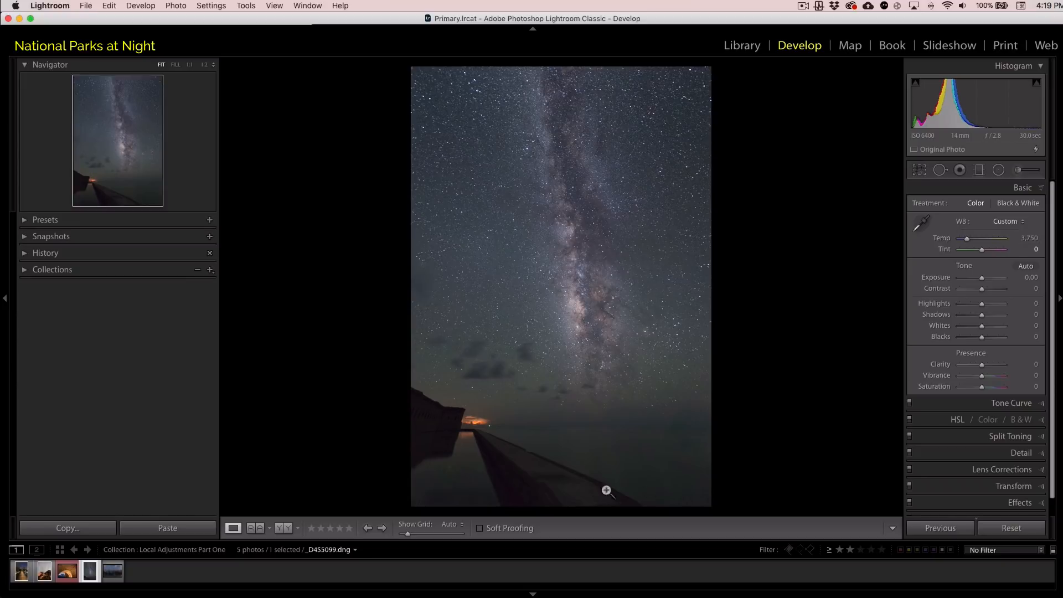
{"action": "mouse_move", "coordinate": [575, 450]}
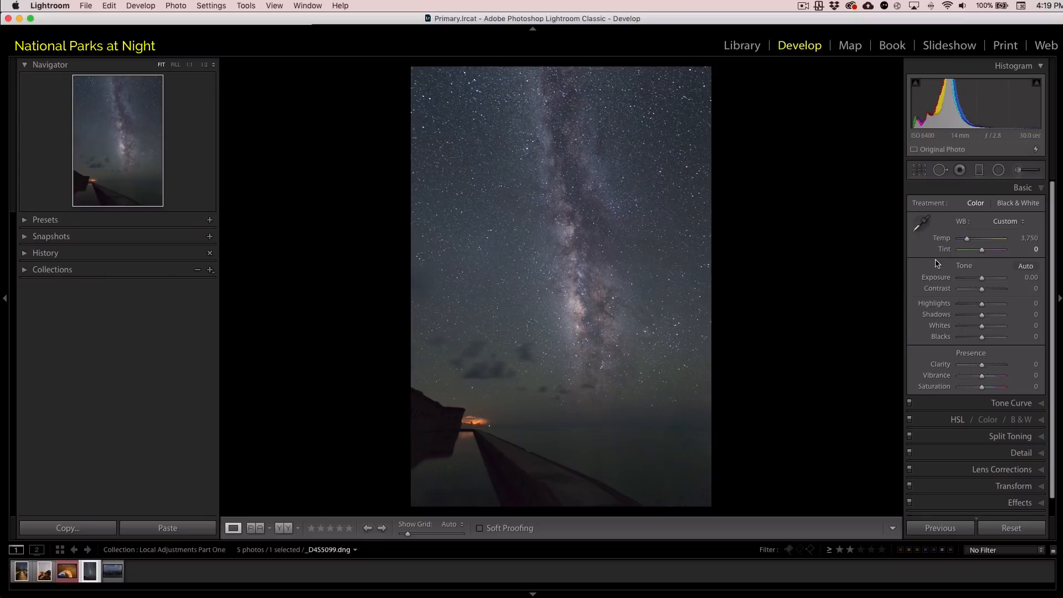
Raise exposure to +0.65 and cool the temperature to 3,450.
{"action": "left_click_drag", "start_coordinate": [981, 276], "coordinate": [985, 276]}
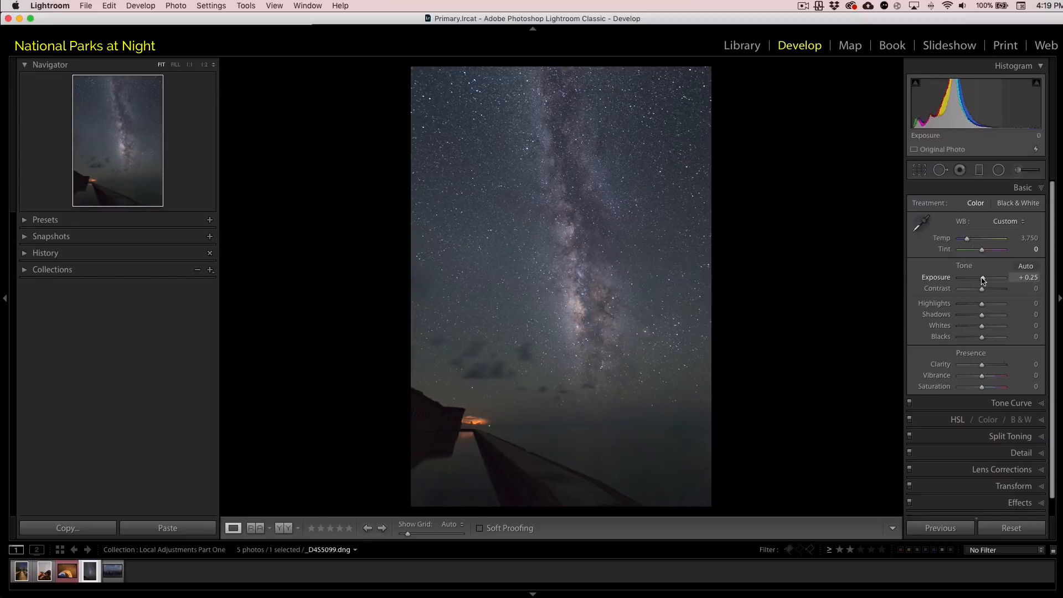
{"action": "left_click_drag", "start_coordinate": [982, 277], "coordinate": [985, 277]}
{"action": "type", "text": "3,500"}
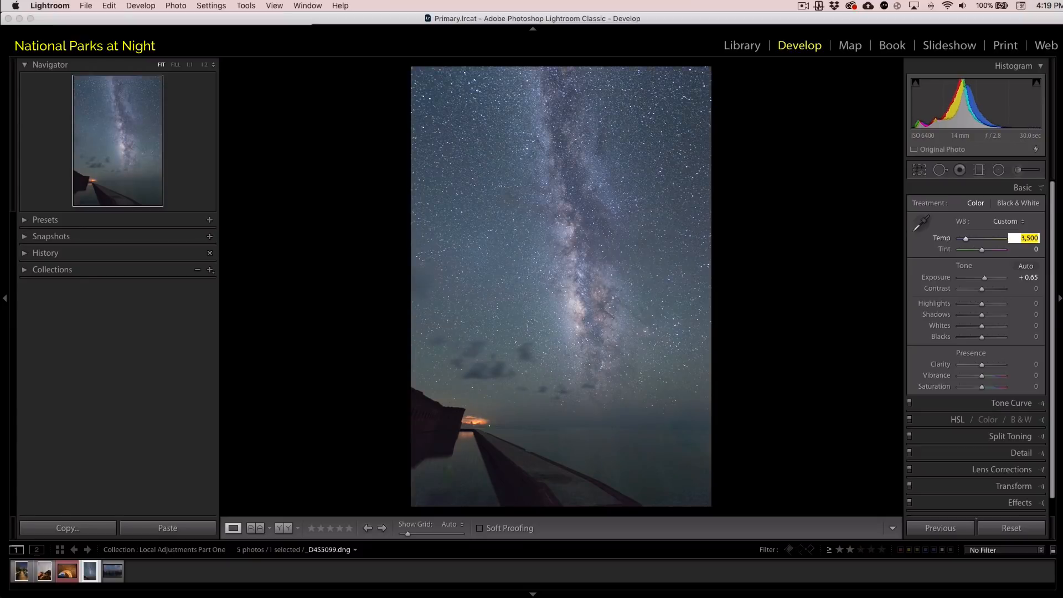
{"action": "left_click_drag", "start_coordinate": [965, 238], "coordinate": [963, 238]}
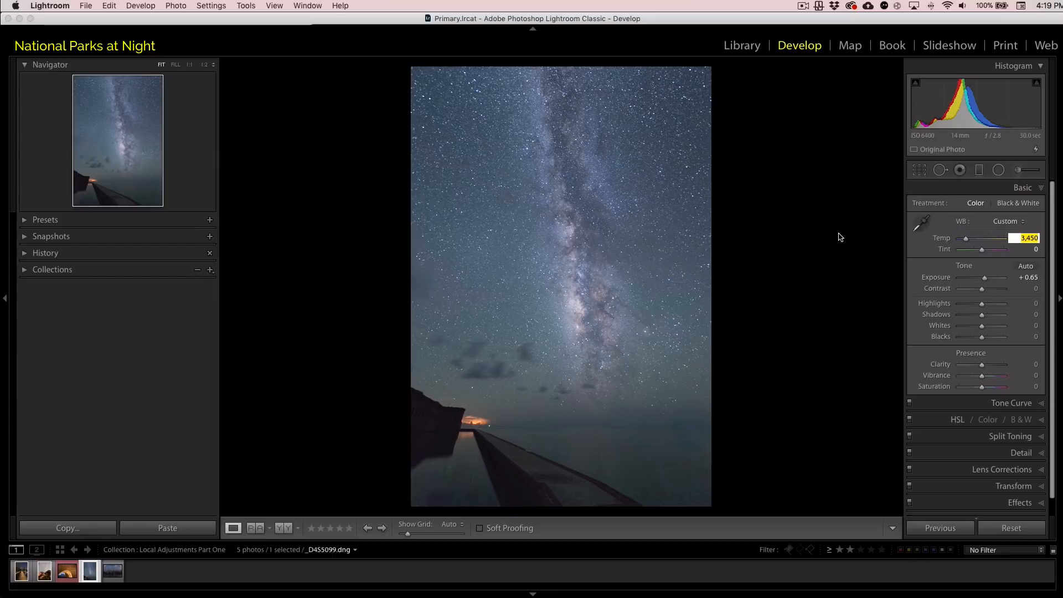
{"action": "left_click", "coordinate": [979, 169]}
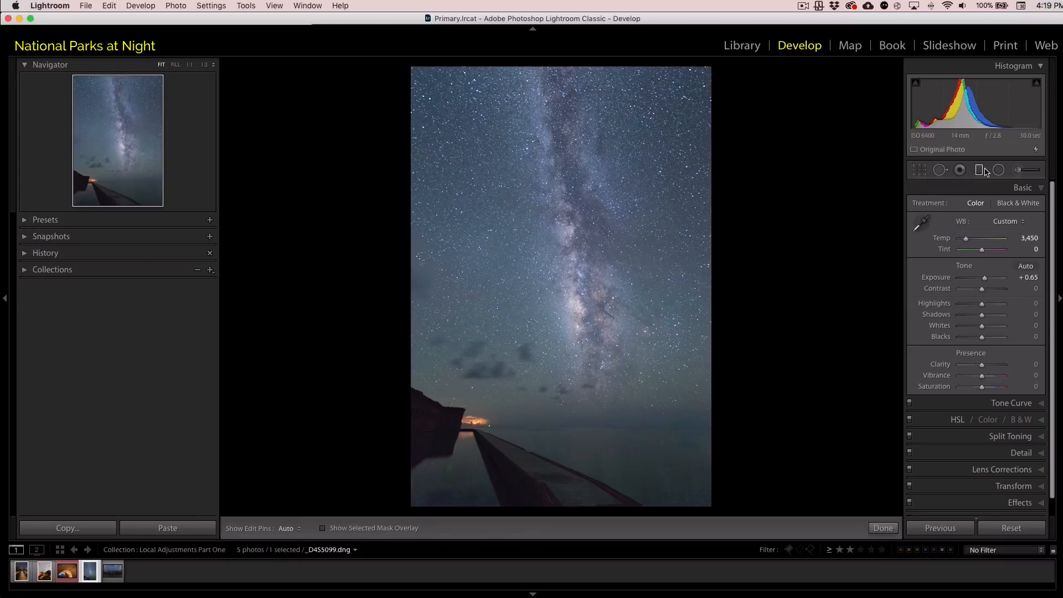
{"action": "left_click", "coordinate": [980, 170]}
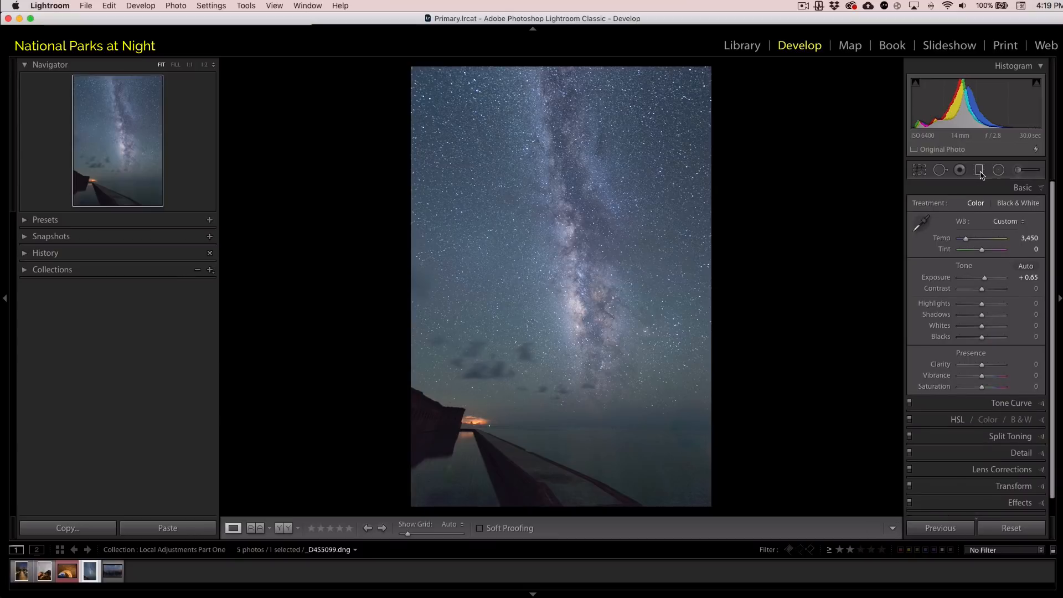
{"action": "mouse_move", "coordinate": [979, 170]}
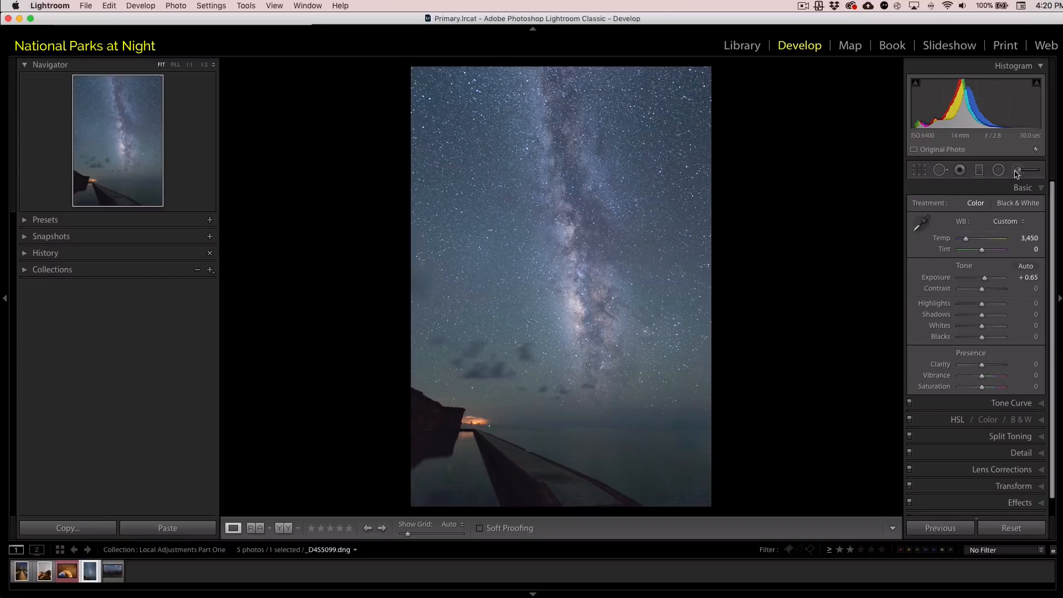
{"action": "mouse_move", "coordinate": [1017, 170]}
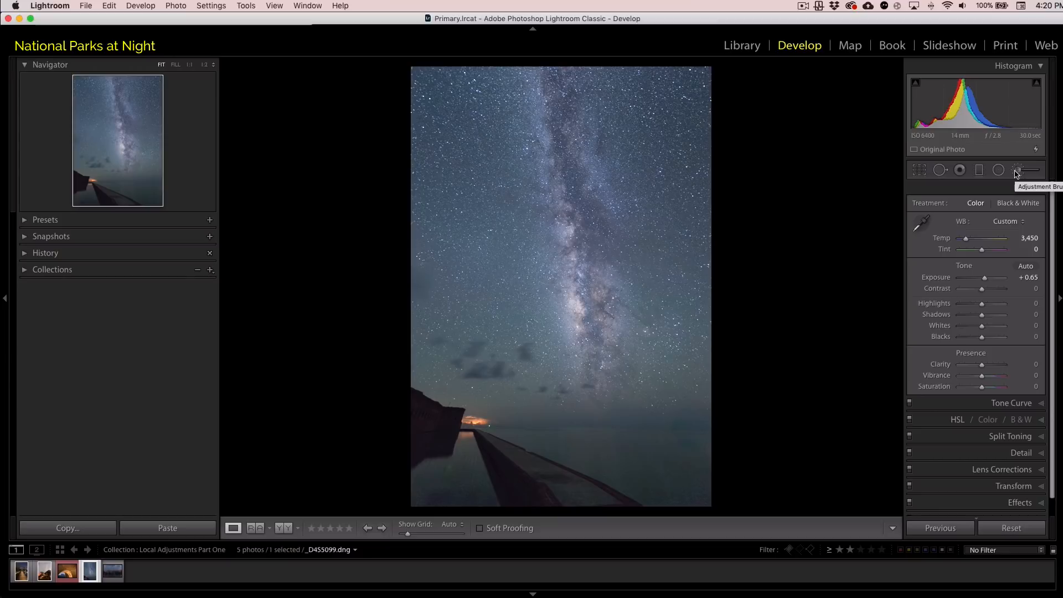
{"action": "mouse_move", "coordinate": [980, 170]}
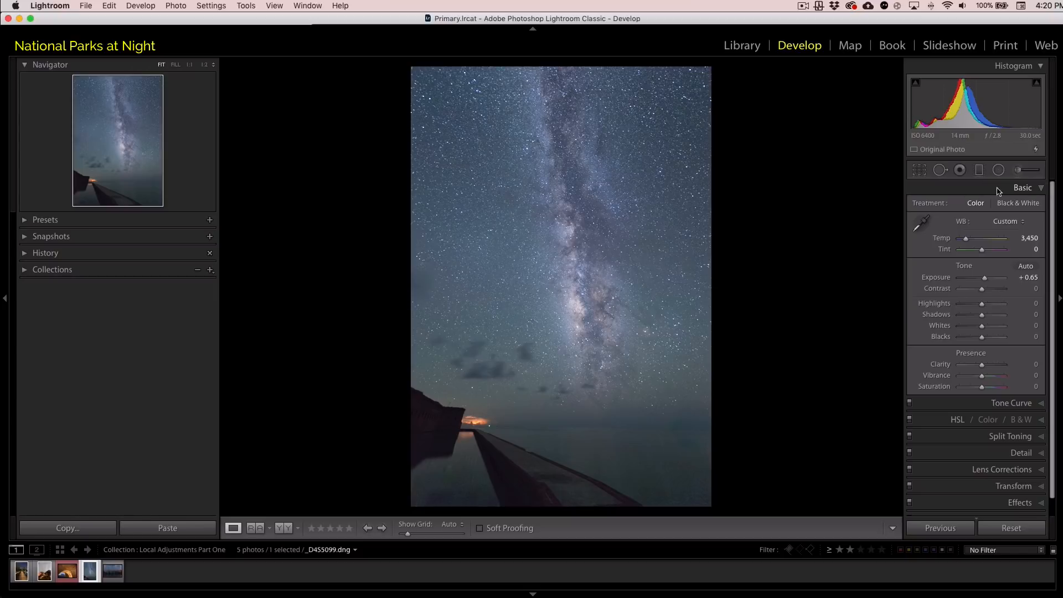
{"action": "mouse_move", "coordinate": [1007, 338]}
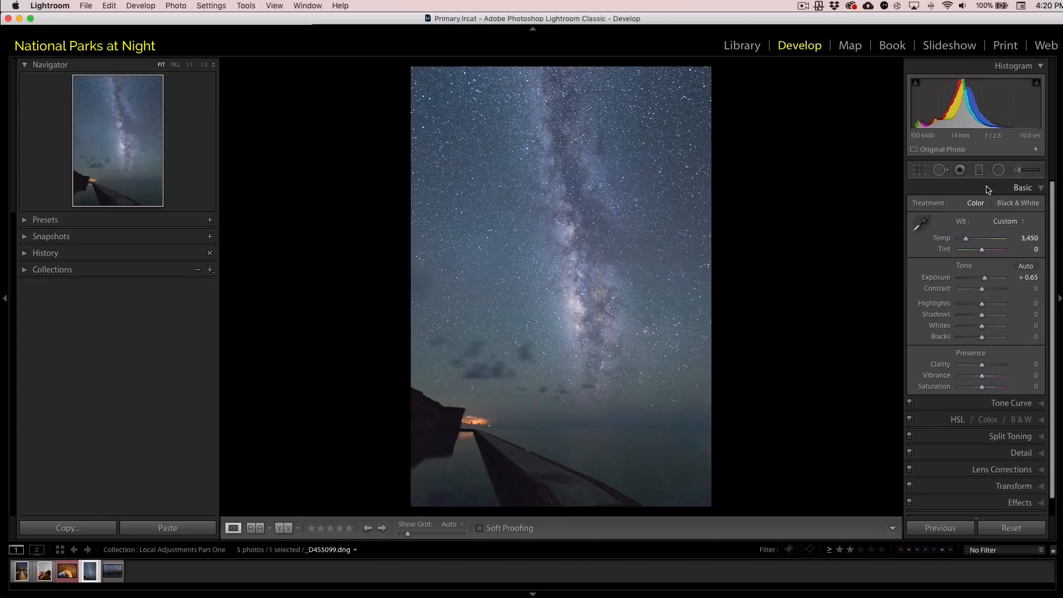
{"action": "left_click", "coordinate": [979, 170]}
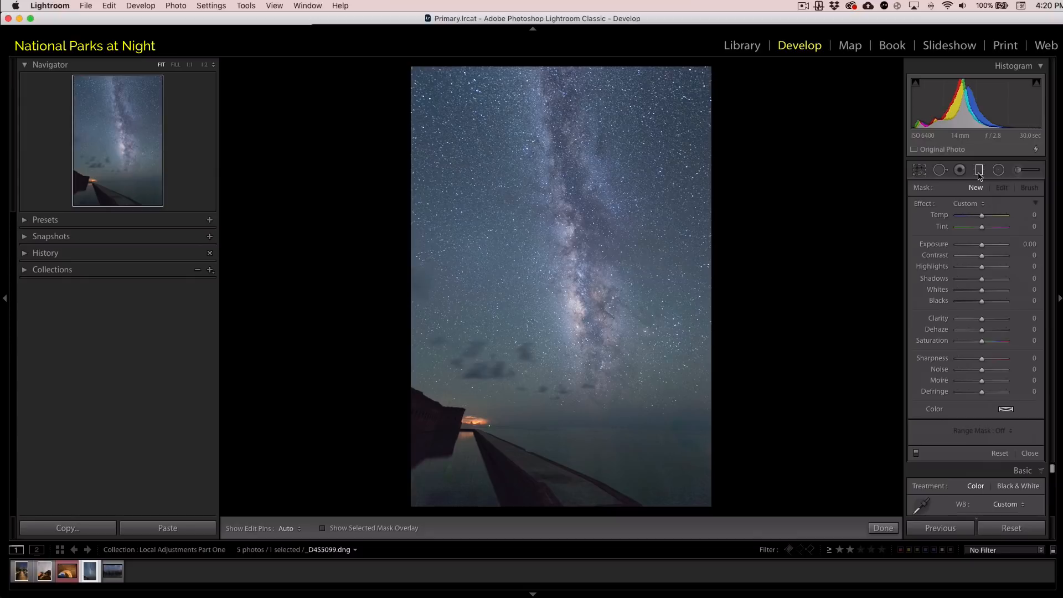
{"action": "mouse_move", "coordinate": [979, 170]}
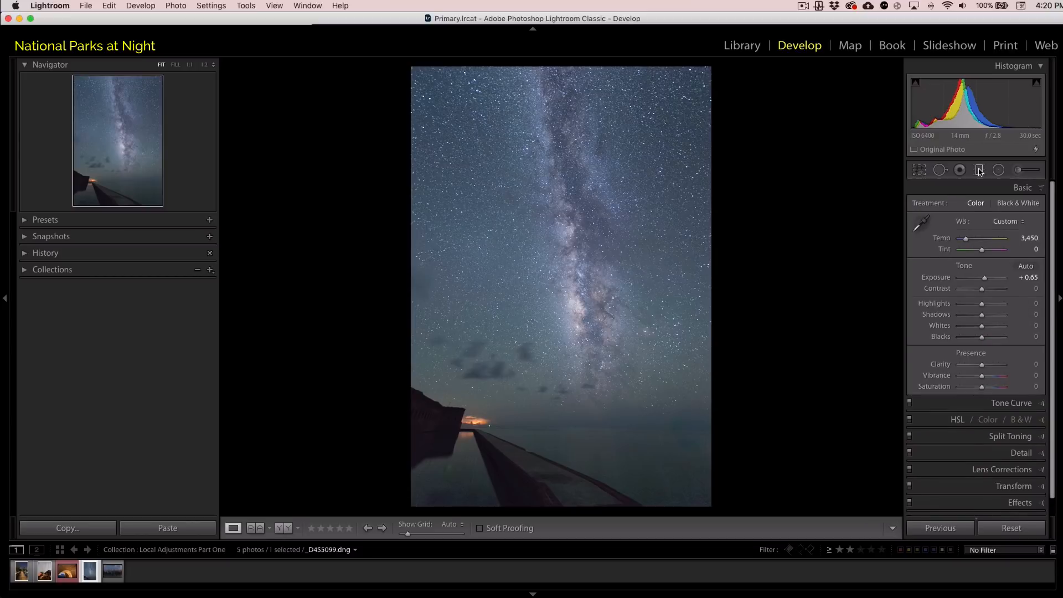
{"action": "mouse_move", "coordinate": [950, 277]}
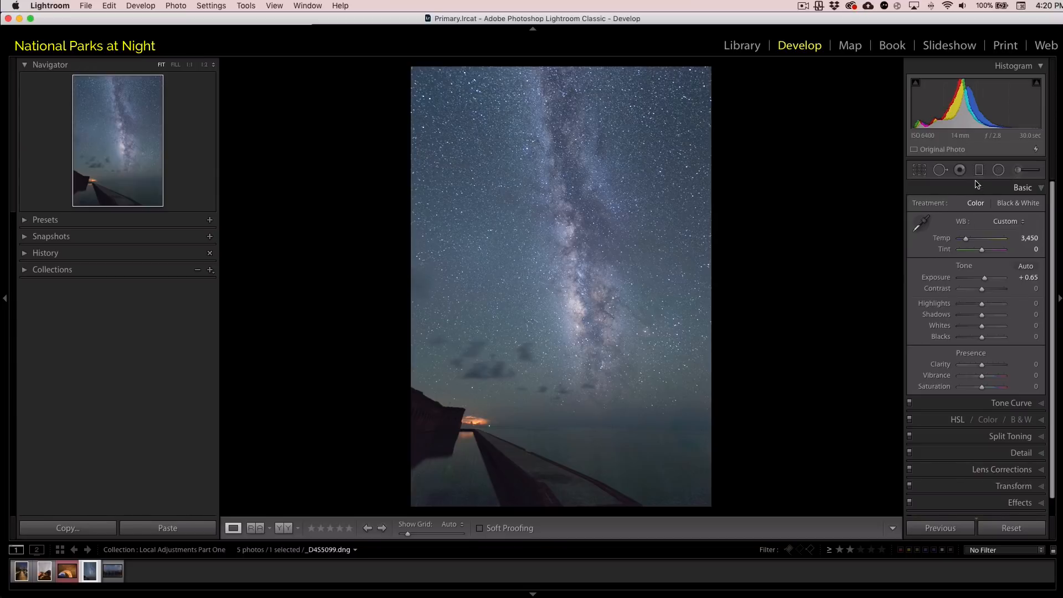
{"action": "left_click", "coordinate": [979, 170]}
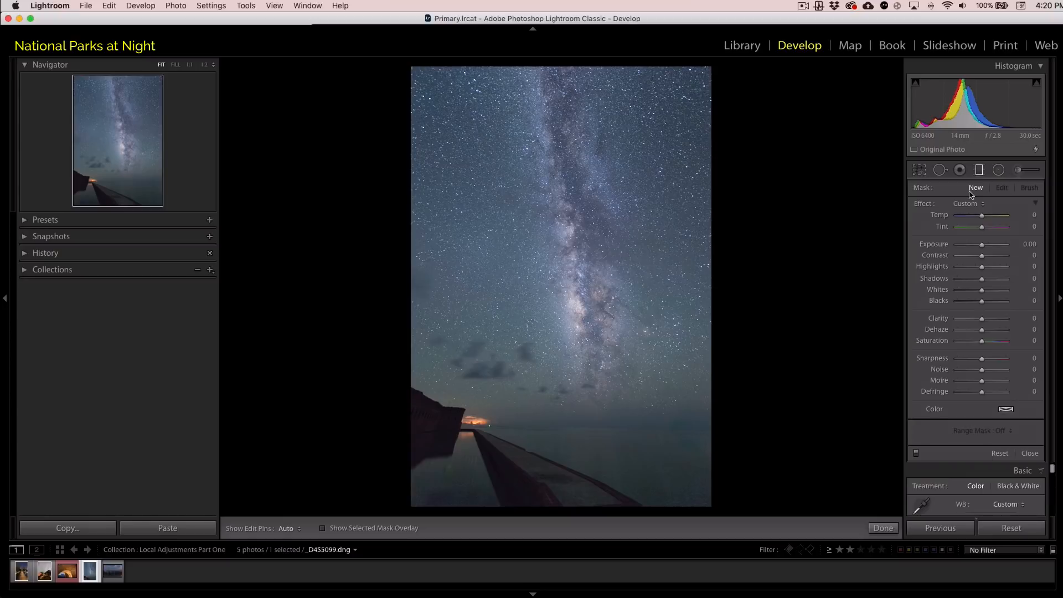
{"action": "mouse_move", "coordinate": [945, 278]}
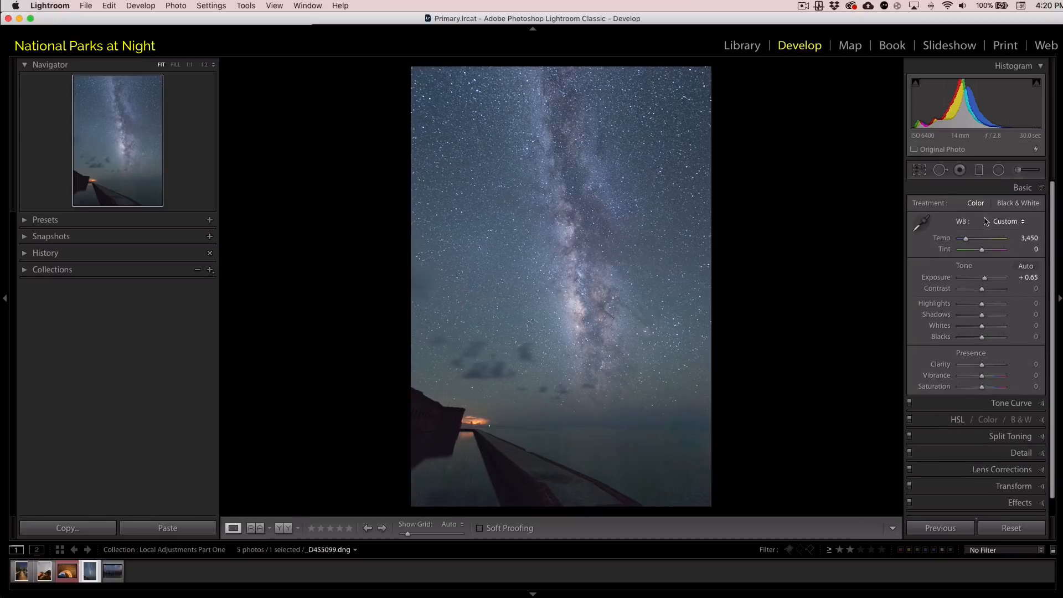
{"action": "mouse_move", "coordinate": [974, 211]}
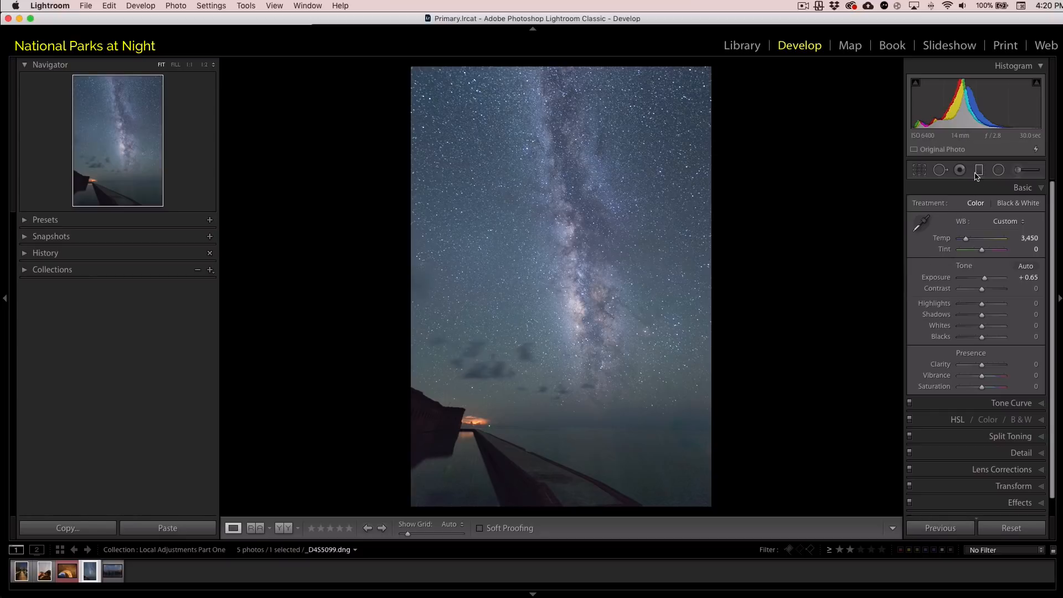
Start a graduated filter and set its exposure to +2.25, other effects at zero.
{"action": "left_click", "coordinate": [979, 169]}
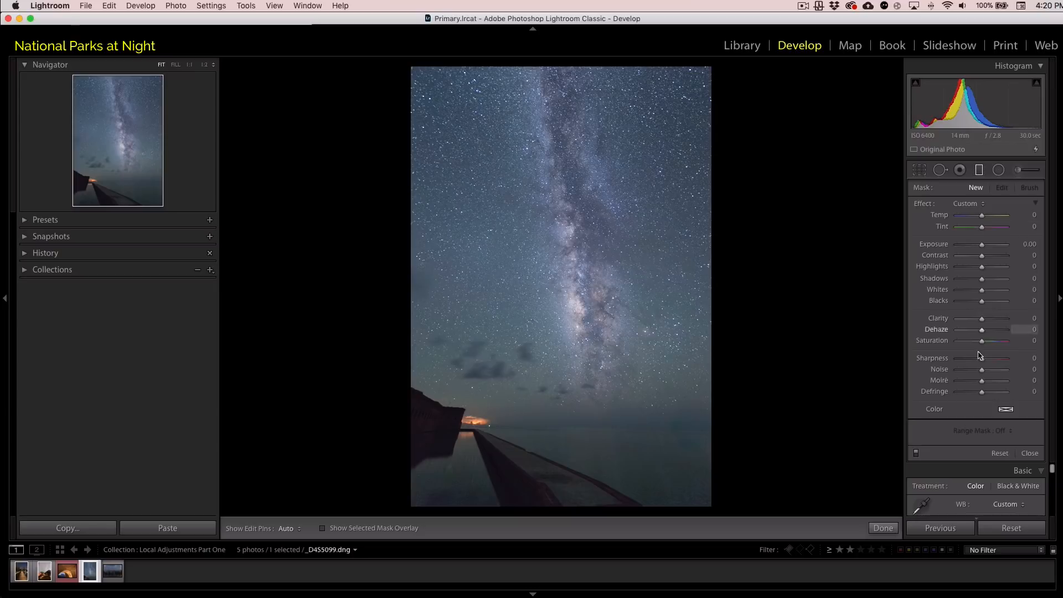
{"action": "mouse_move", "coordinate": [982, 396]}
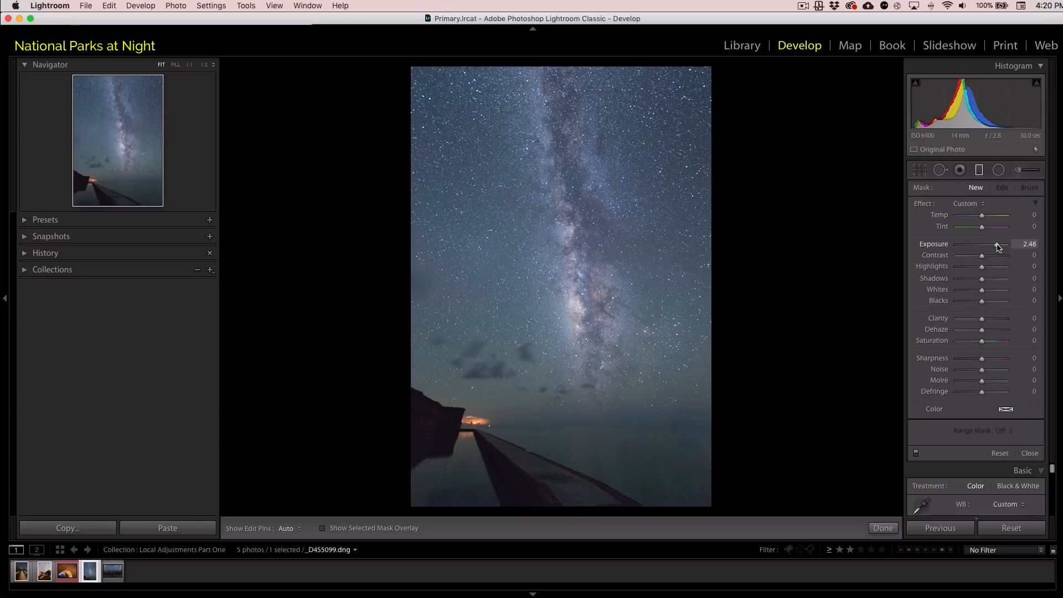
{"action": "left_click_drag", "start_coordinate": [981, 265], "coordinate": [956, 266]}
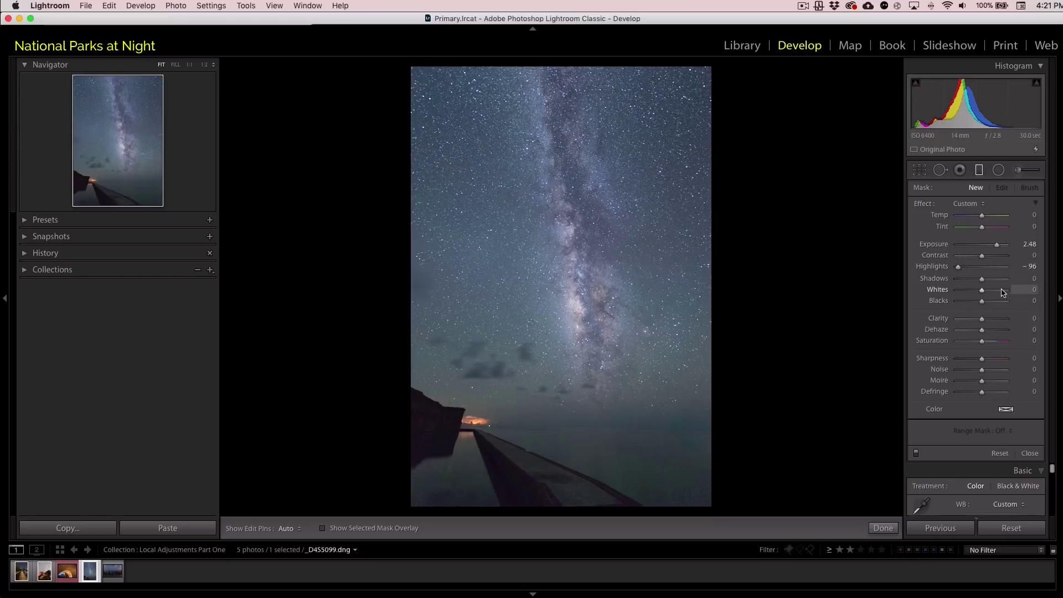
{"action": "left_click_drag", "start_coordinate": [981, 278], "coordinate": [999, 278]}
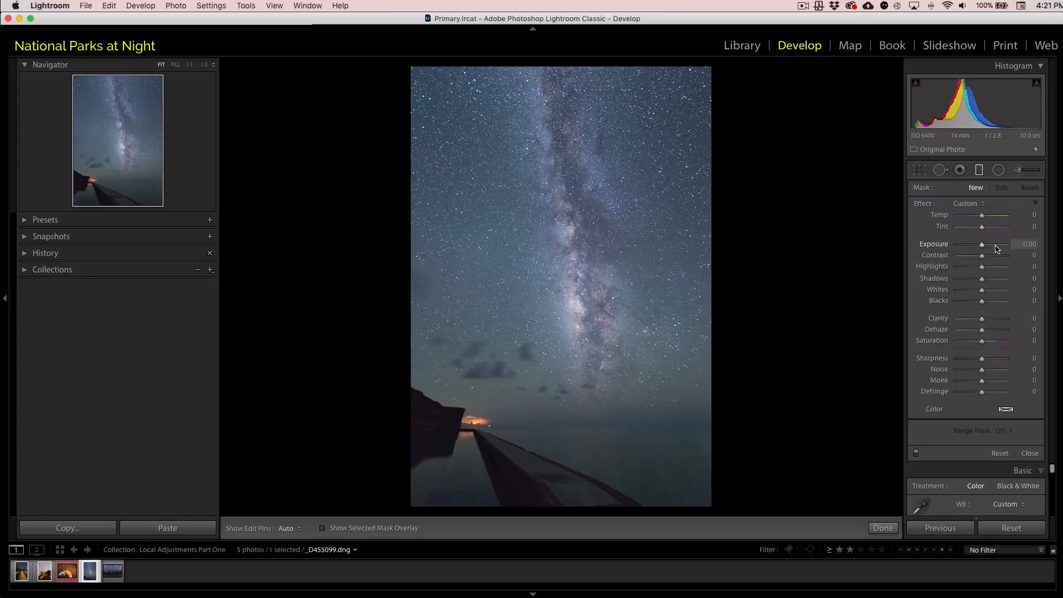
{"action": "left_click_drag", "start_coordinate": [982, 244], "coordinate": [996, 244]}
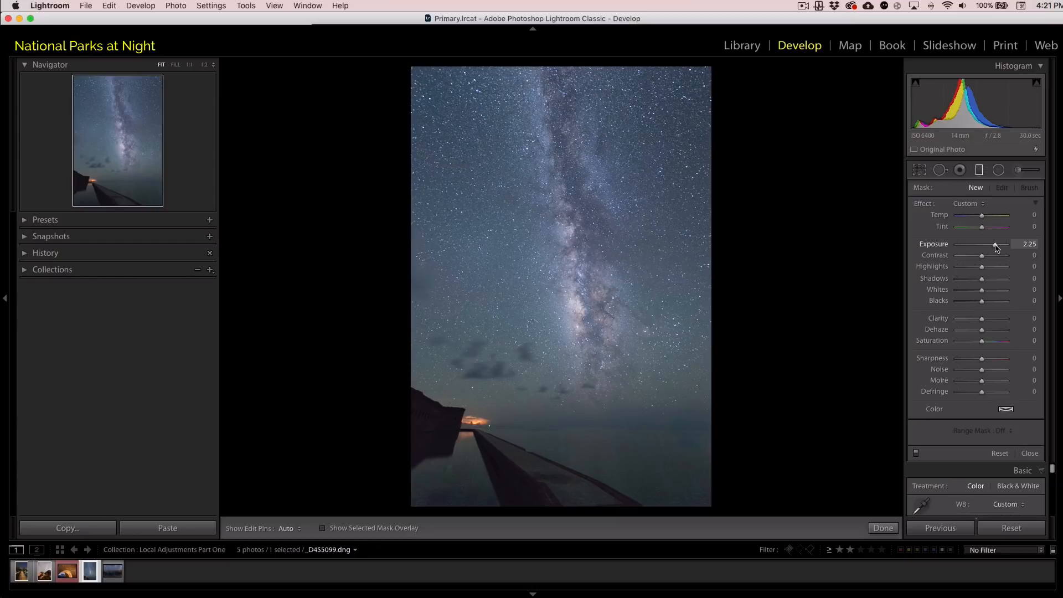
{"action": "mouse_move", "coordinate": [976, 249]}
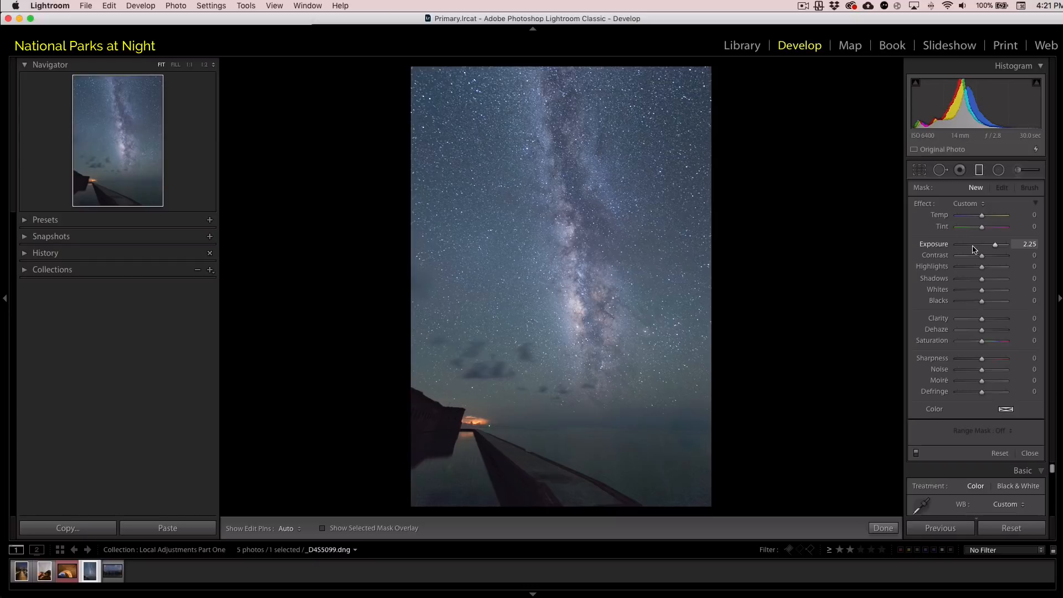
{"action": "mouse_move", "coordinate": [576, 425]}
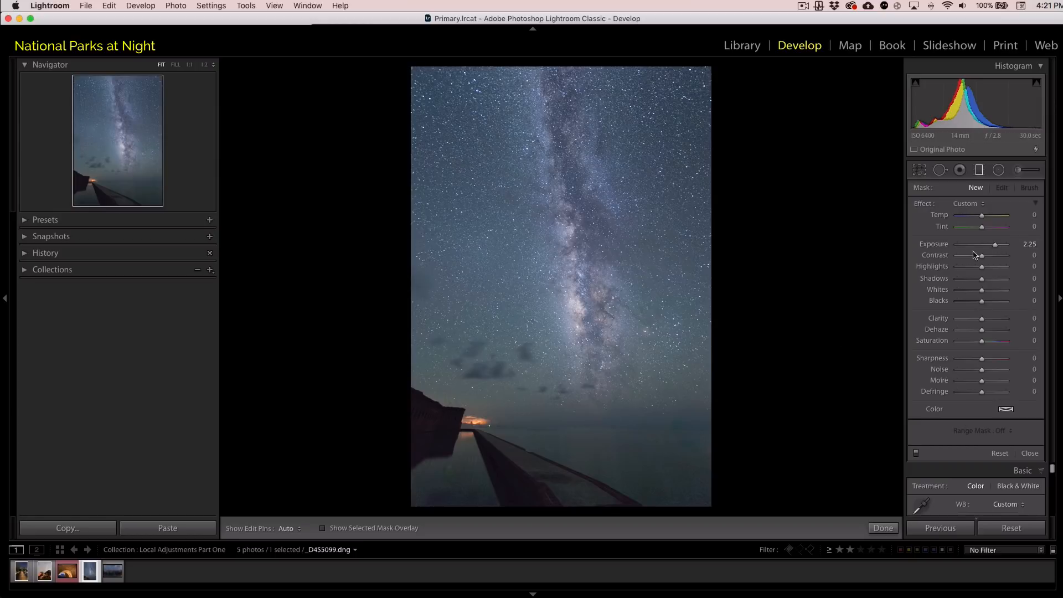
{"action": "mouse_move", "coordinate": [742, 430]}
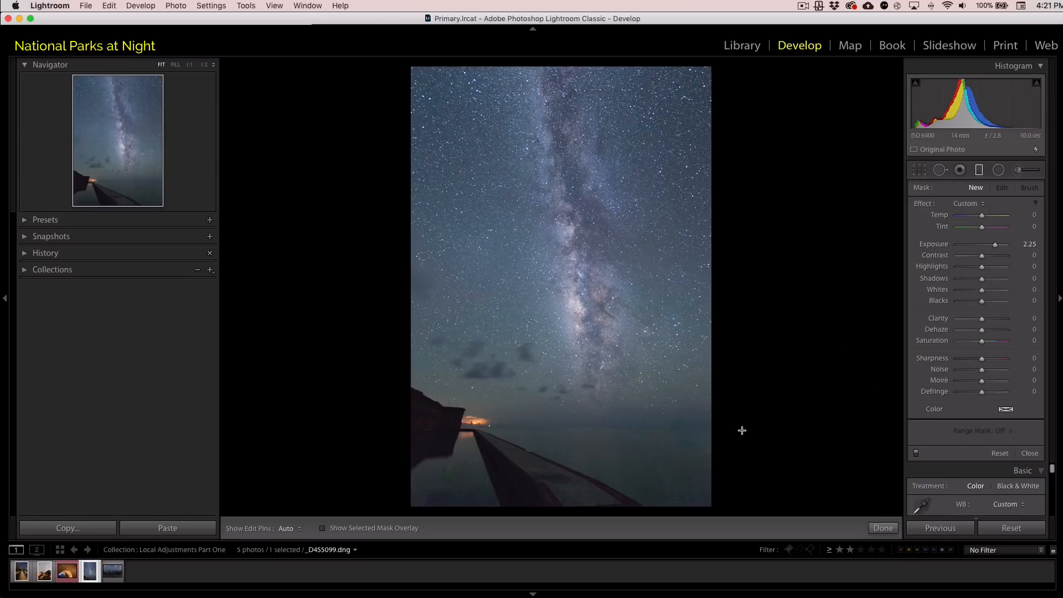
{"action": "mouse_move", "coordinate": [641, 461]}
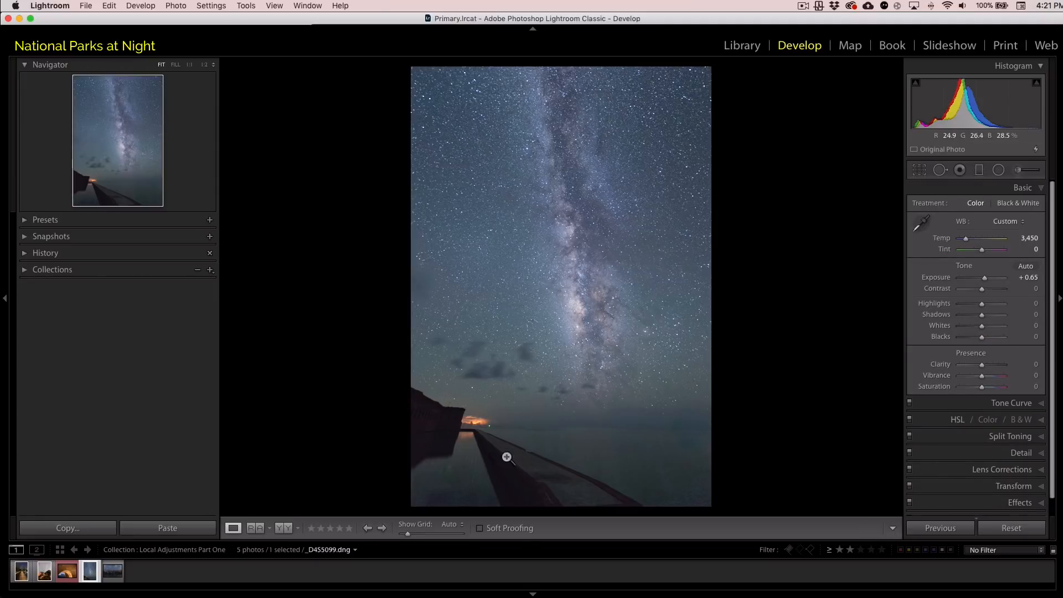
{"action": "mouse_move", "coordinate": [657, 282]}
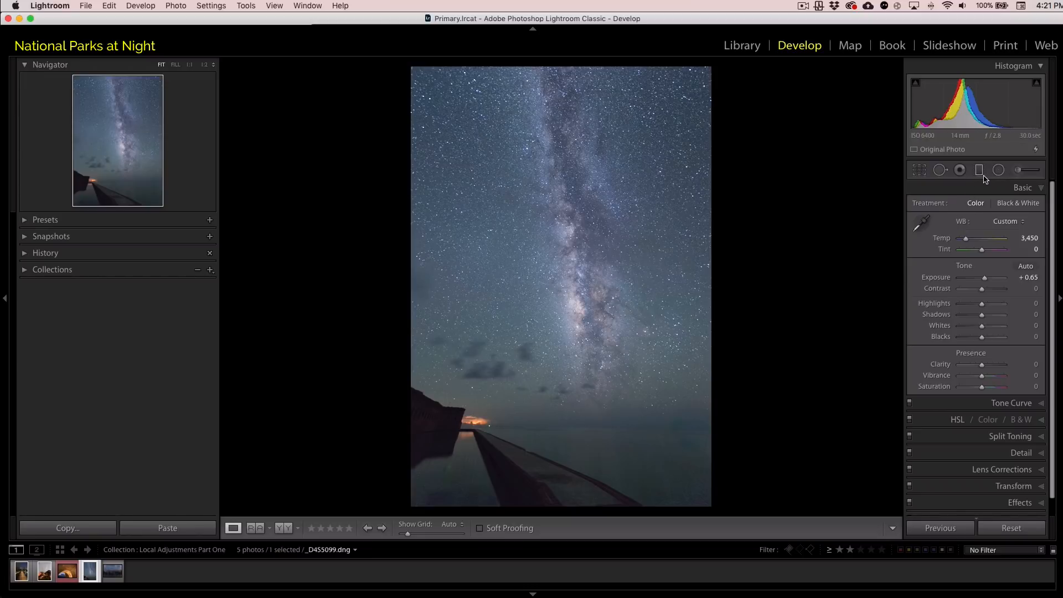
Open a new graduated filter's settings and push its exposure up to about +2.13.
{"action": "left_click", "coordinate": [978, 169]}
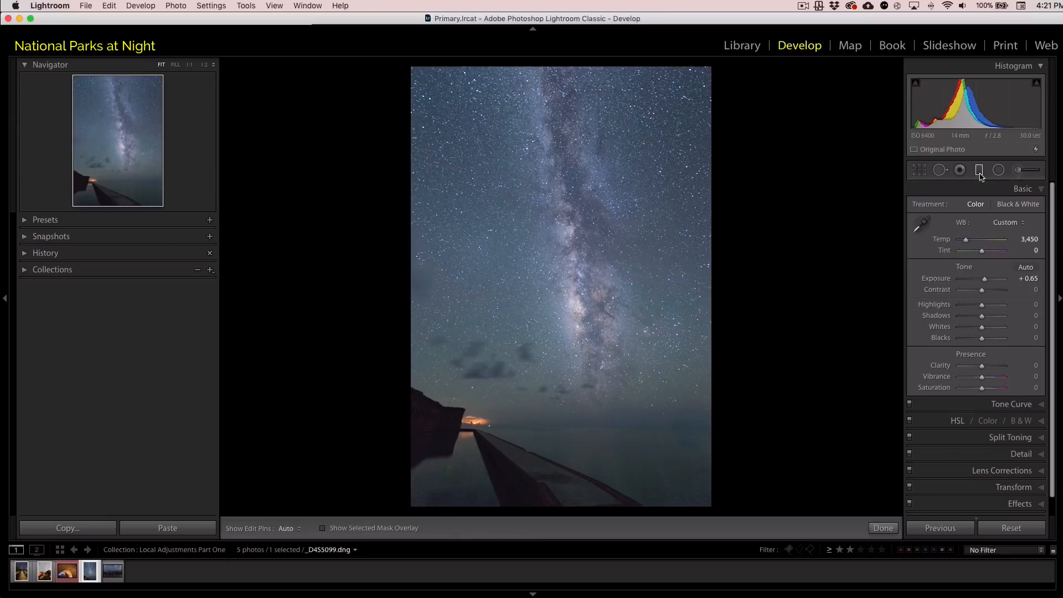
{"action": "left_click", "coordinate": [979, 170]}
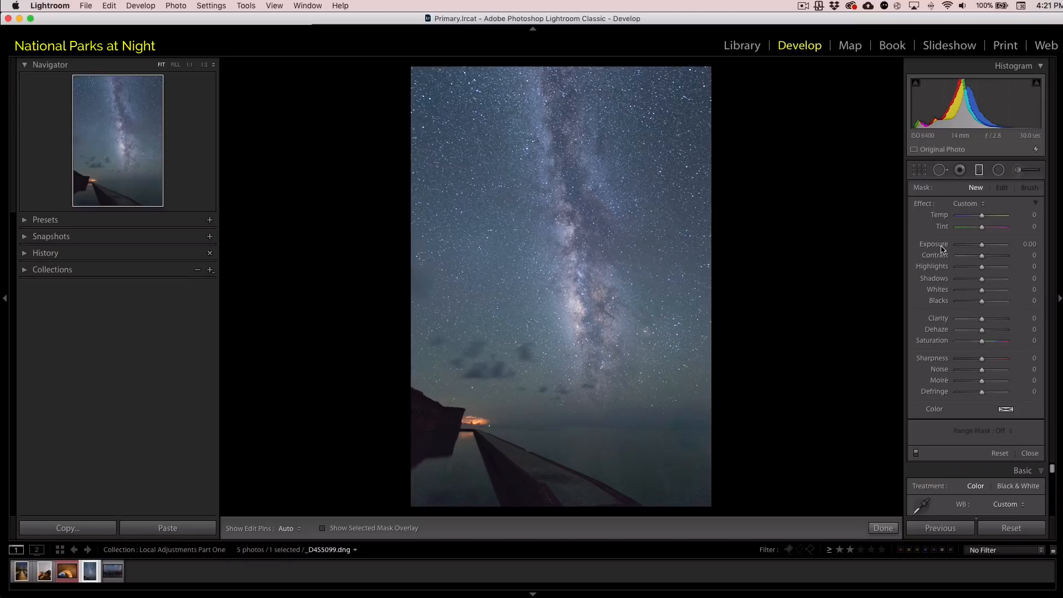
{"action": "mouse_move", "coordinate": [964, 290]}
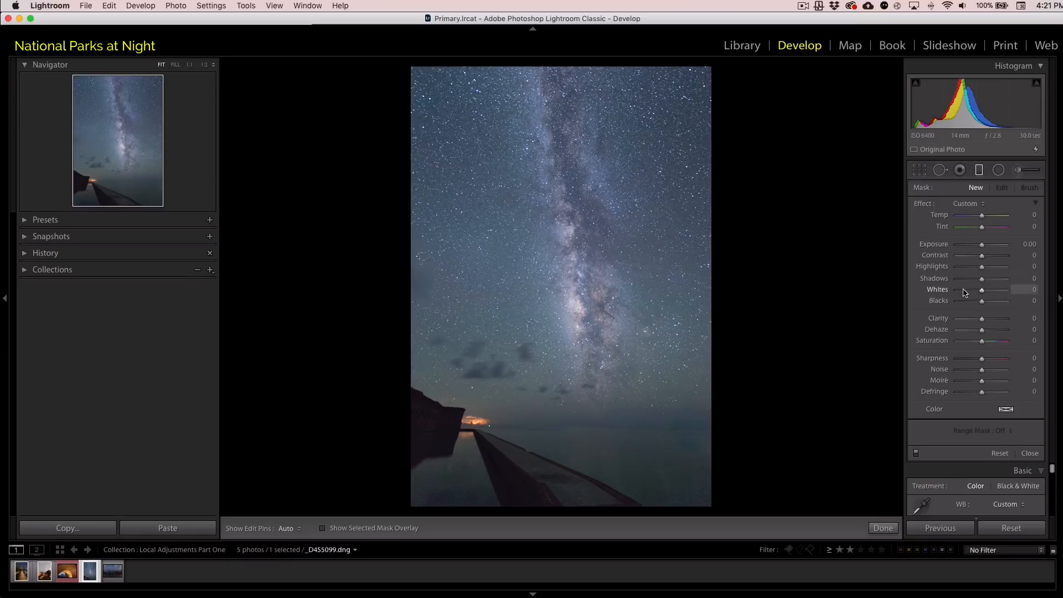
{"action": "mouse_move", "coordinate": [989, 244]}
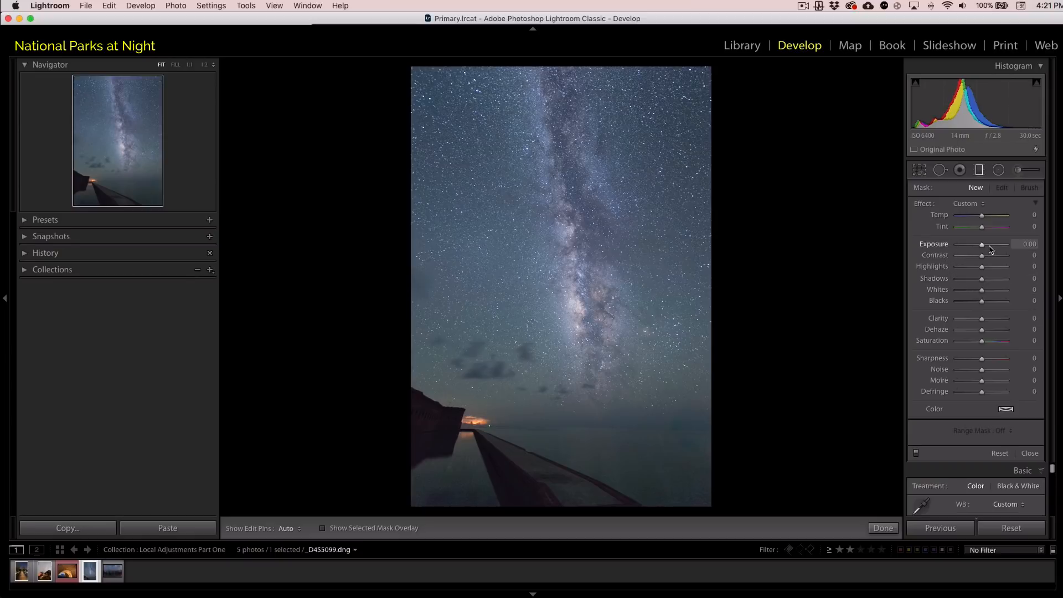
{"action": "left_click_drag", "start_coordinate": [981, 245], "coordinate": [1007, 244]}
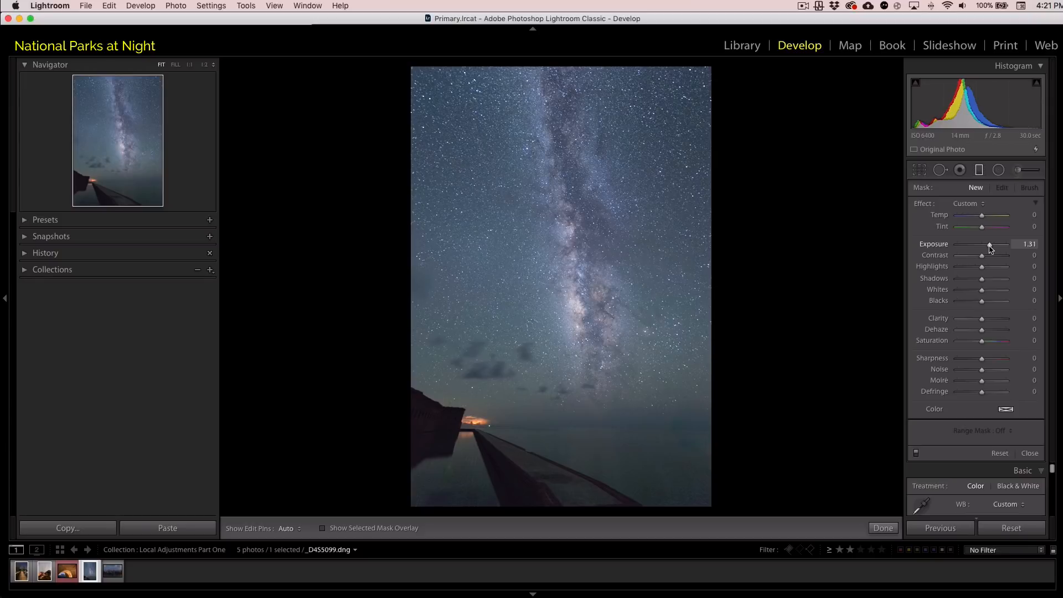
{"action": "left_click_drag", "start_coordinate": [987, 244], "coordinate": [996, 244]}
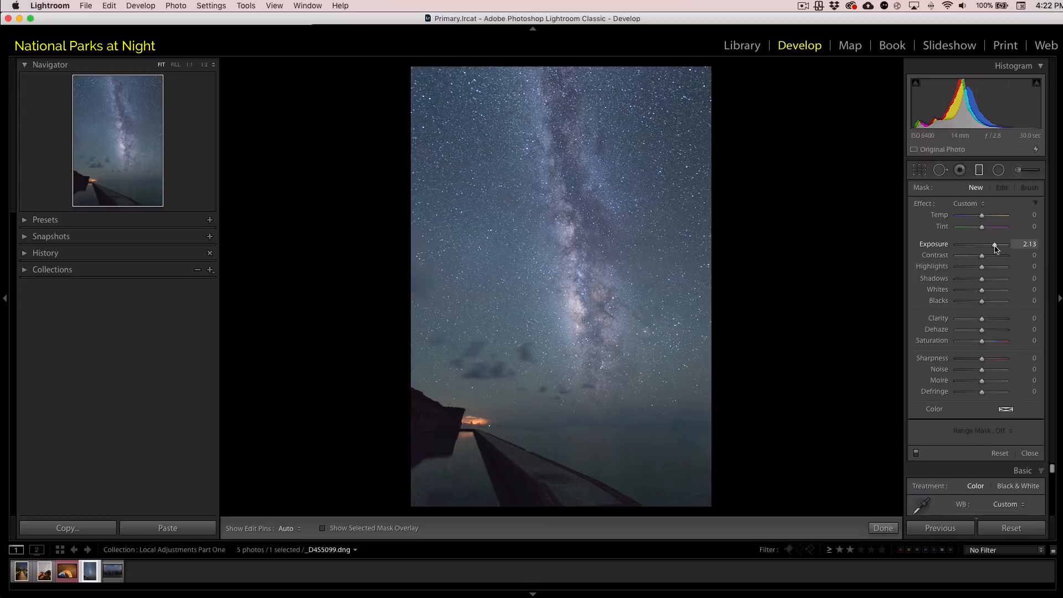
{"action": "mouse_move", "coordinate": [852, 264]}
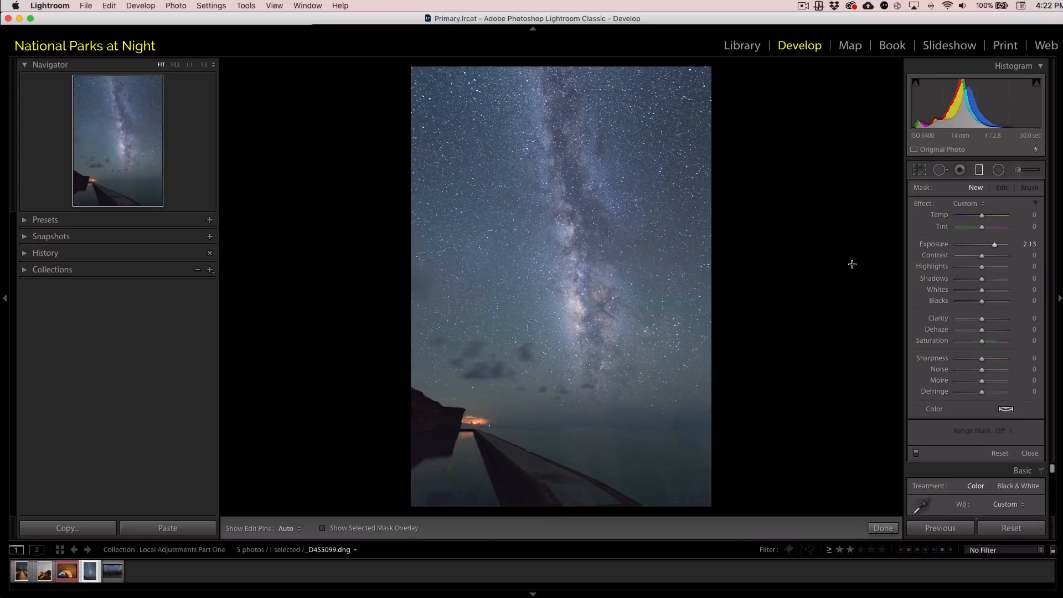
{"action": "mouse_move", "coordinate": [758, 297]}
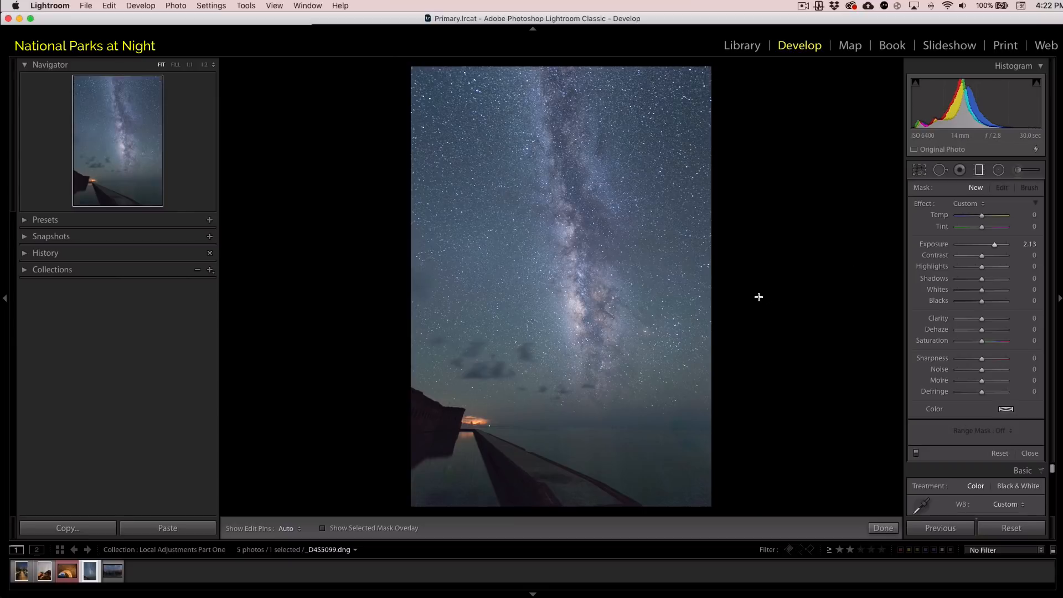
{"action": "mouse_move", "coordinate": [572, 419]}
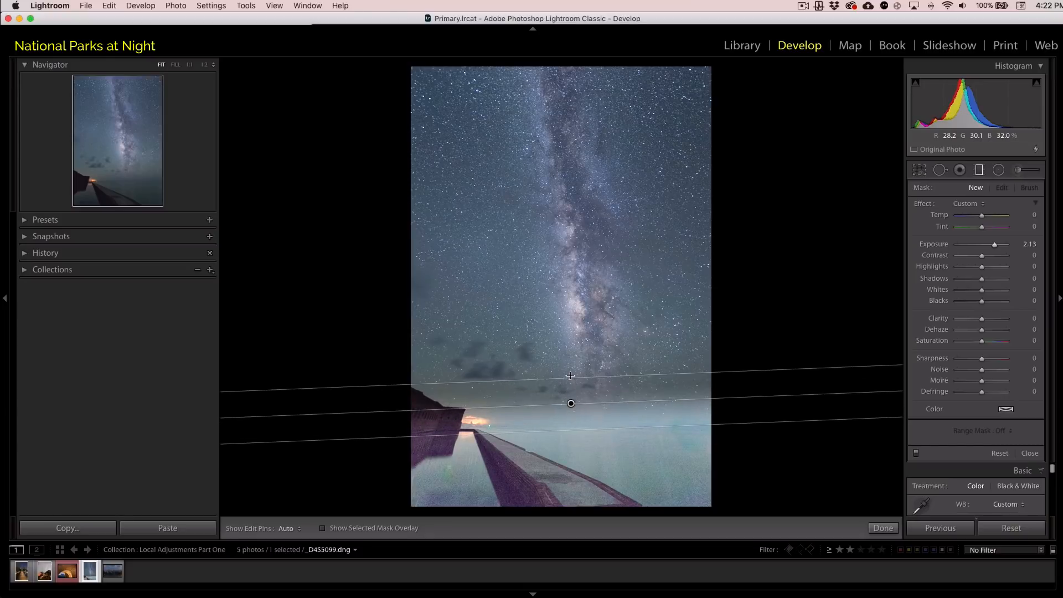
Place the gradient across the horizon and lower its exposure to +0.41.
{"action": "left_click_drag", "start_coordinate": [571, 403], "coordinate": [570, 390]}
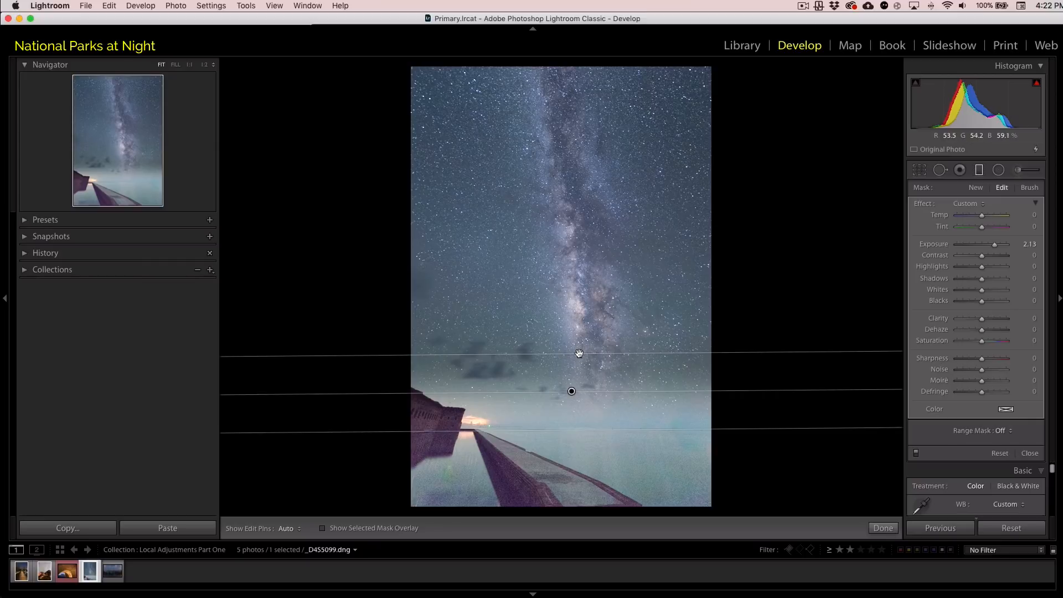
{"action": "mouse_move", "coordinate": [591, 83]}
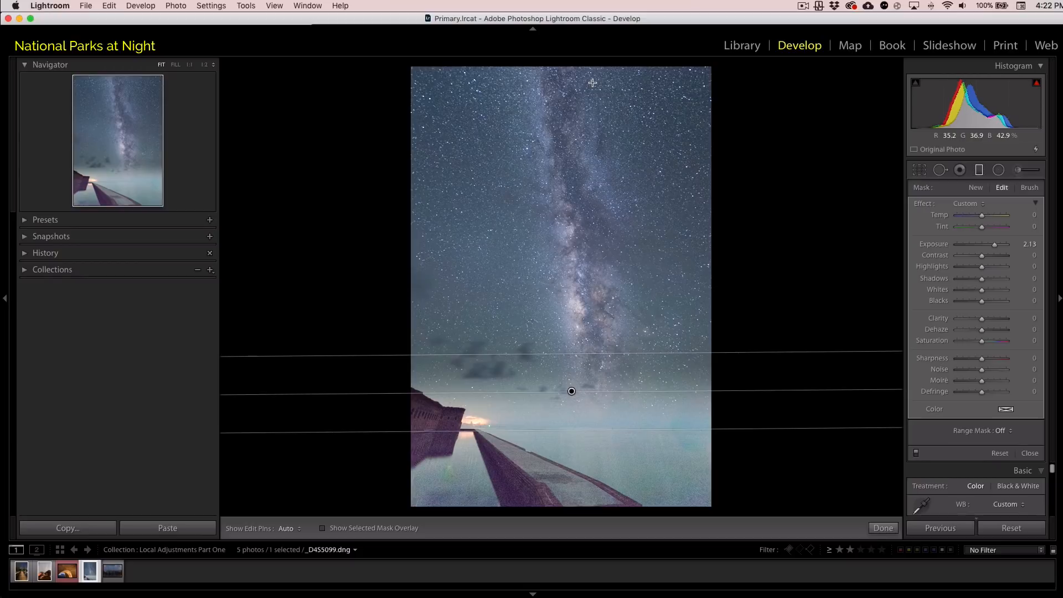
{"action": "mouse_move", "coordinate": [785, 308]}
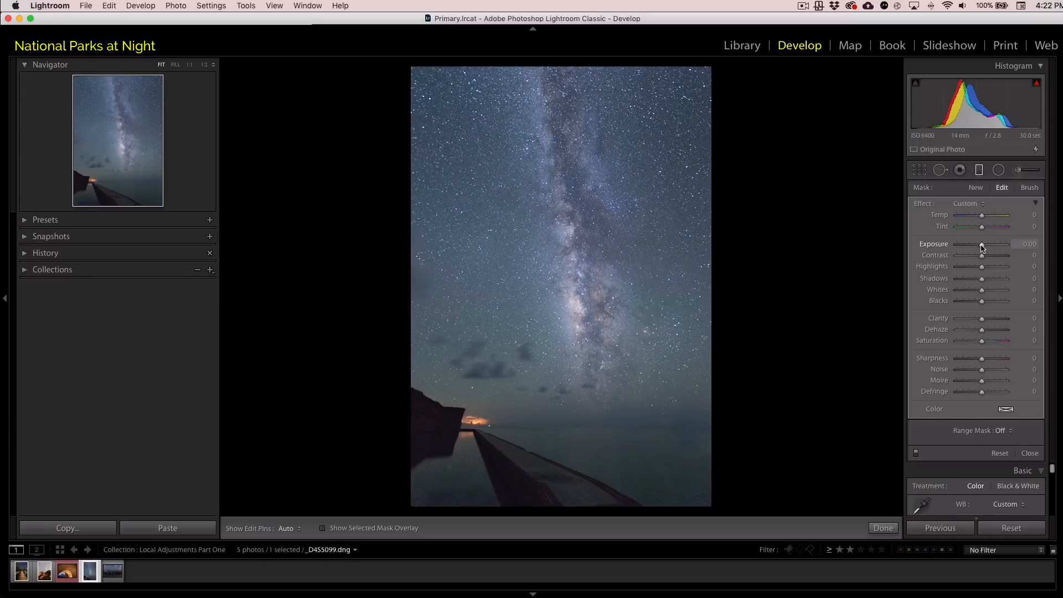
{"action": "left_click_drag", "start_coordinate": [983, 243], "coordinate": [1009, 243]}
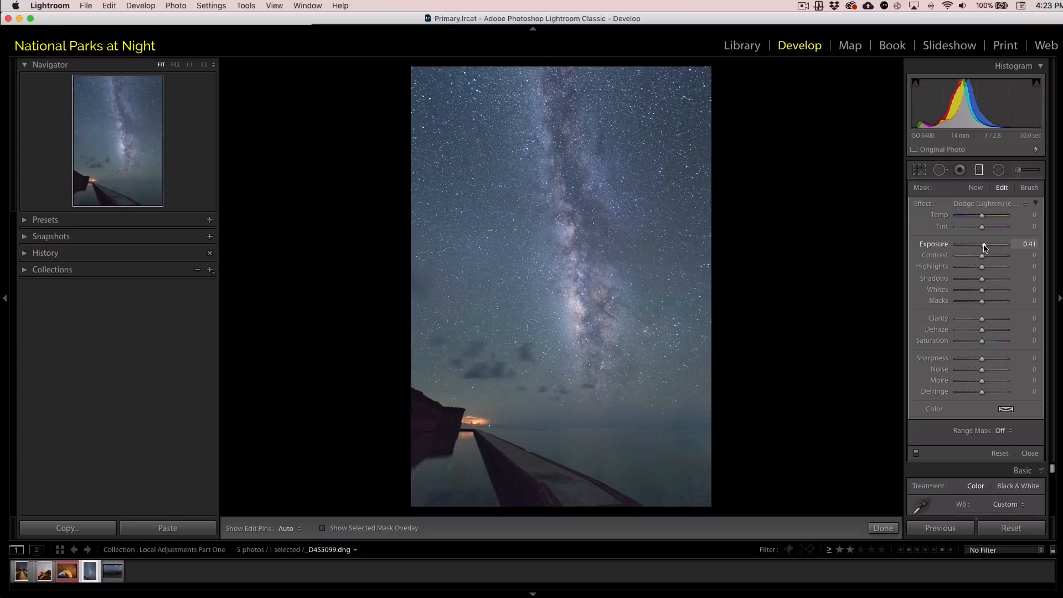
{"action": "mouse_move", "coordinate": [945, 441]}
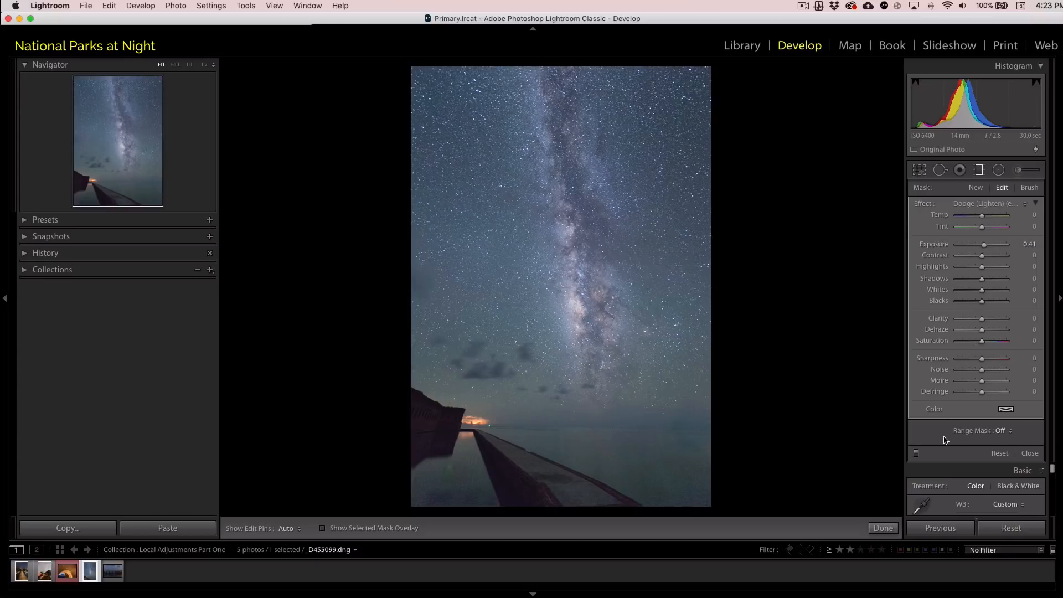
{"action": "mouse_move", "coordinate": [926, 436]}
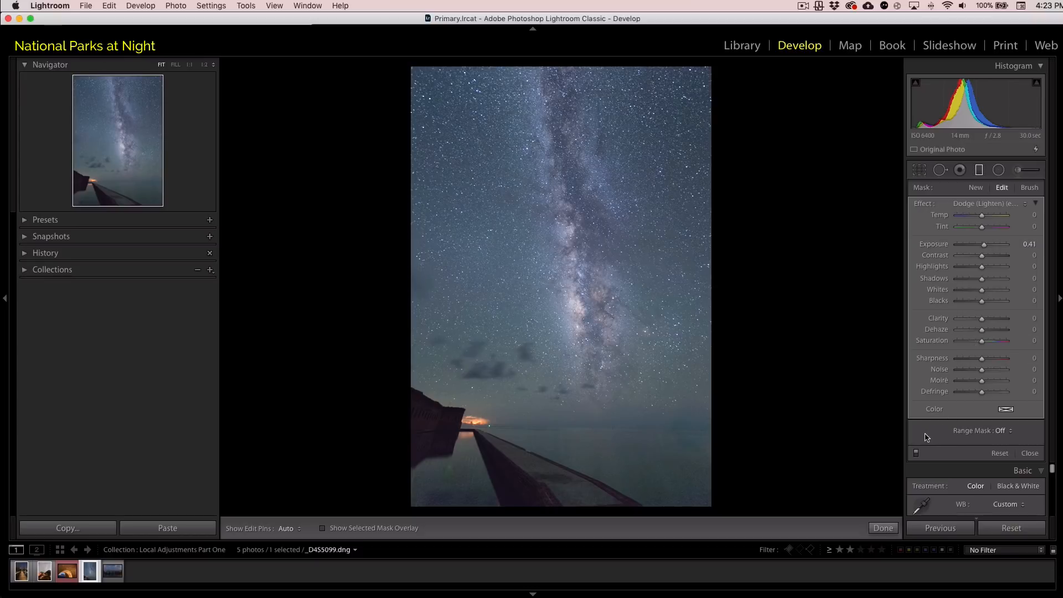
{"action": "mouse_move", "coordinate": [916, 453]}
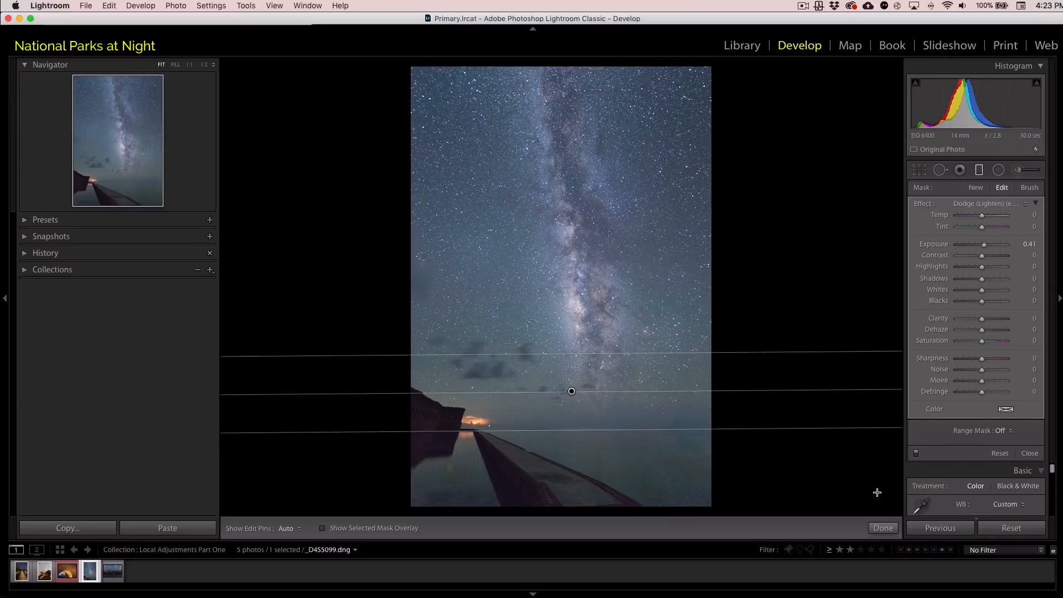
{"action": "mouse_move", "coordinate": [914, 320]}
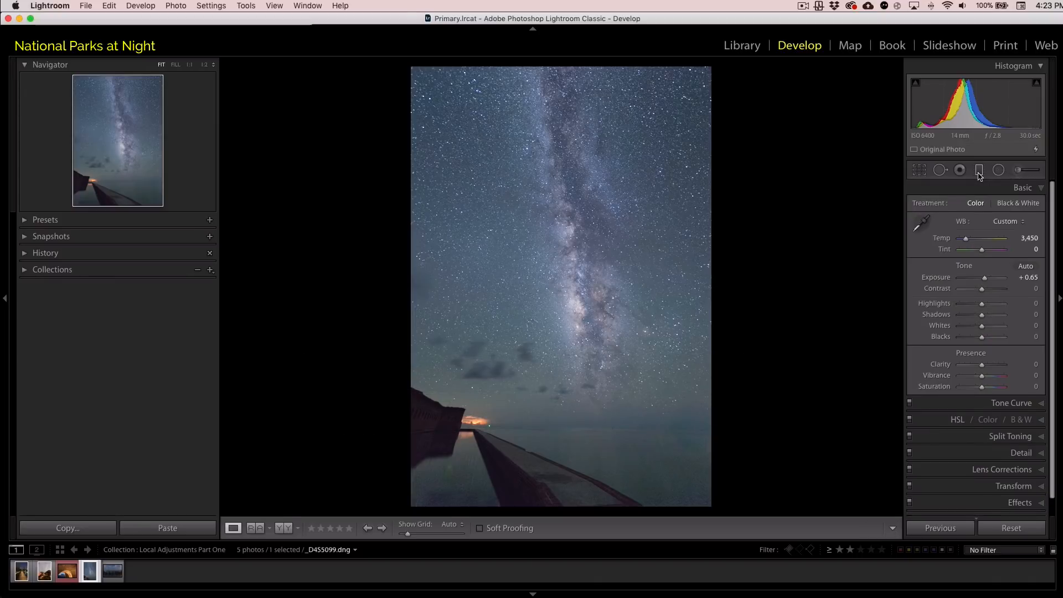
{"action": "mouse_move", "coordinate": [978, 170]}
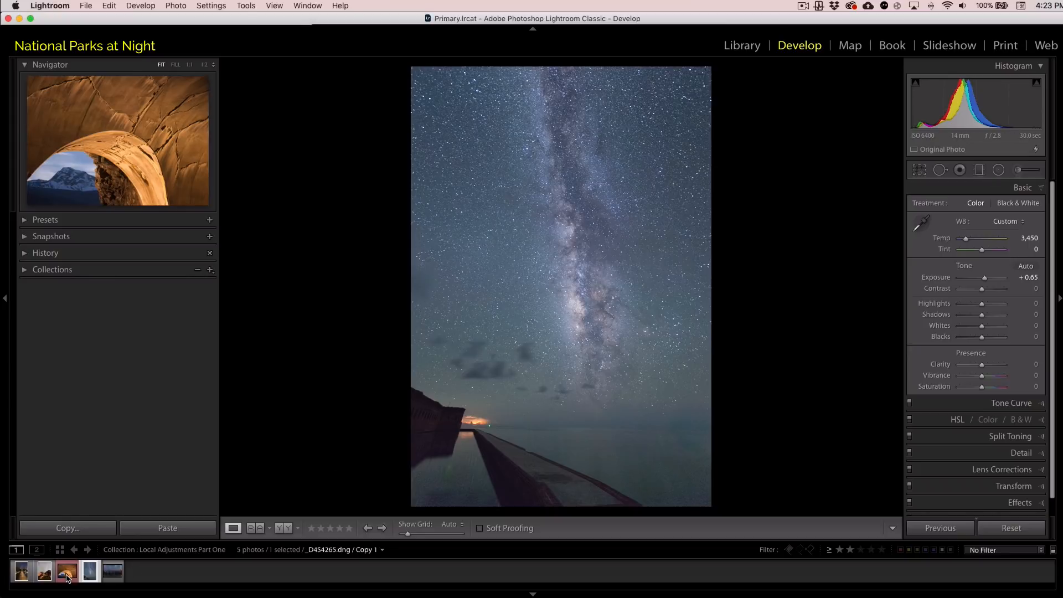
Select the rock arch photo in the filmstrip (temperature 4,300, tint +10, clarity +20).
{"action": "left_click", "coordinate": [66, 574]}
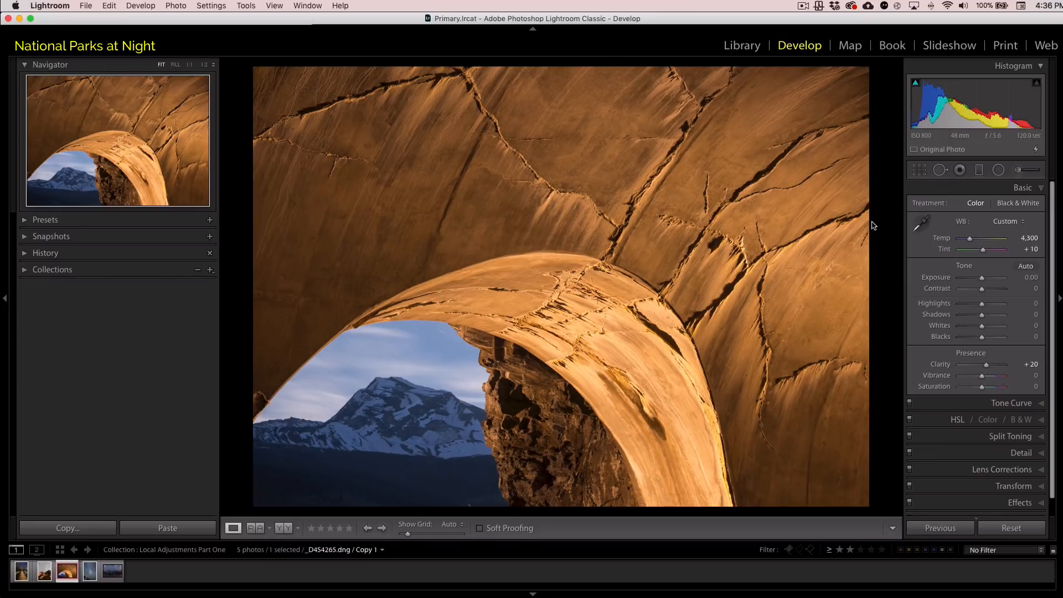
{"action": "mouse_move", "coordinate": [664, 174]}
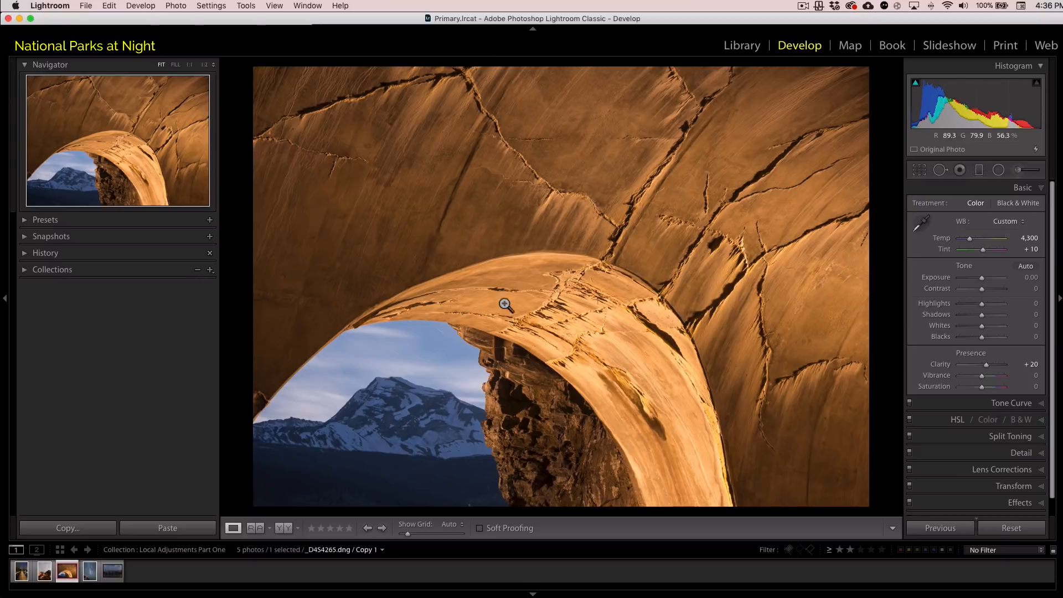
{"action": "mouse_move", "coordinate": [472, 393]}
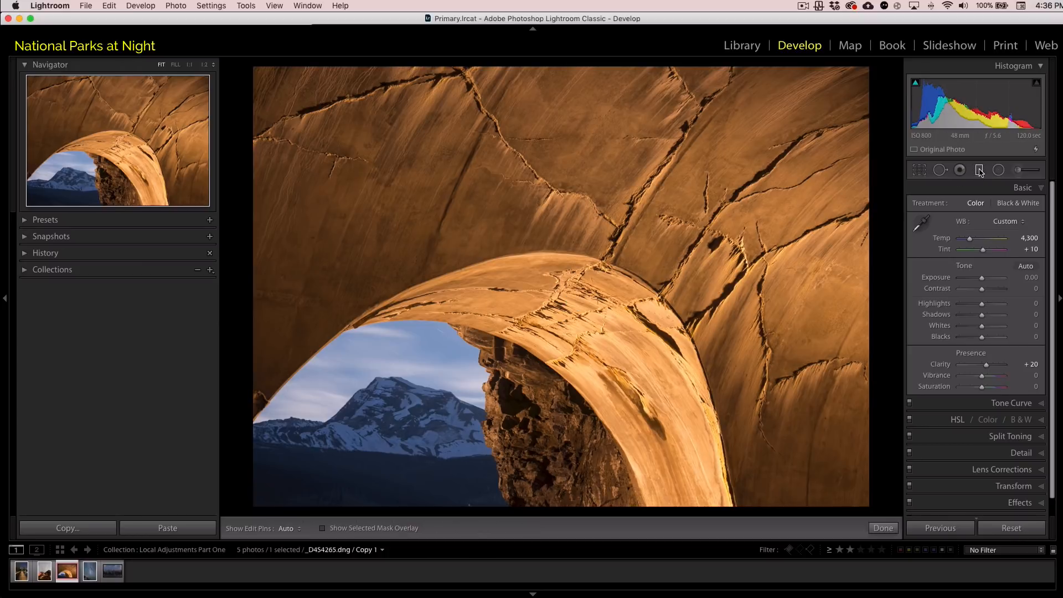
Add a darkening graduated filter with negative exposure across the arch ceiling.
{"action": "left_click", "coordinate": [978, 169]}
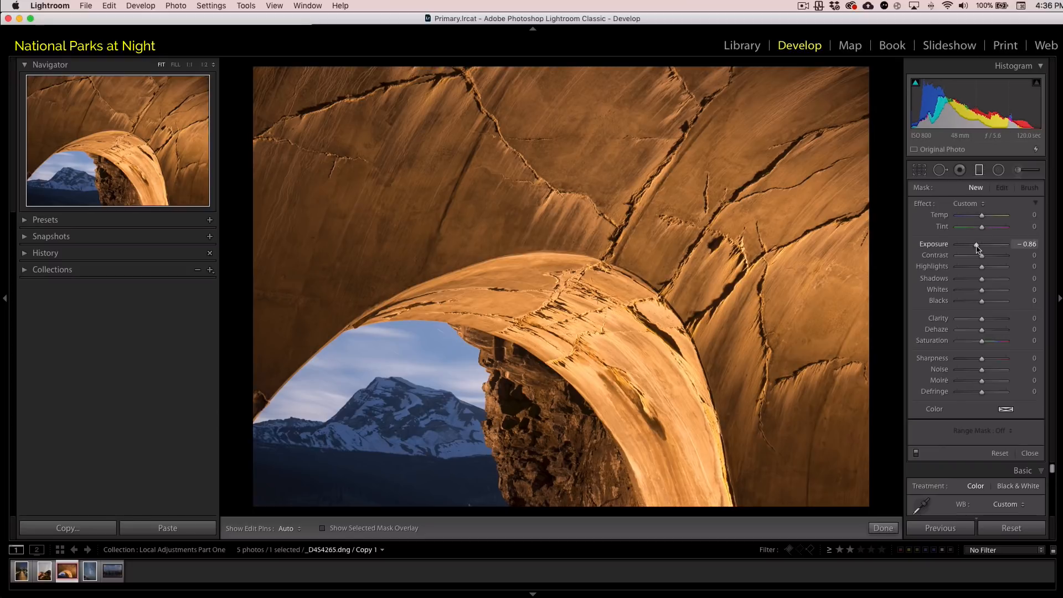
{"action": "left_click_drag", "start_coordinate": [990, 245], "coordinate": [973, 245]}
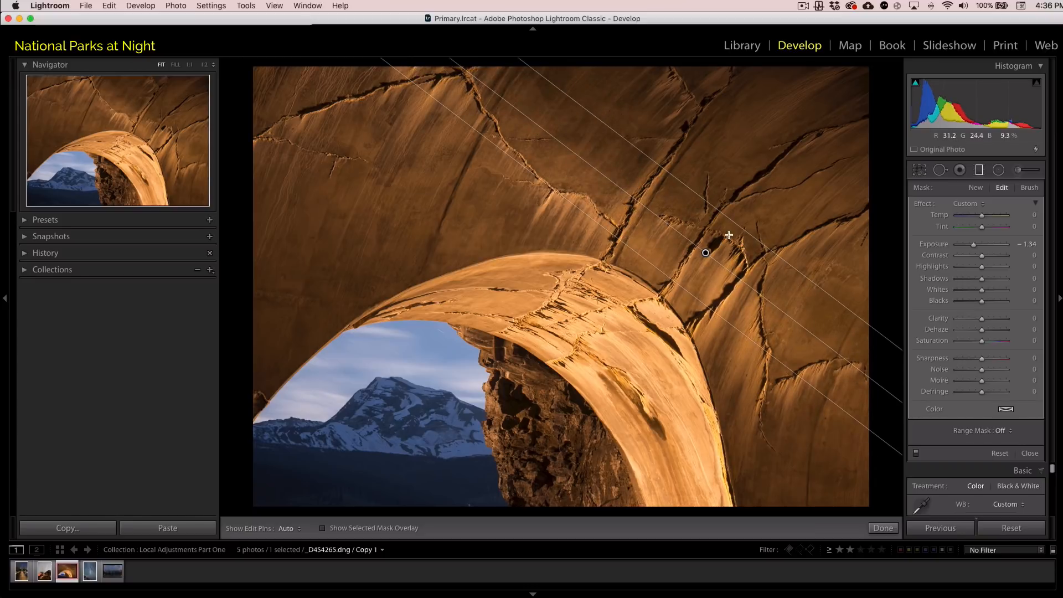
{"action": "left_click_drag", "start_coordinate": [705, 252], "coordinate": [726, 225]}
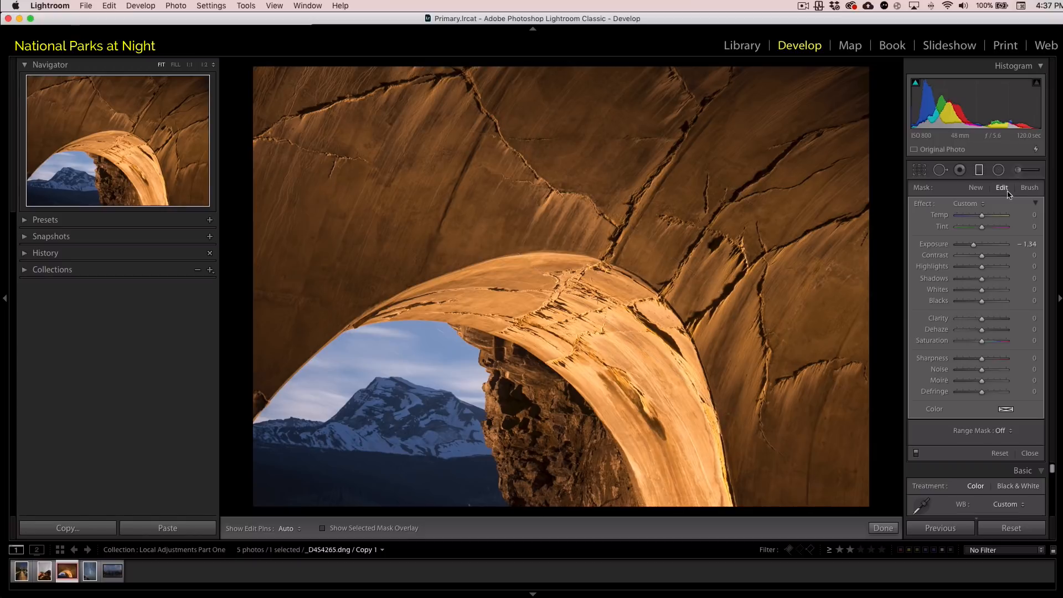
Fine-tune the arch filter's exposure, settling at −1.62.
{"action": "left_click_drag", "start_coordinate": [976, 244], "coordinate": [973, 244]}
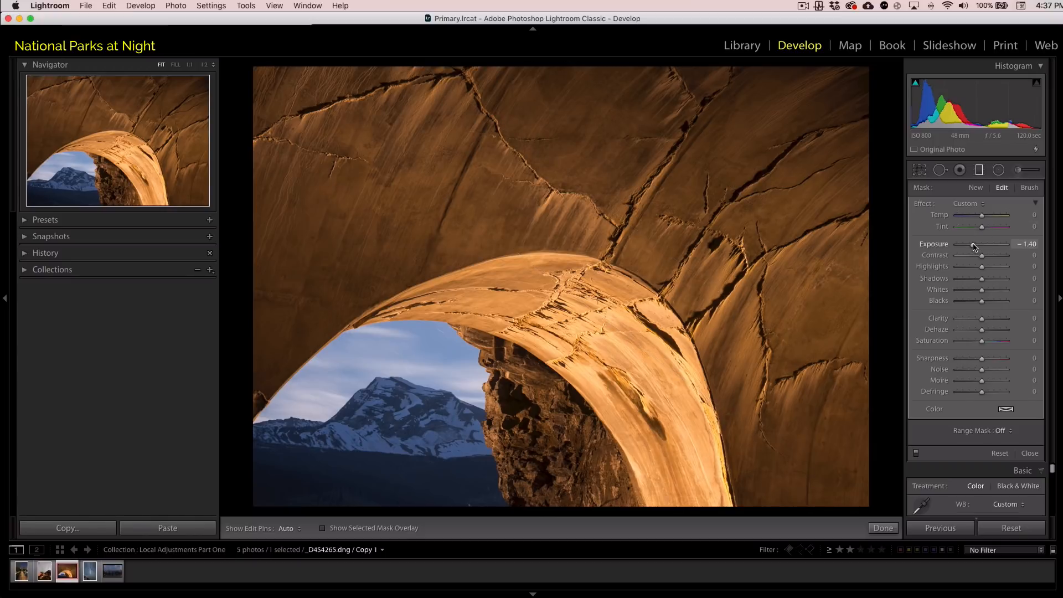
{"action": "left_click_drag", "start_coordinate": [983, 244], "coordinate": [967, 244]}
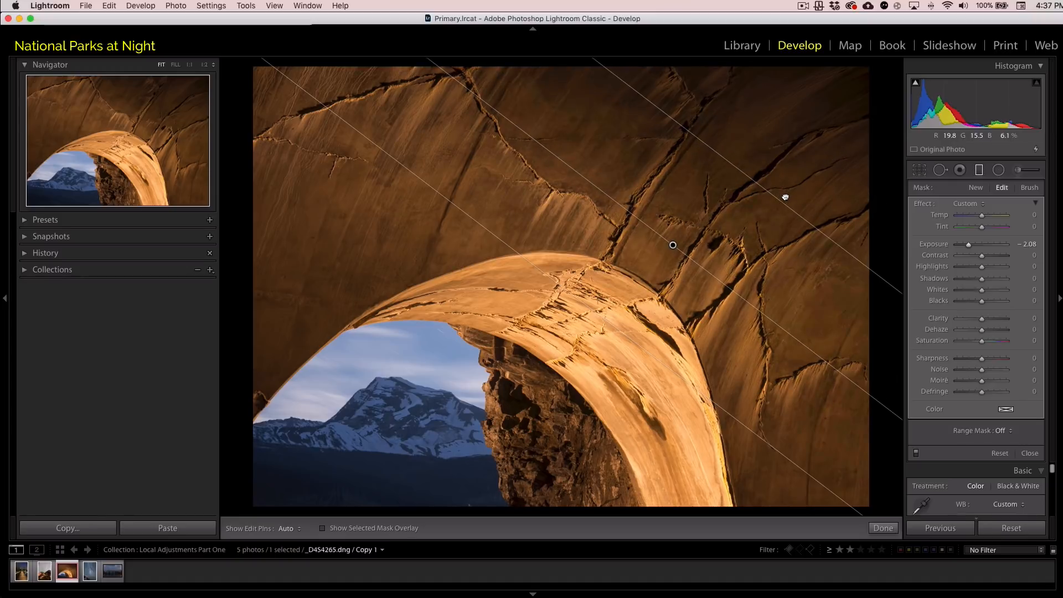
{"action": "mouse_move", "coordinate": [782, 198]}
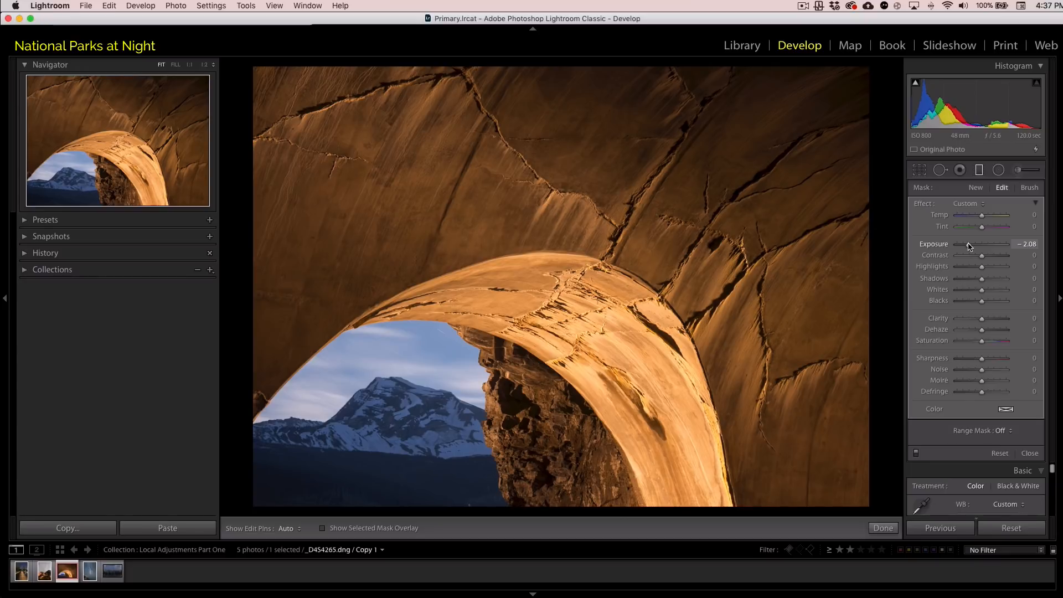
{"action": "left_click_drag", "start_coordinate": [987, 245], "coordinate": [993, 244]}
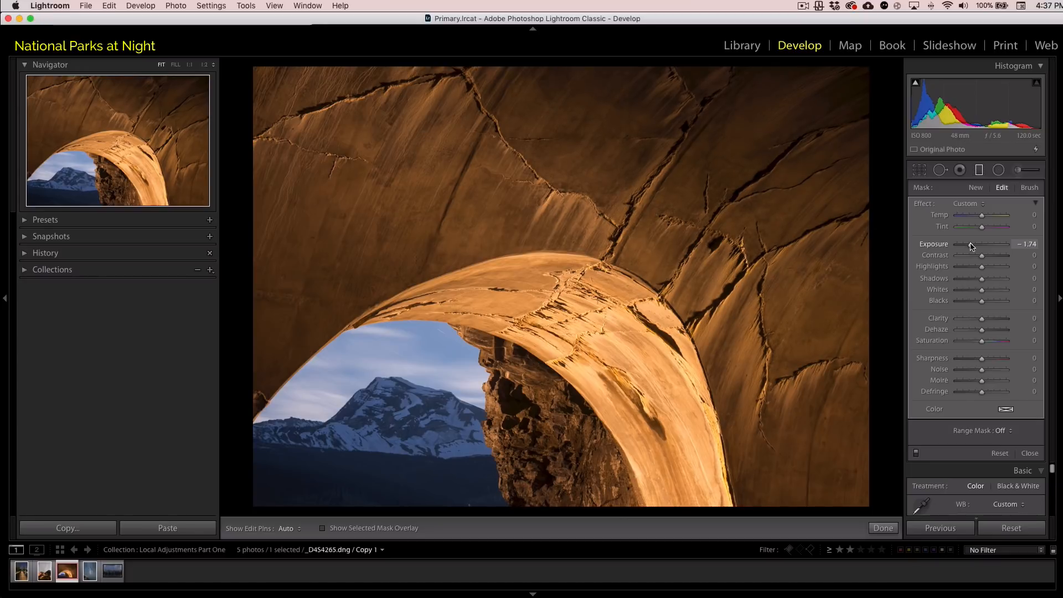
{"action": "left_click_drag", "start_coordinate": [980, 244], "coordinate": [986, 243]}
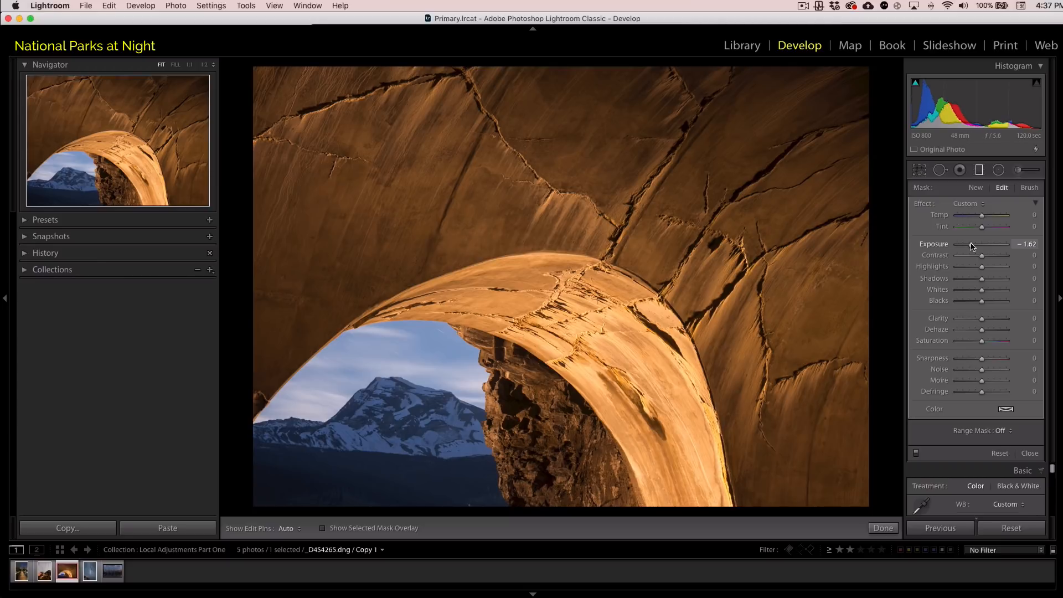
{"action": "mouse_move", "coordinate": [924, 458]}
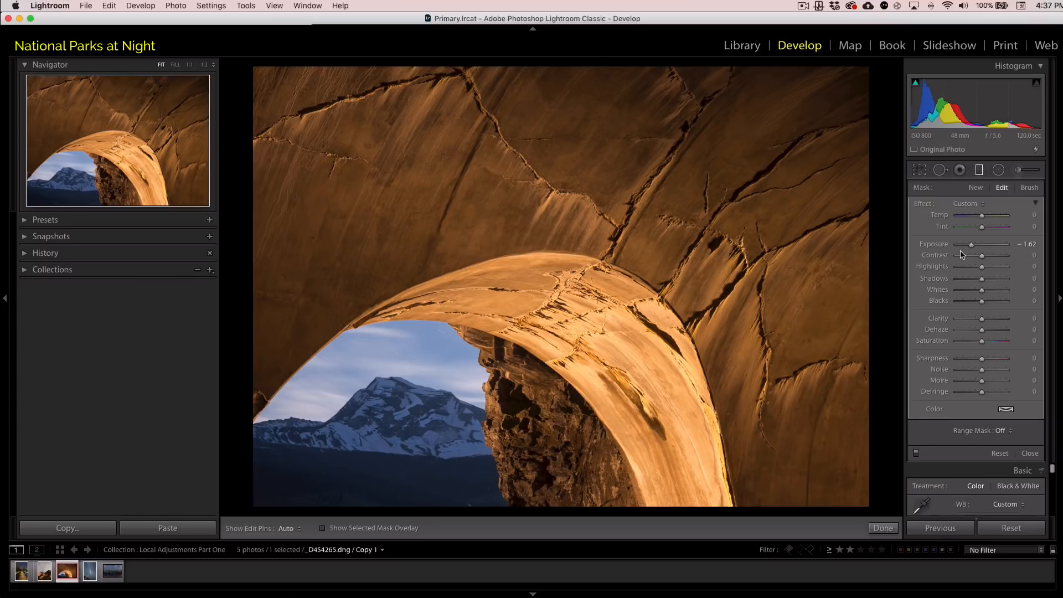
{"action": "mouse_move", "coordinate": [965, 392]}
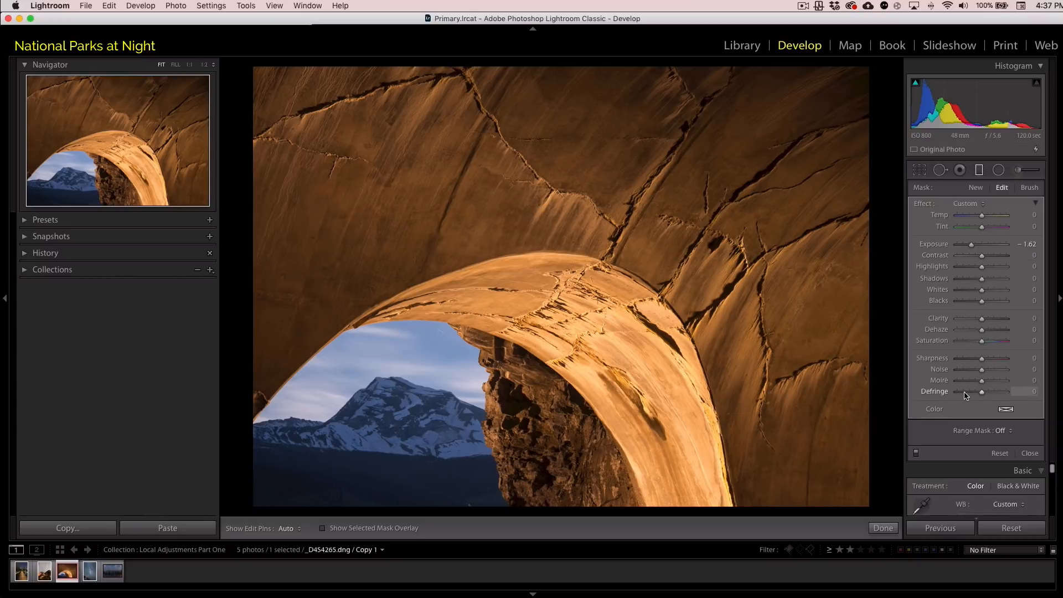
{"action": "mouse_move", "coordinate": [836, 275]}
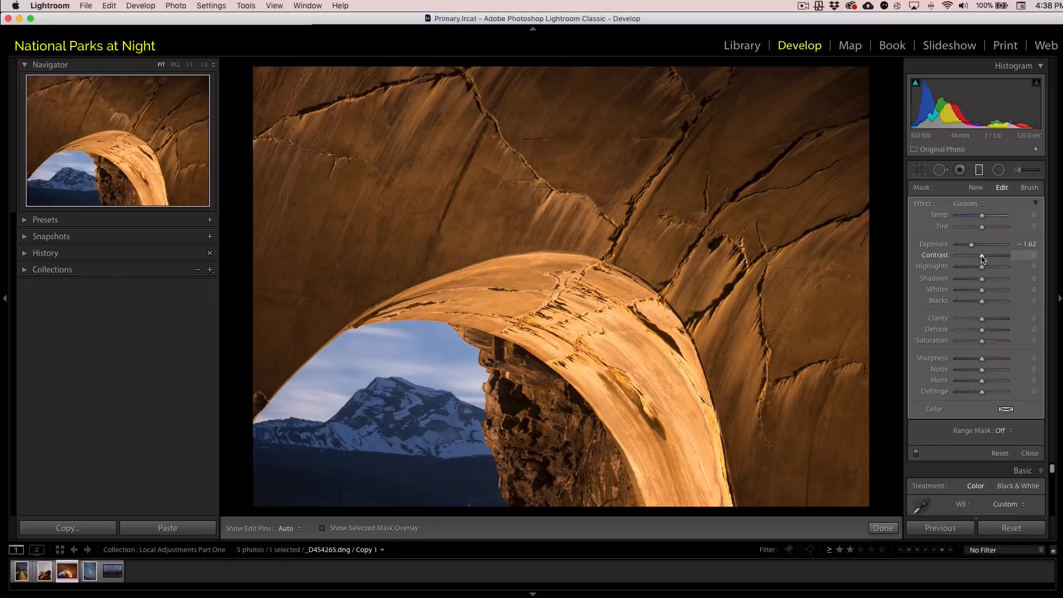
Set the arch filter to contrast −100, exposure −1.80, clarity 50, saturation 3.
{"action": "left_click_drag", "start_coordinate": [982, 254], "coordinate": [957, 255]}
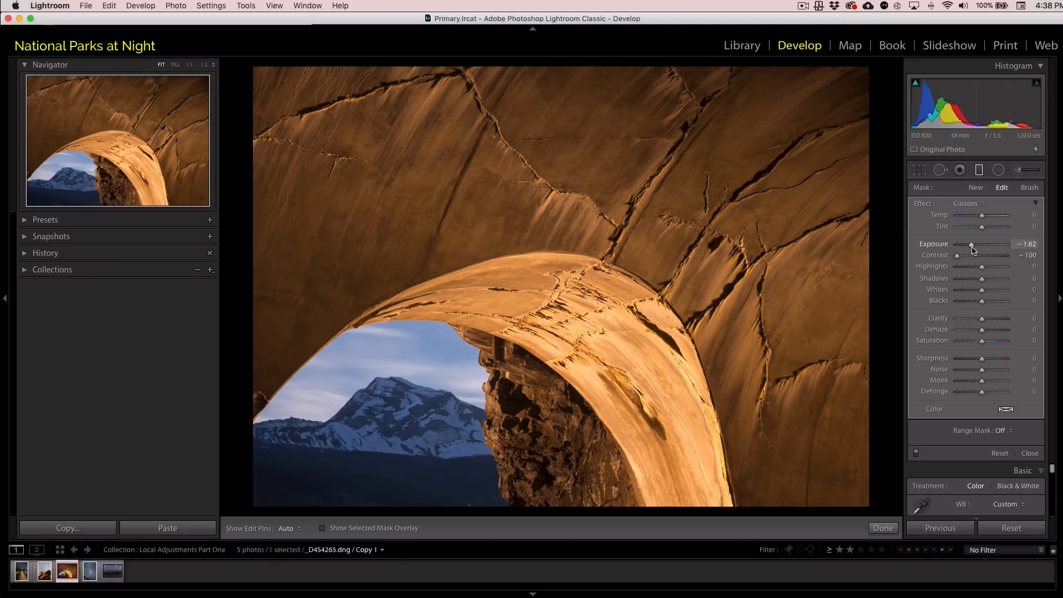
{"action": "left_click_drag", "start_coordinate": [970, 245], "coordinate": [968, 244]}
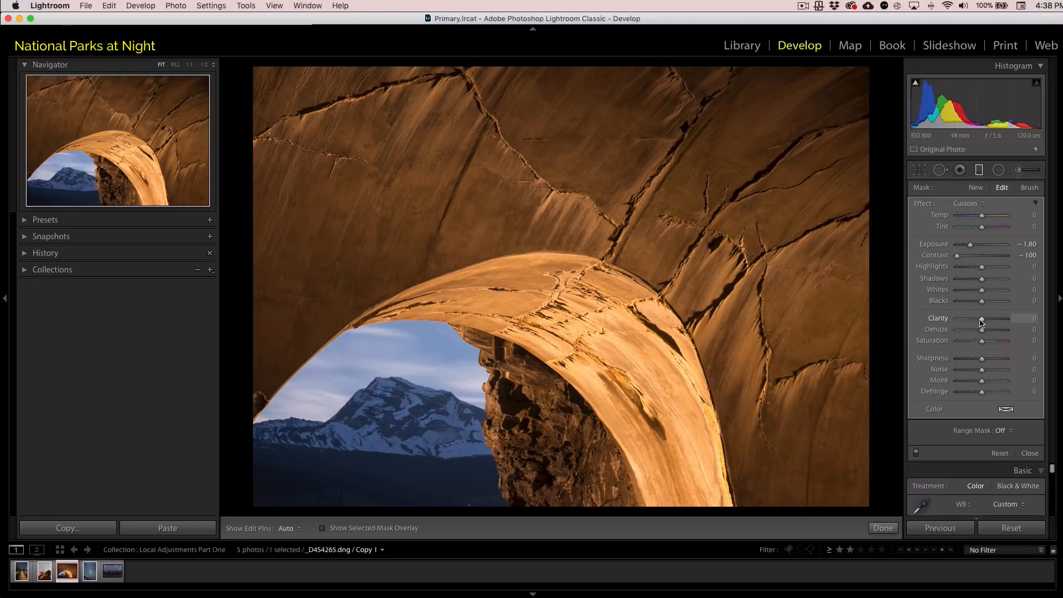
{"action": "left_click_drag", "start_coordinate": [982, 319], "coordinate": [1010, 319]}
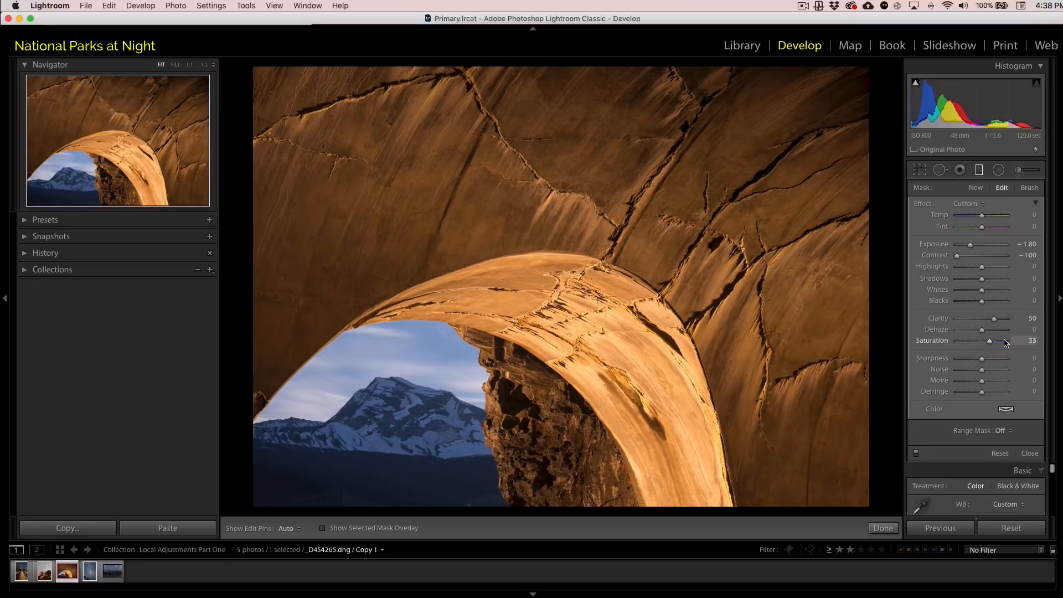
{"action": "left_click_drag", "start_coordinate": [989, 340], "coordinate": [986, 340]}
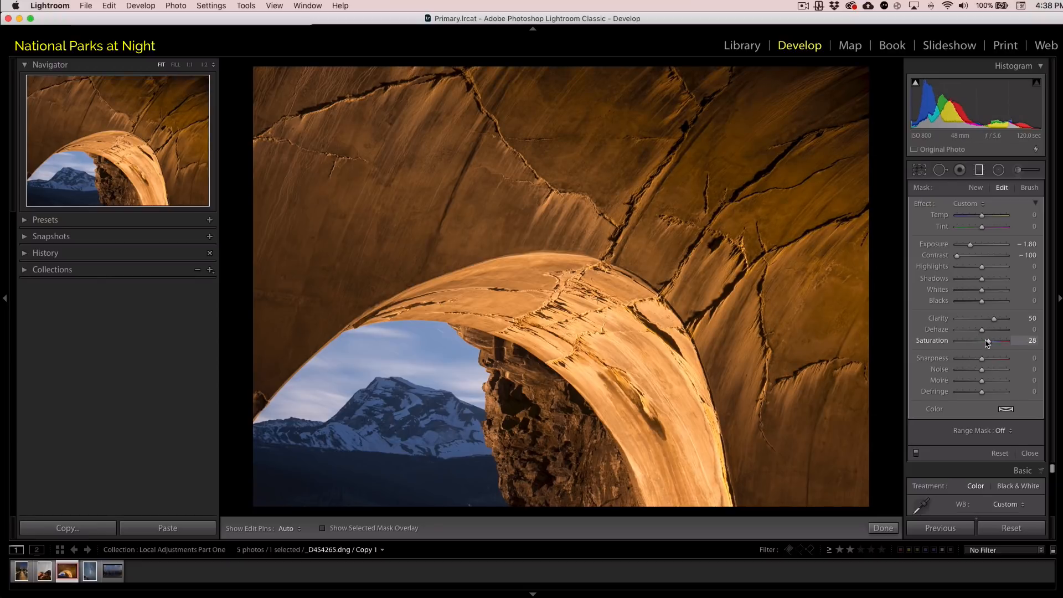
{"action": "left_click_drag", "start_coordinate": [1006, 340], "coordinate": [981, 340]}
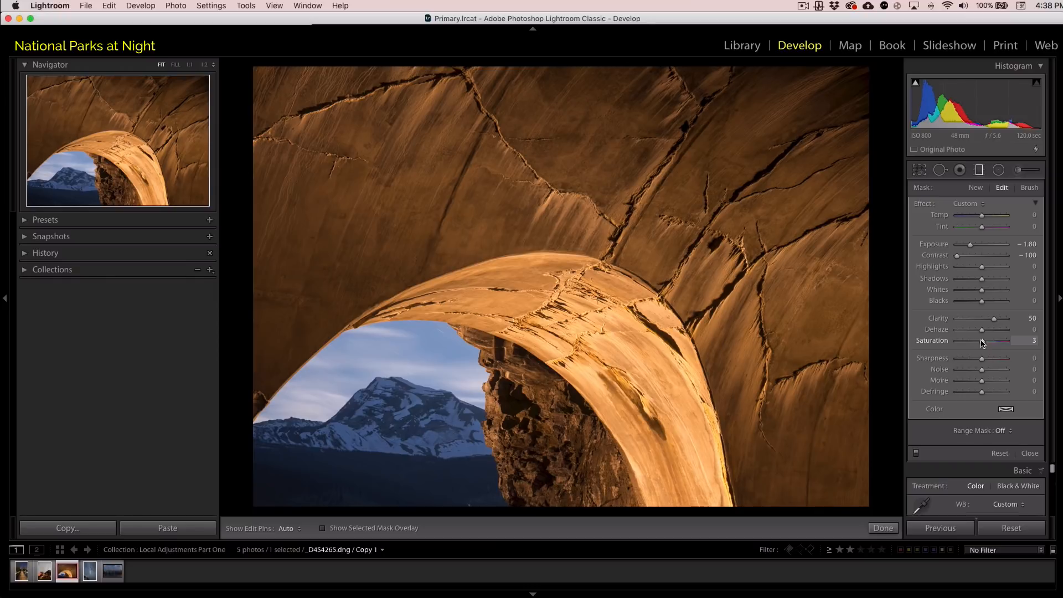
{"action": "mouse_move", "coordinate": [672, 246]}
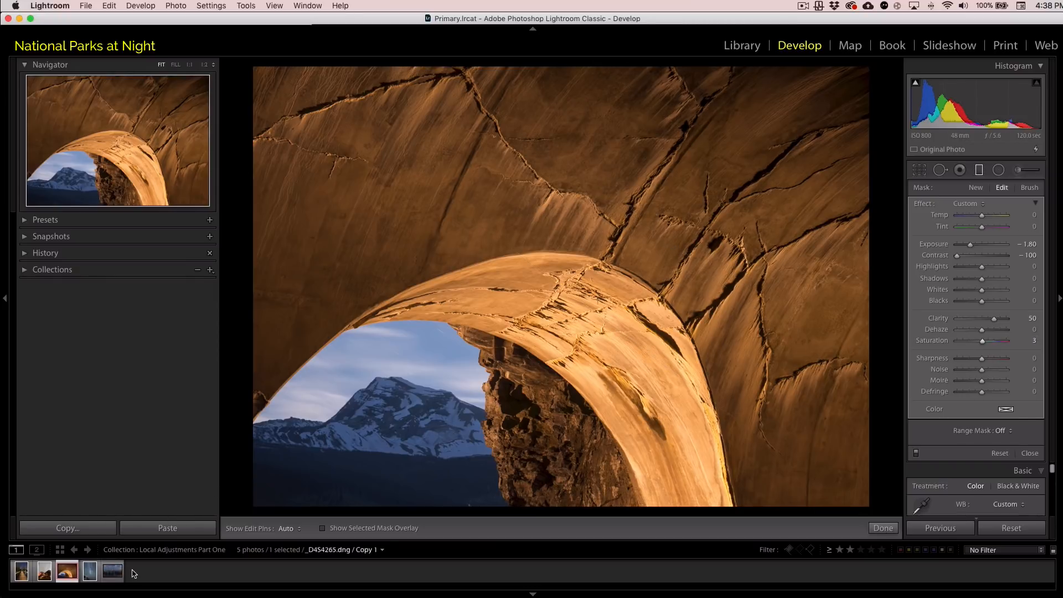
Open the wrecked-cars photo and close the local adjustment panel.
{"action": "left_click", "coordinate": [43, 571]}
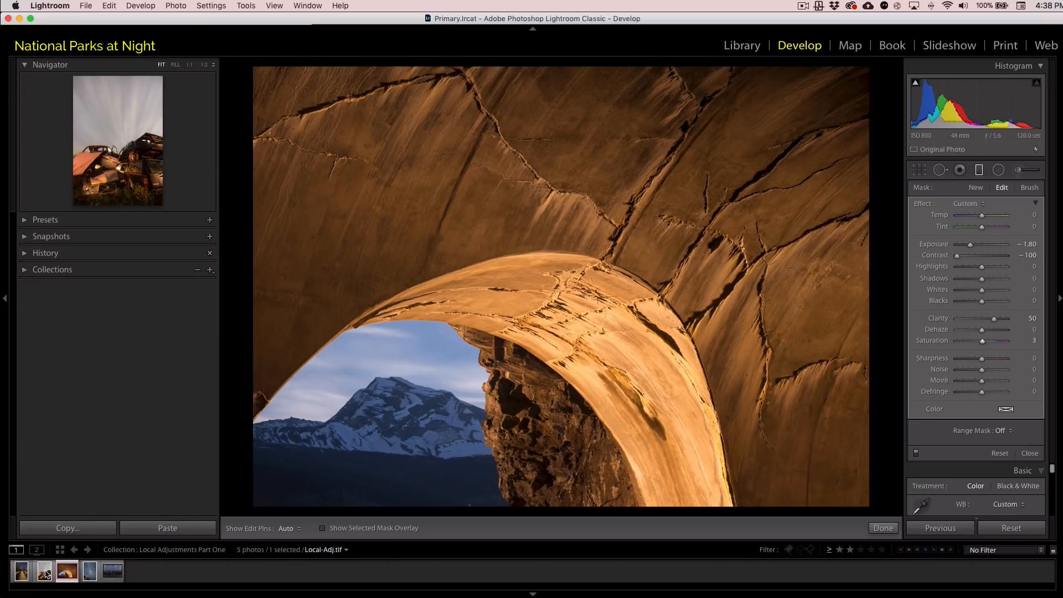
{"action": "left_click", "coordinate": [43, 572]}
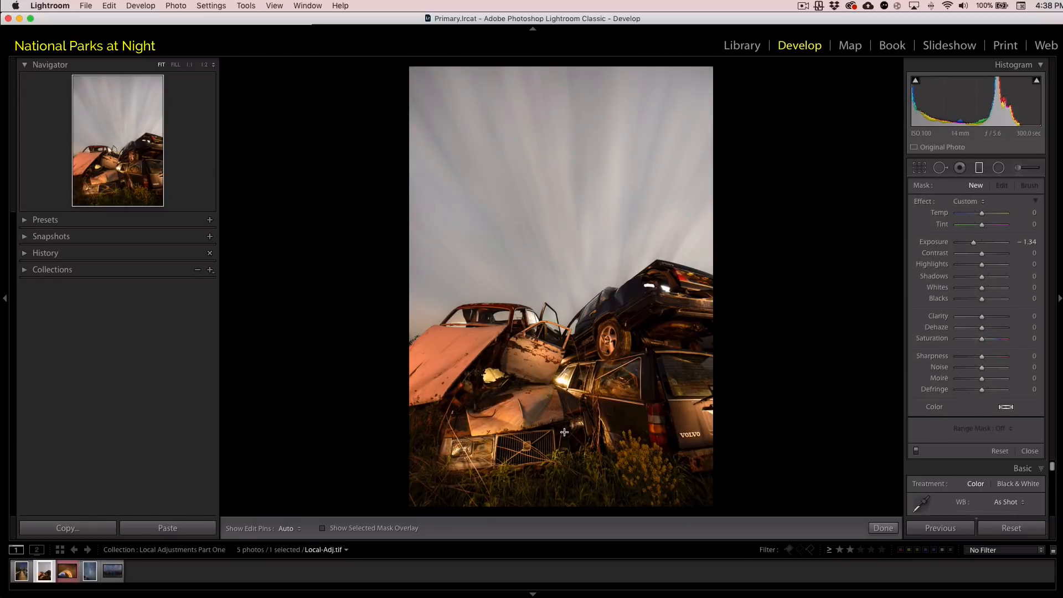
{"action": "mouse_move", "coordinate": [579, 427]}
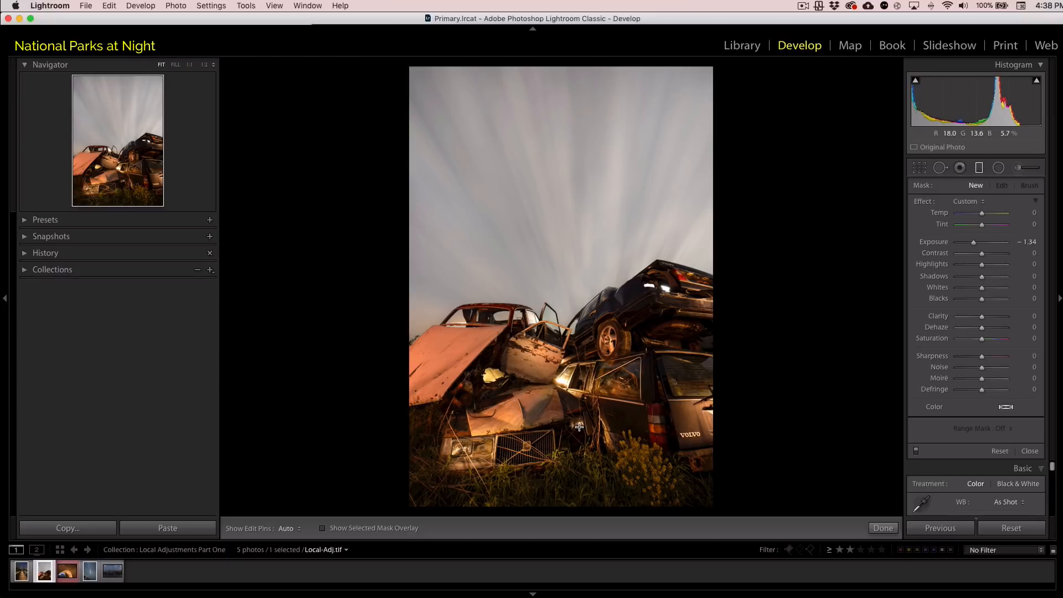
{"action": "mouse_move", "coordinate": [855, 265]}
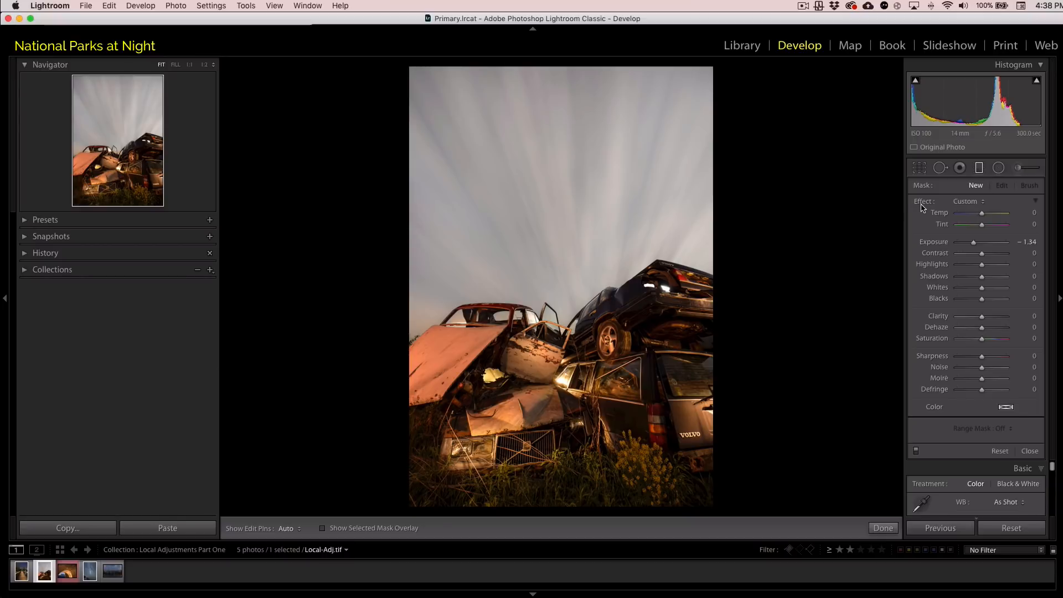
{"action": "left_click", "coordinate": [979, 167]}
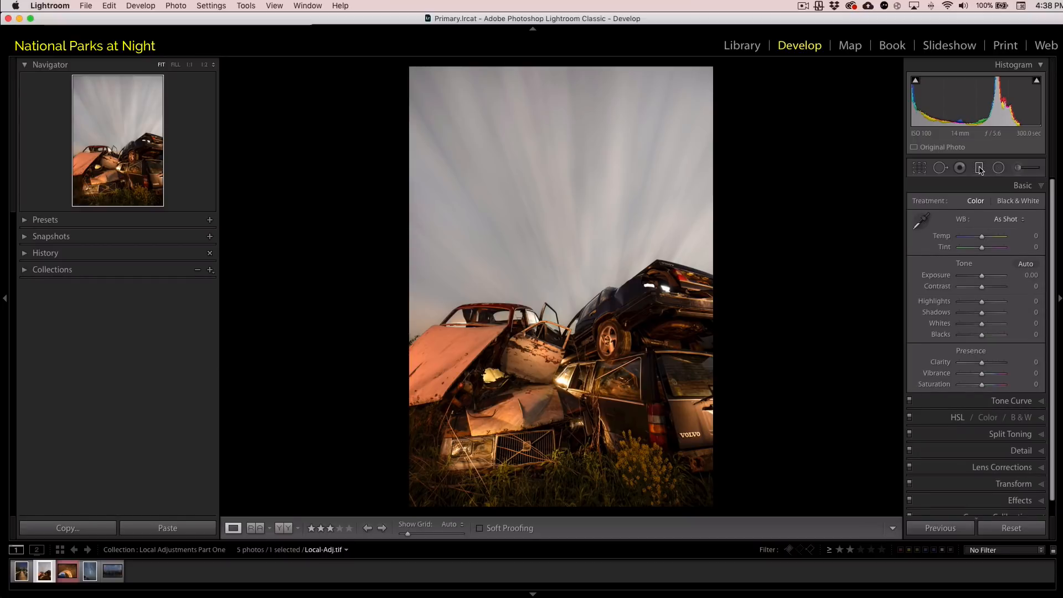
{"action": "mouse_move", "coordinate": [979, 168]}
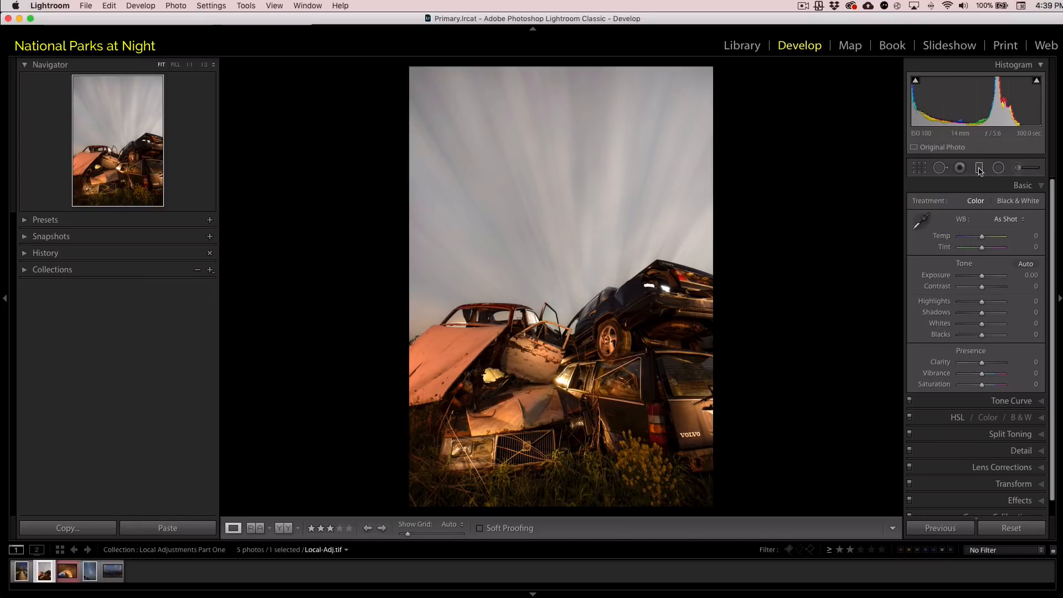
Start a sky graduated filter and add clarity around 14 and dehaze around 12.
{"action": "left_click", "coordinate": [980, 167]}
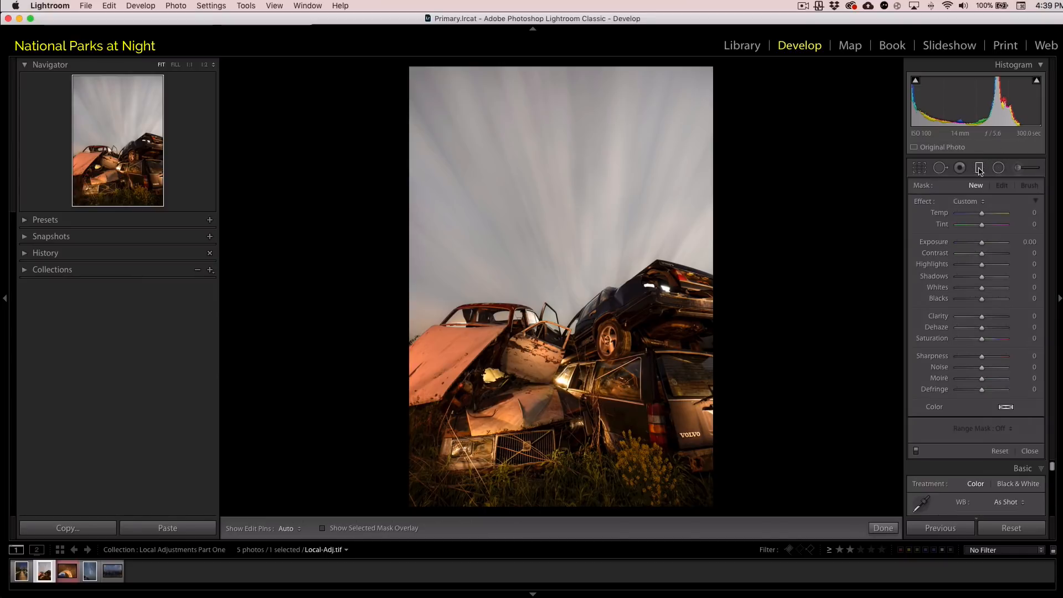
{"action": "mouse_move", "coordinate": [978, 168]}
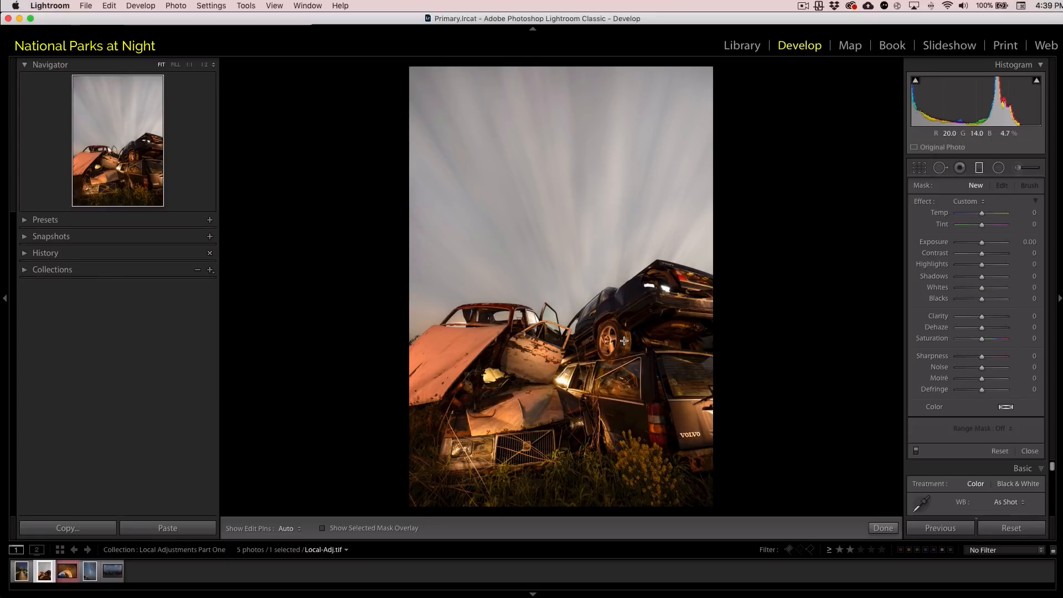
{"action": "mouse_move", "coordinate": [600, 221]}
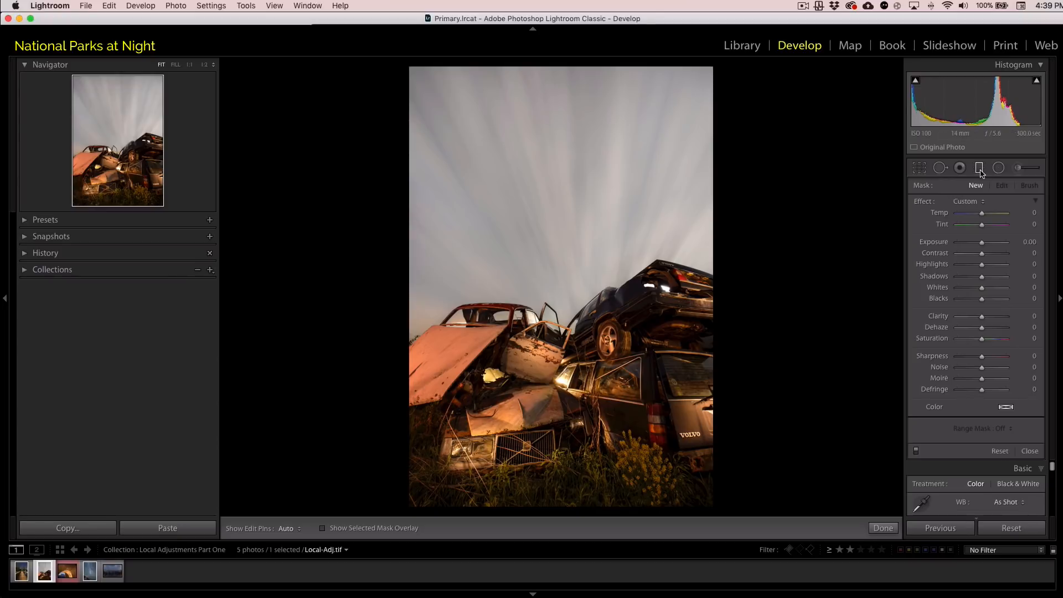
{"action": "mouse_move", "coordinate": [578, 270]}
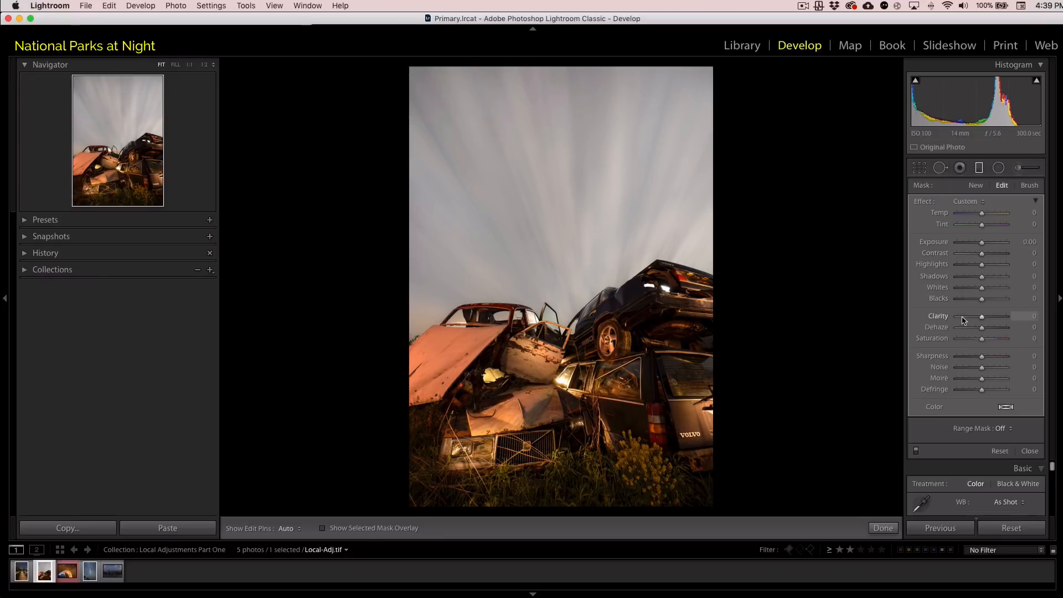
{"action": "mouse_move", "coordinate": [983, 327]}
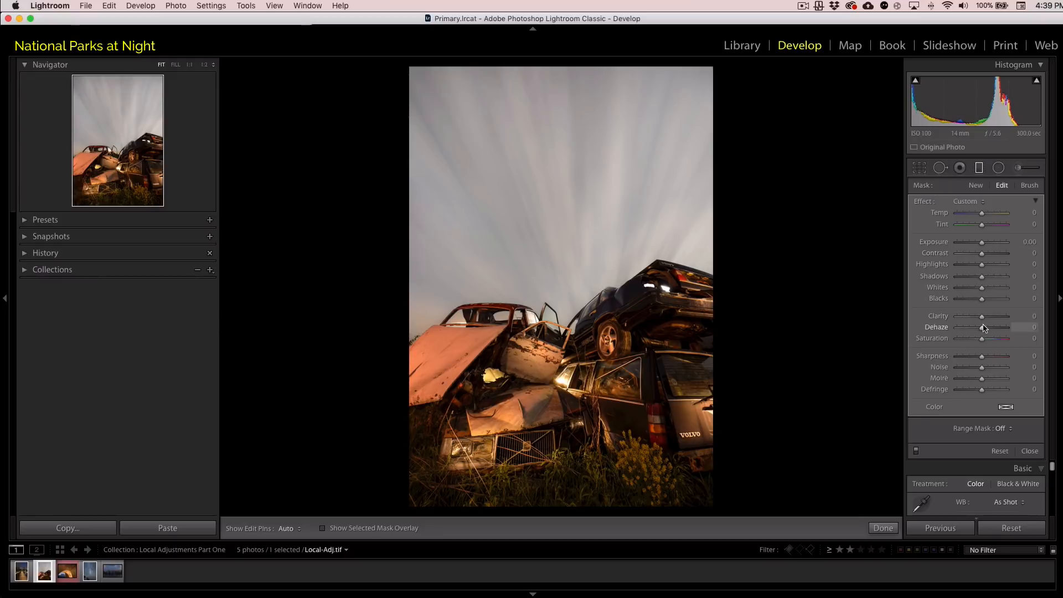
{"action": "left_click_drag", "start_coordinate": [981, 327], "coordinate": [1008, 327]}
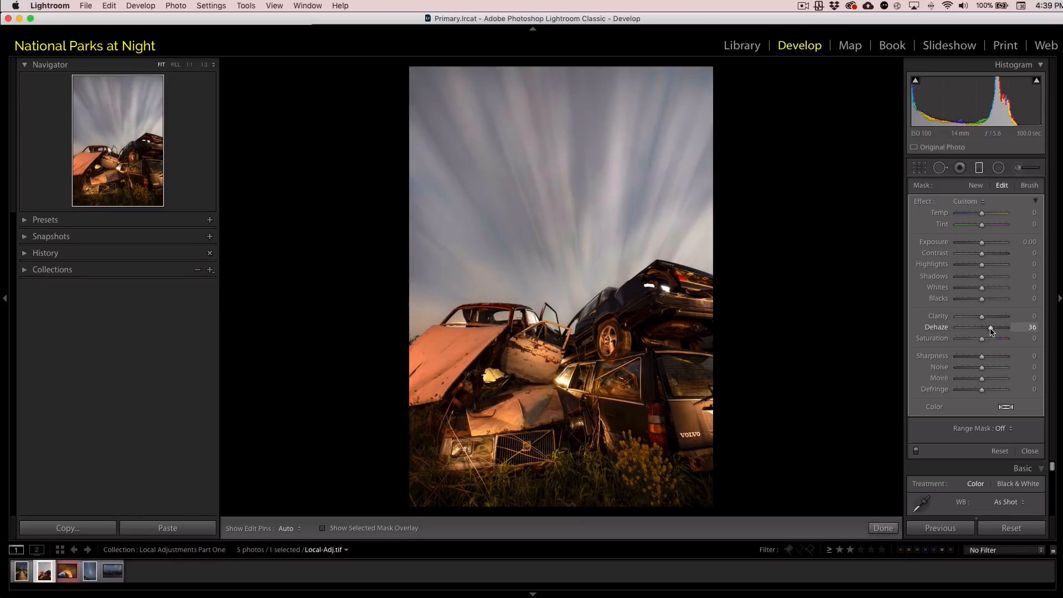
{"action": "left_click_drag", "start_coordinate": [989, 327], "coordinate": [1002, 327]}
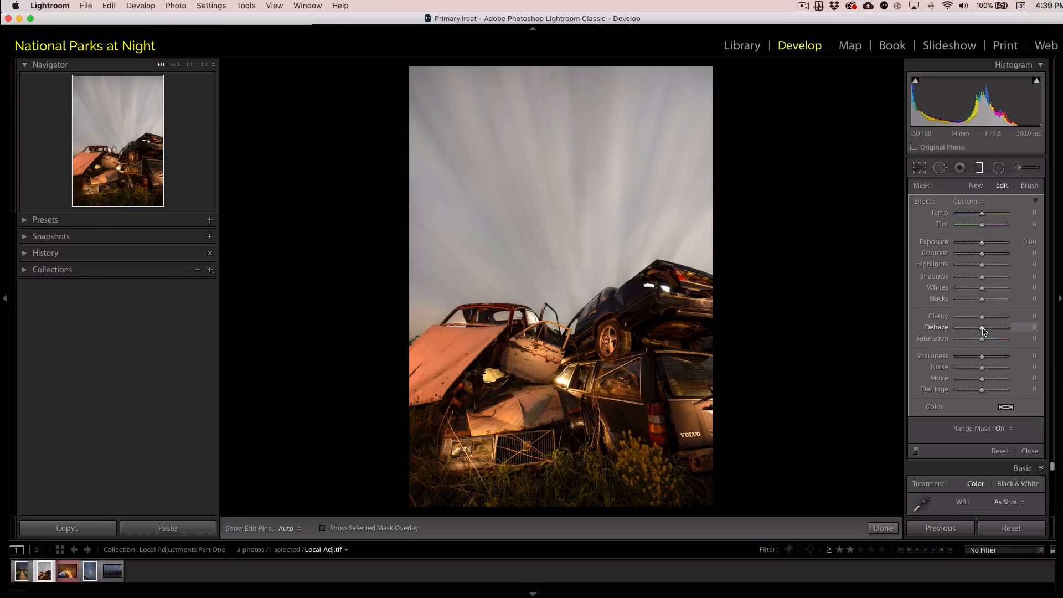
{"action": "left_click_drag", "start_coordinate": [982, 327], "coordinate": [990, 327]}
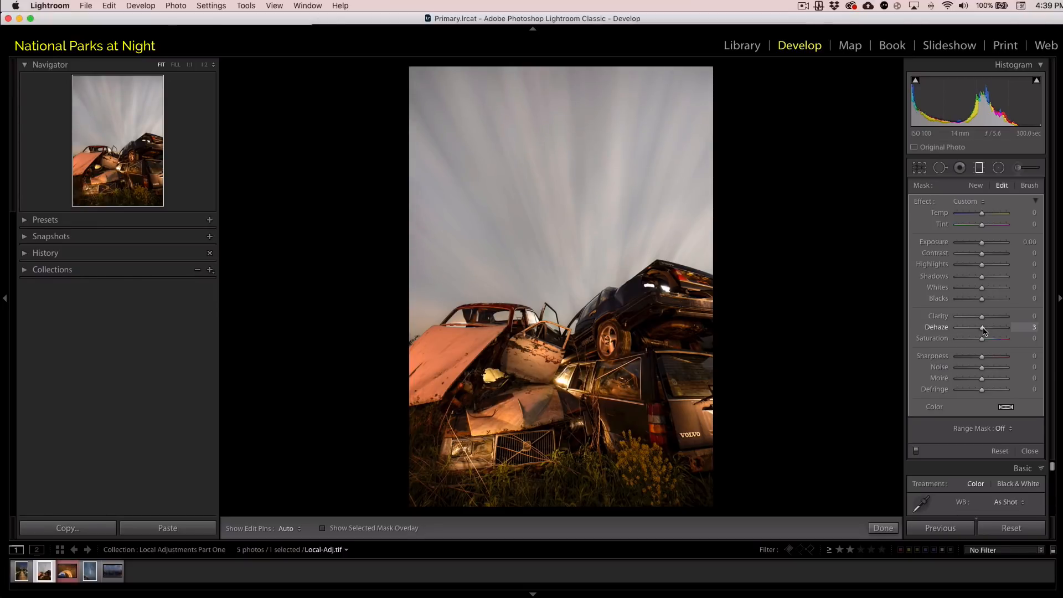
{"action": "left_click_drag", "start_coordinate": [997, 326], "coordinate": [1006, 327]}
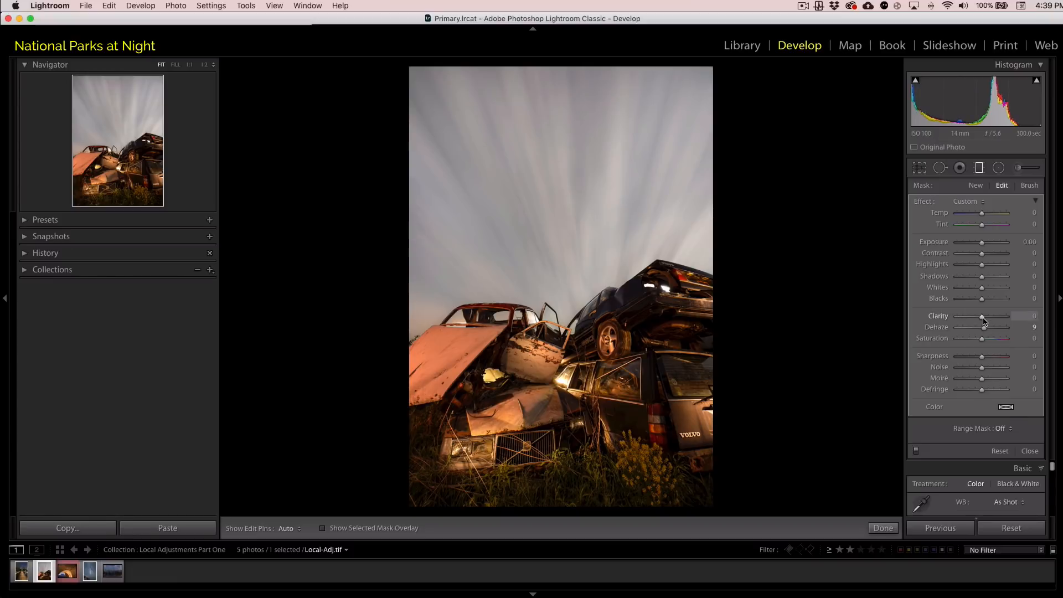
{"action": "left_click_drag", "start_coordinate": [981, 316], "coordinate": [990, 316]}
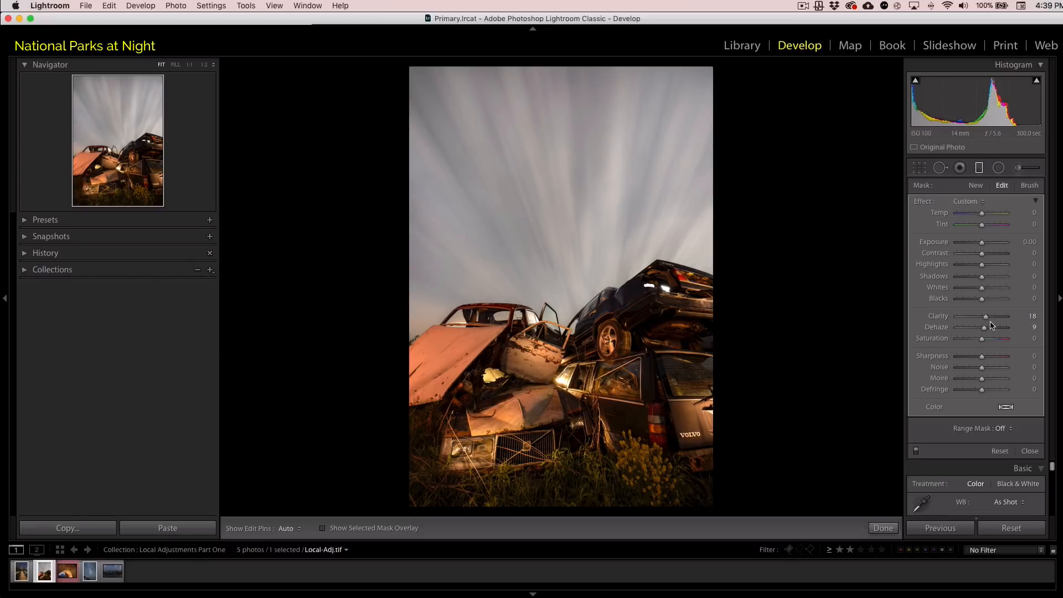
{"action": "mouse_move", "coordinate": [995, 332]}
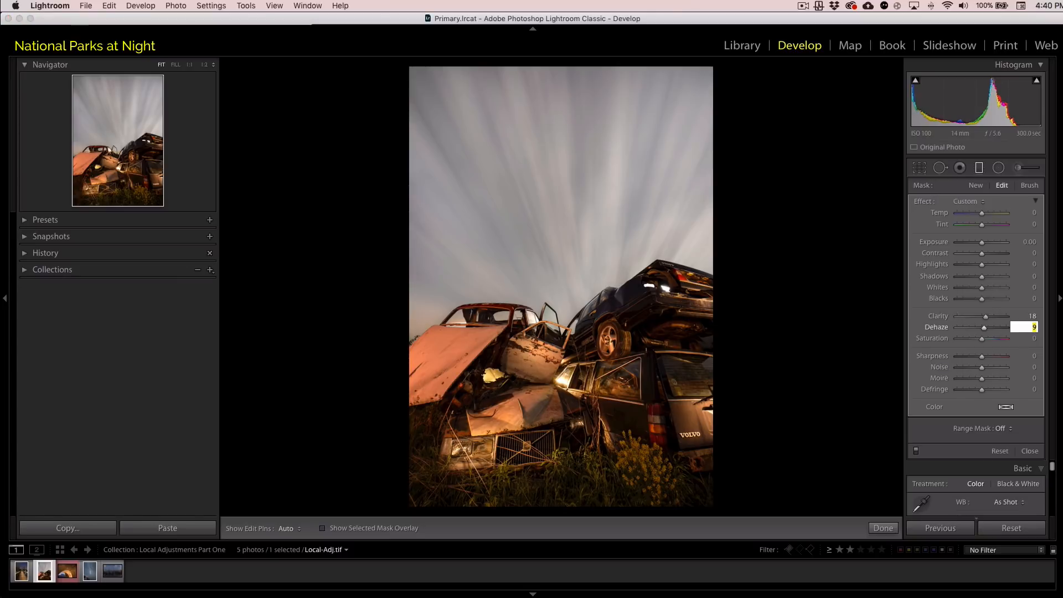
{"action": "left_click_drag", "start_coordinate": [984, 327], "coordinate": [1000, 326]}
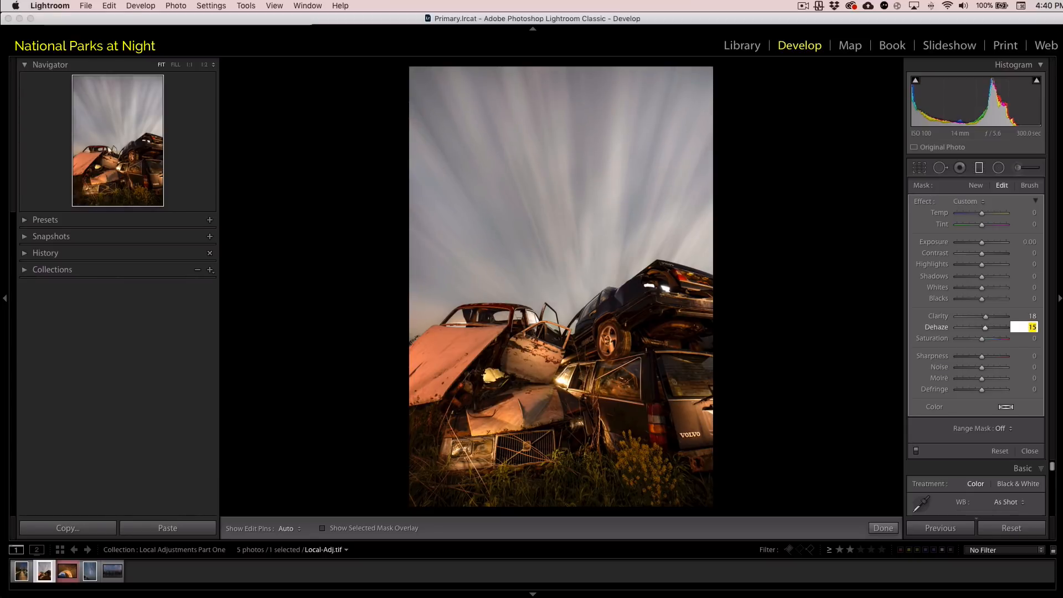
{"action": "mouse_move", "coordinate": [929, 433]}
{"action": "type", "text": "14"}
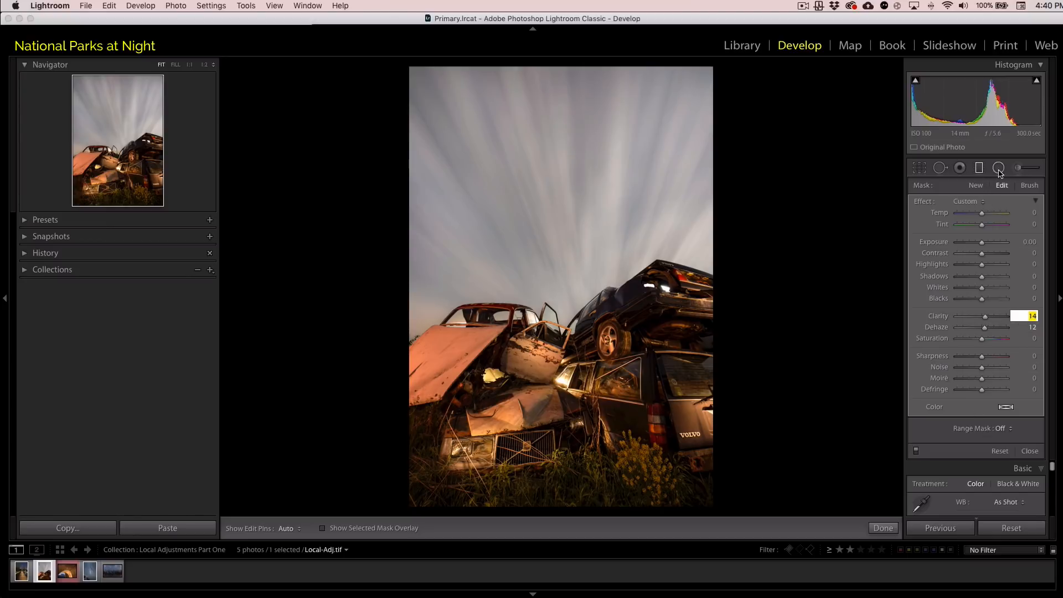
Reset the sky mask and redraw a graduated filter with Clarity +8 and Dehaze +28.
{"action": "left_click", "coordinate": [978, 167]}
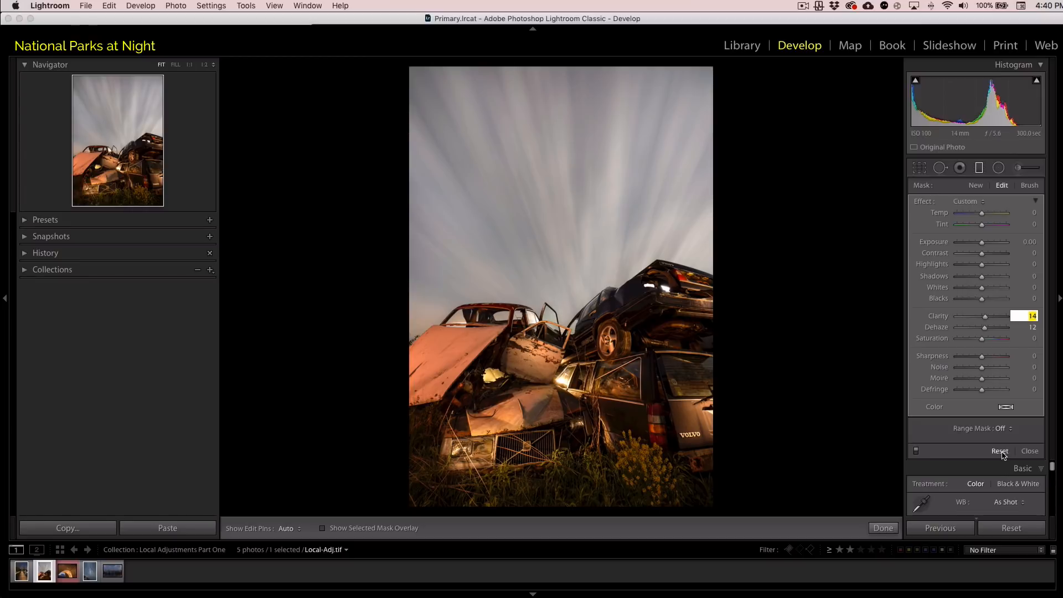
{"action": "mouse_move", "coordinate": [1006, 456]}
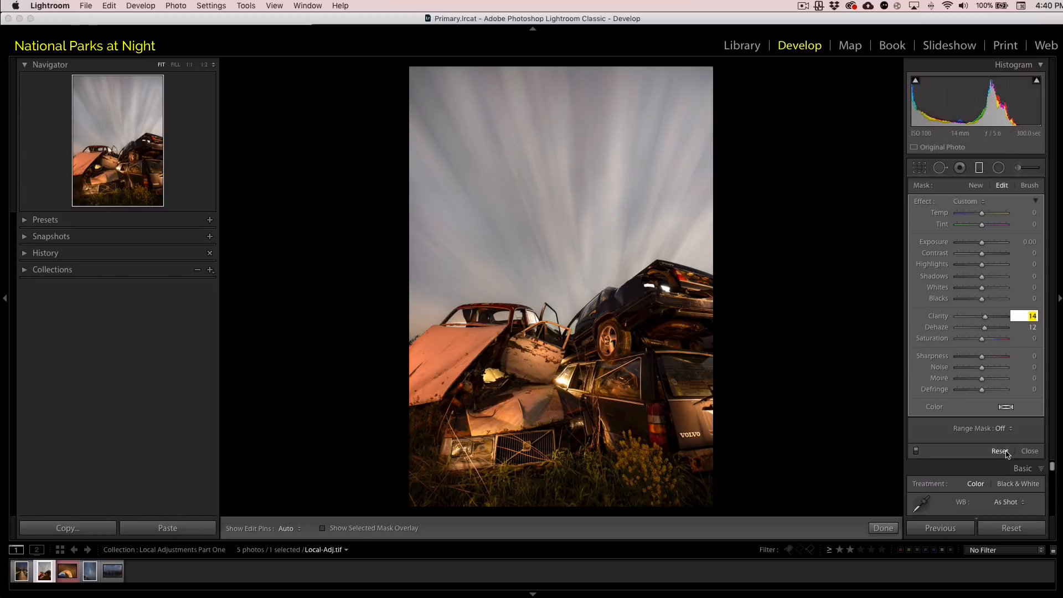
{"action": "left_click", "coordinate": [999, 451]}
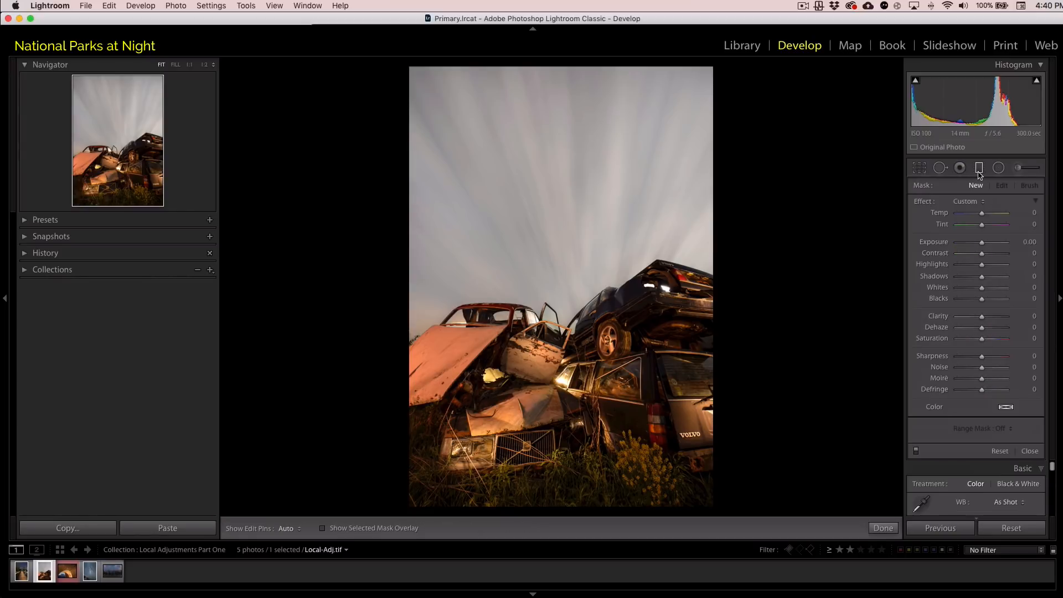
{"action": "mouse_move", "coordinate": [554, 234]}
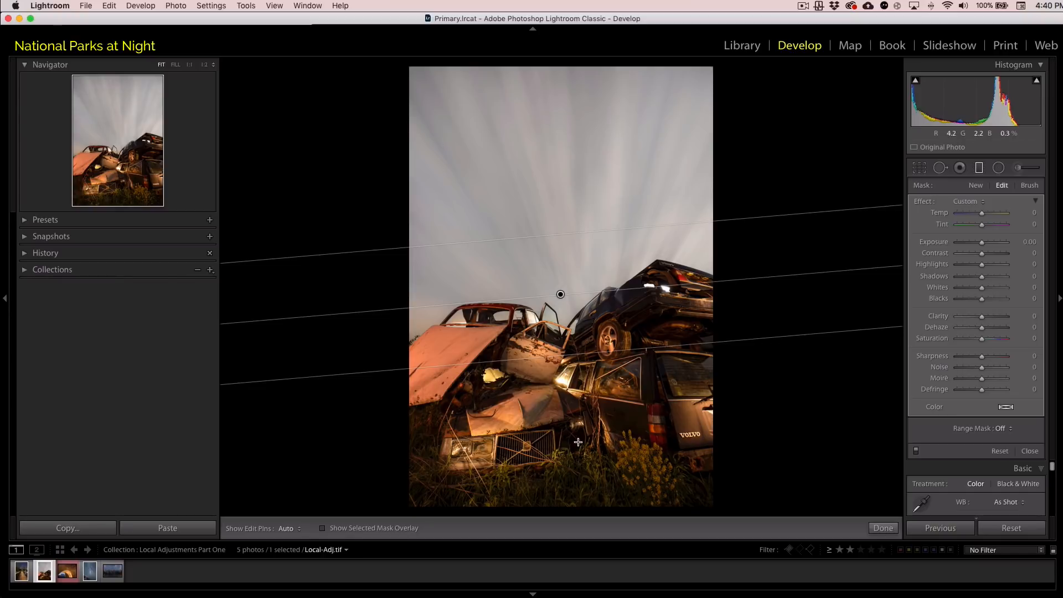
{"action": "mouse_move", "coordinate": [573, 232]}
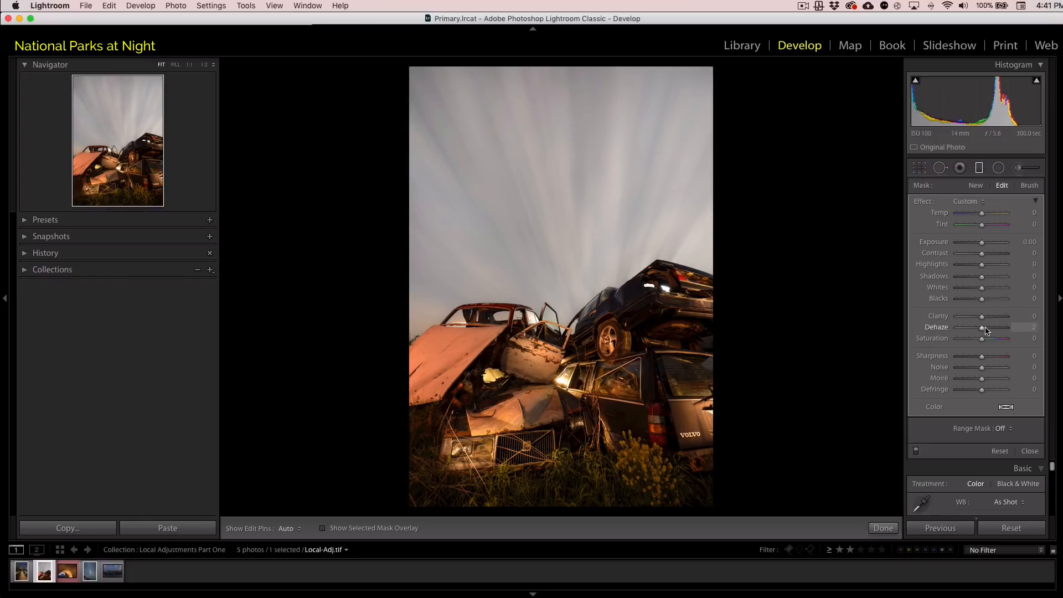
{"action": "left_click_drag", "start_coordinate": [1002, 327], "coordinate": [994, 327]}
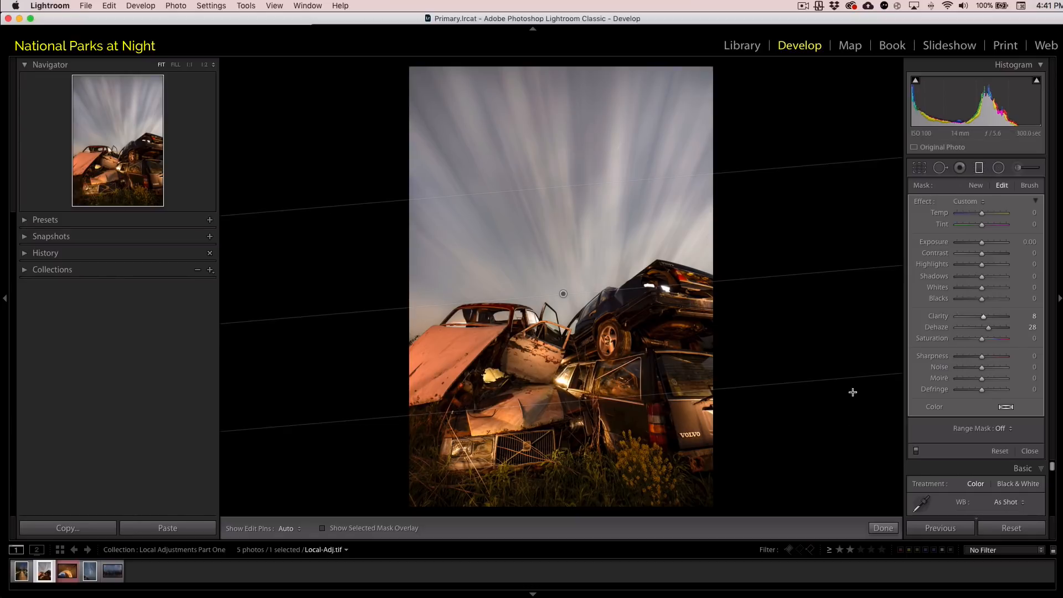
{"action": "left_click", "coordinate": [883, 528]}
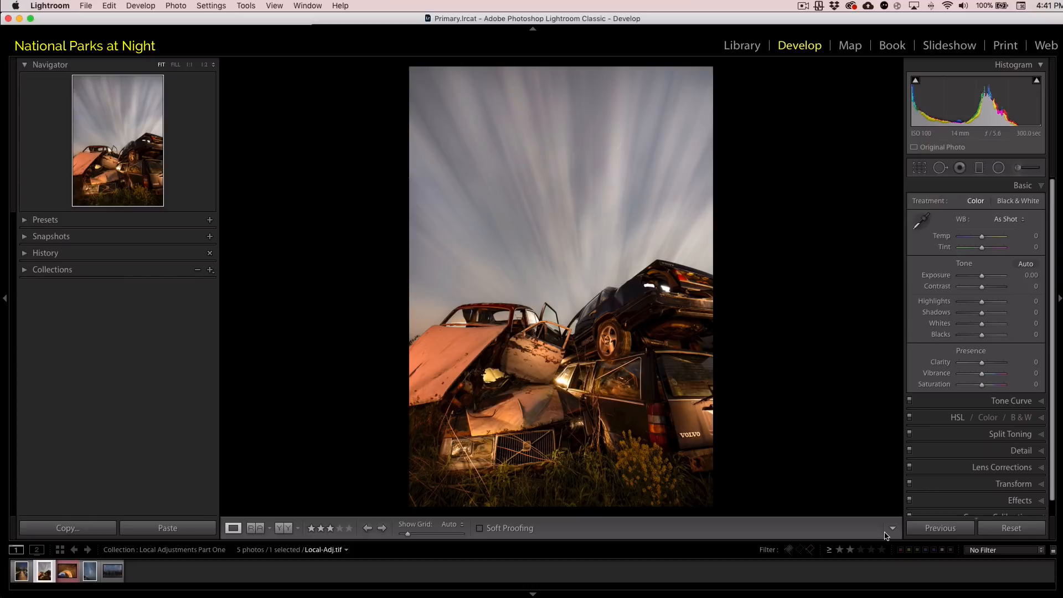
{"action": "mouse_move", "coordinate": [227, 578]}
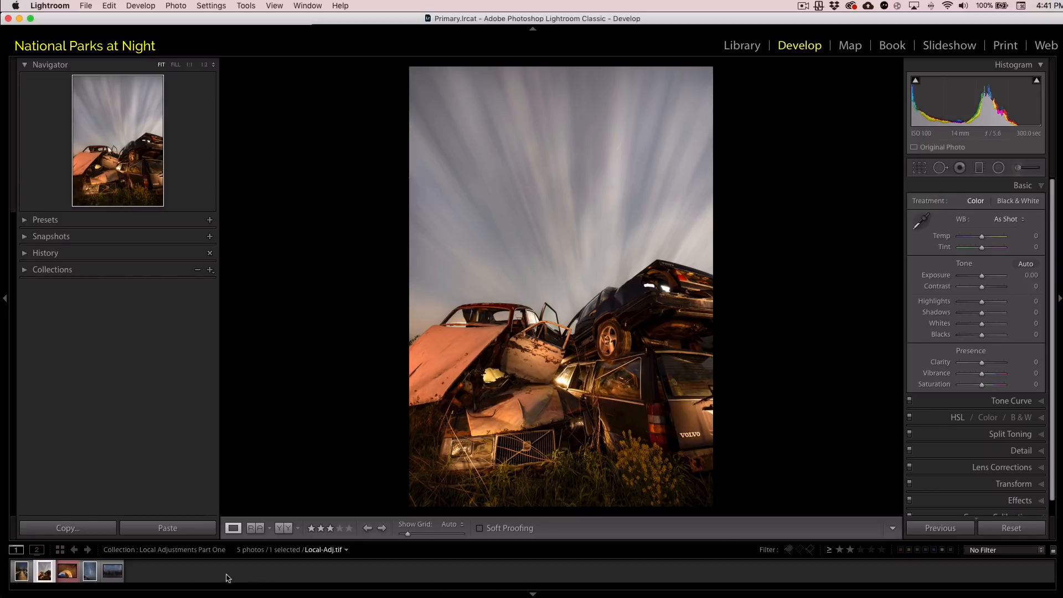
Load the lit bridge night photo from the filmstrip into Develop.
{"action": "left_click", "coordinate": [21, 575]}
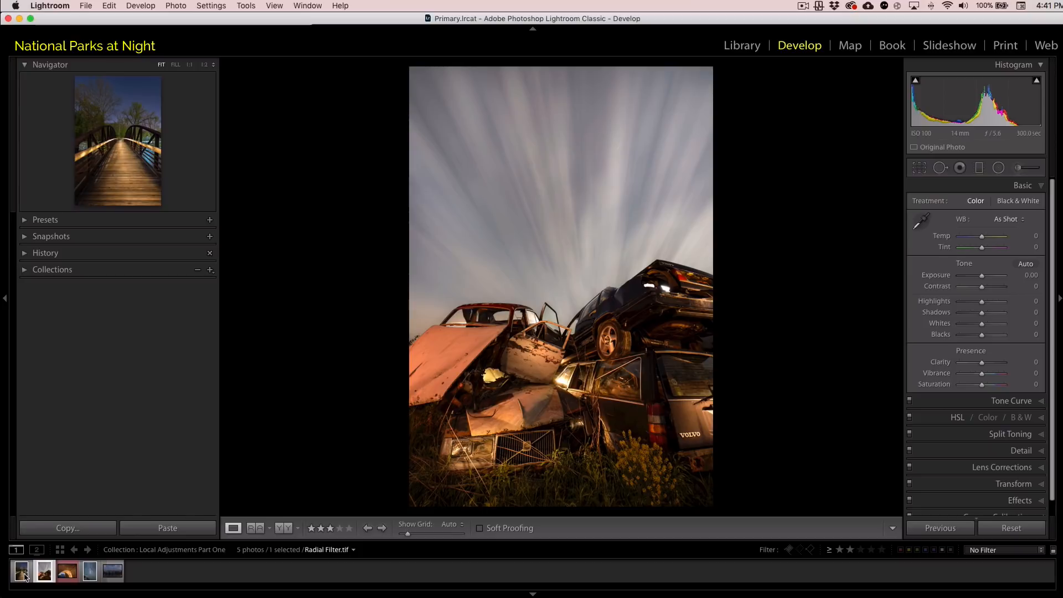
{"action": "left_click", "coordinate": [22, 577]}
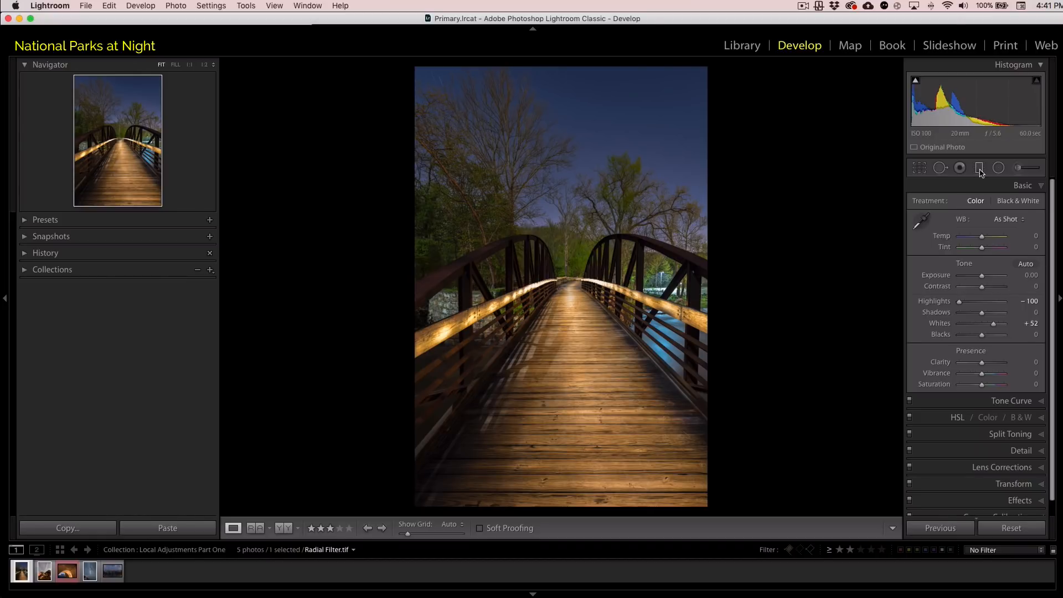
Draw a radial filter and stretch it into a tall oval over the walkway.
{"action": "left_click", "coordinate": [997, 168]}
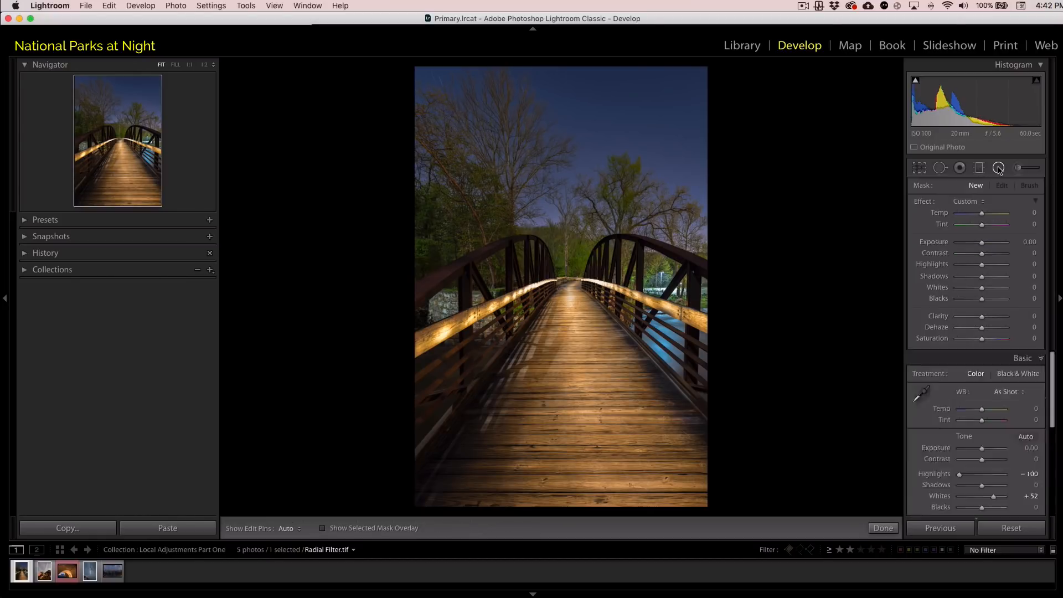
{"action": "left_click", "coordinate": [998, 168]}
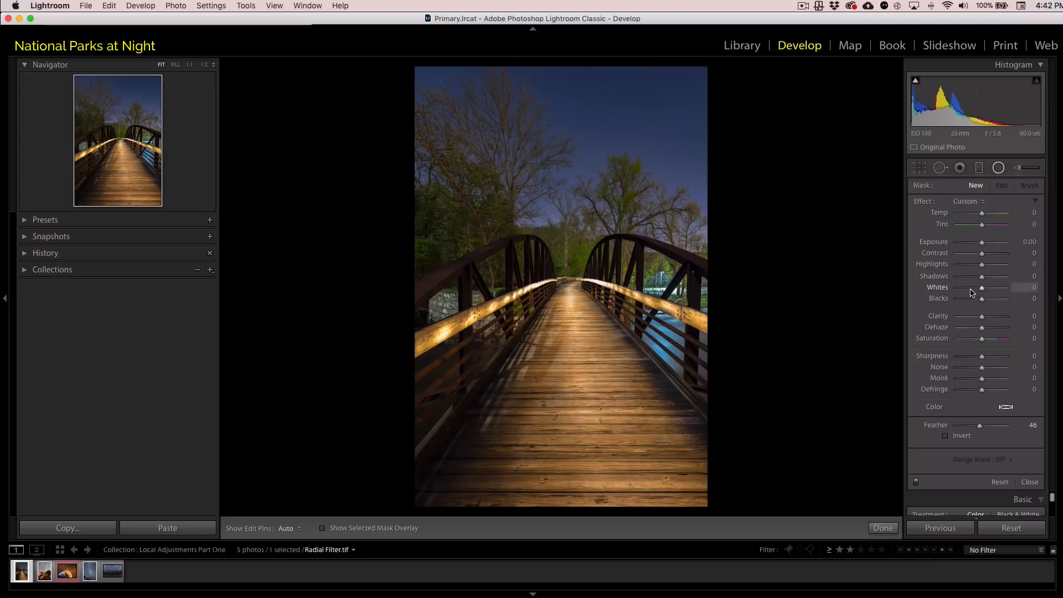
{"action": "mouse_move", "coordinate": [755, 252]}
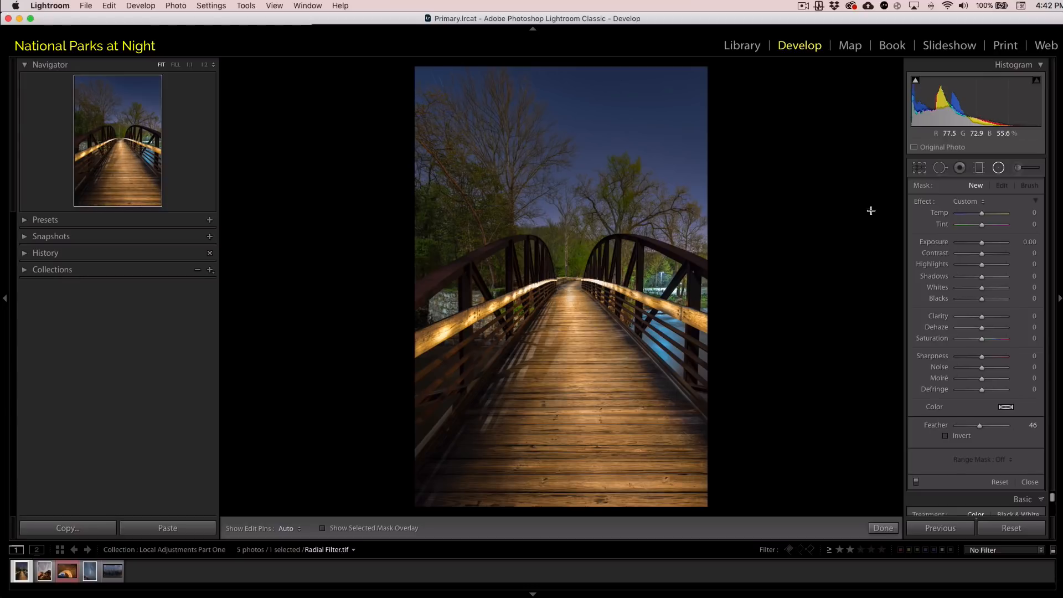
{"action": "mouse_move", "coordinate": [621, 319]}
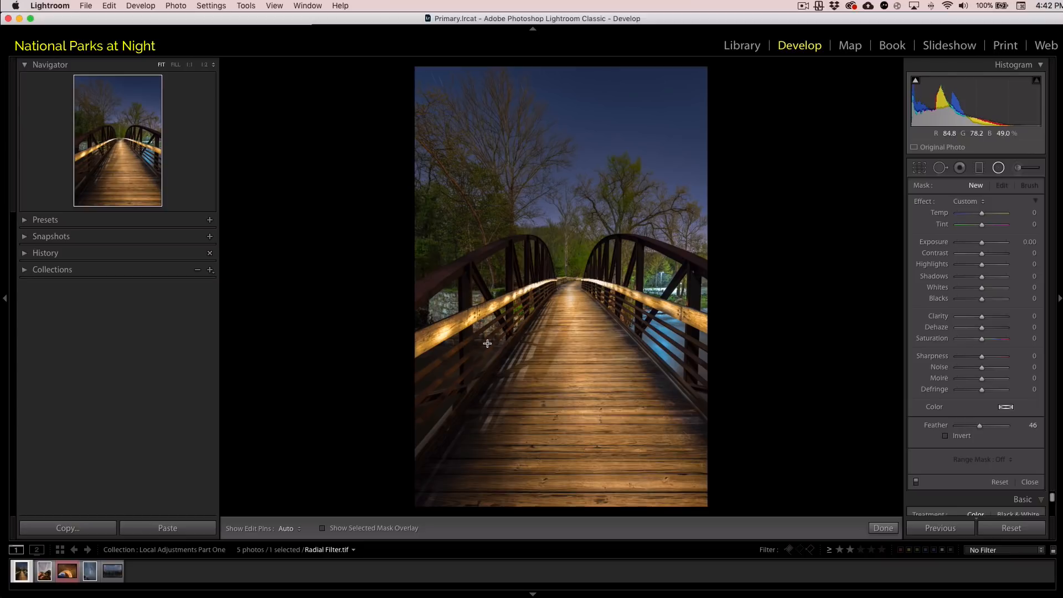
{"action": "mouse_move", "coordinate": [578, 322]}
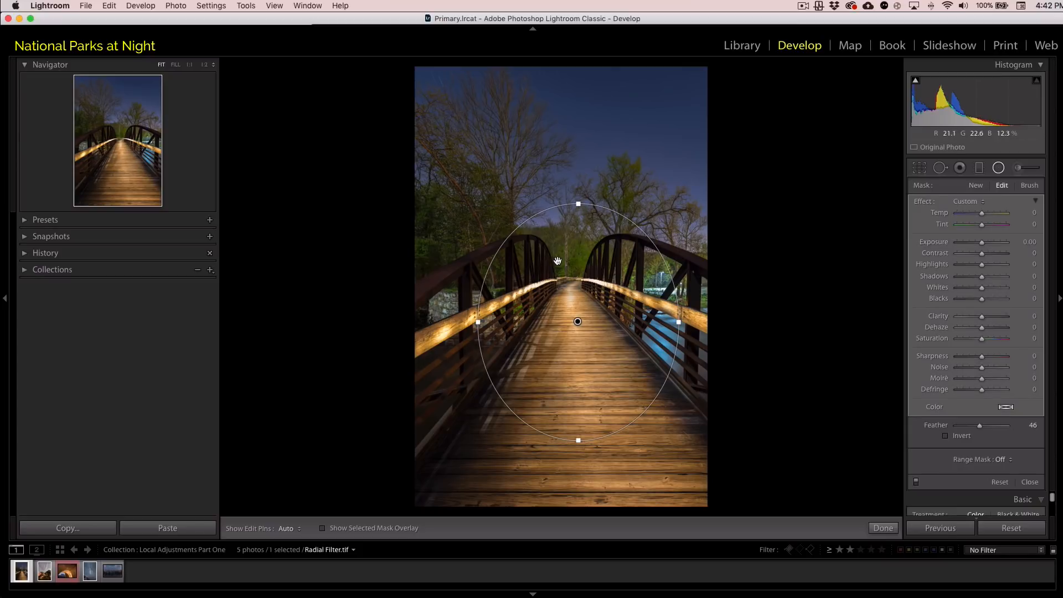
{"action": "left_click_drag", "start_coordinate": [577, 321], "coordinate": [570, 324]}
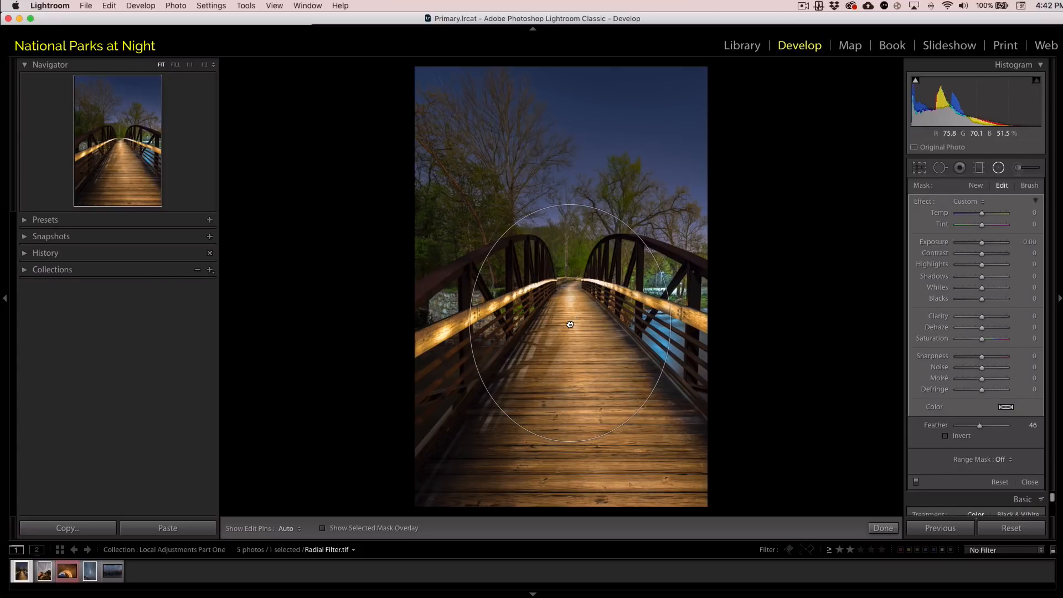
{"action": "left_click_drag", "start_coordinate": [570, 324], "coordinate": [569, 224]}
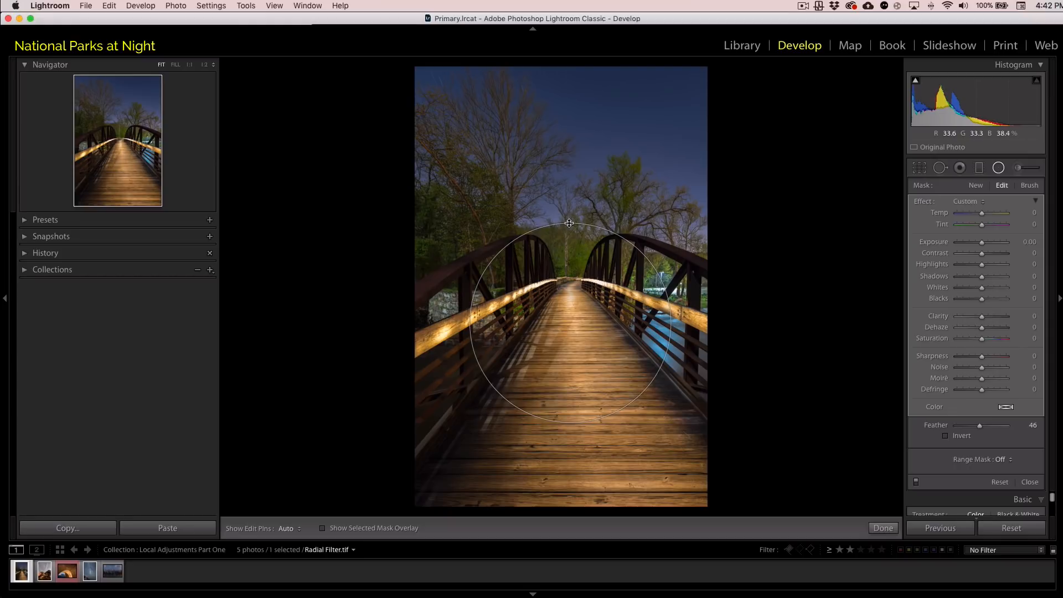
{"action": "left_click", "coordinate": [570, 322]}
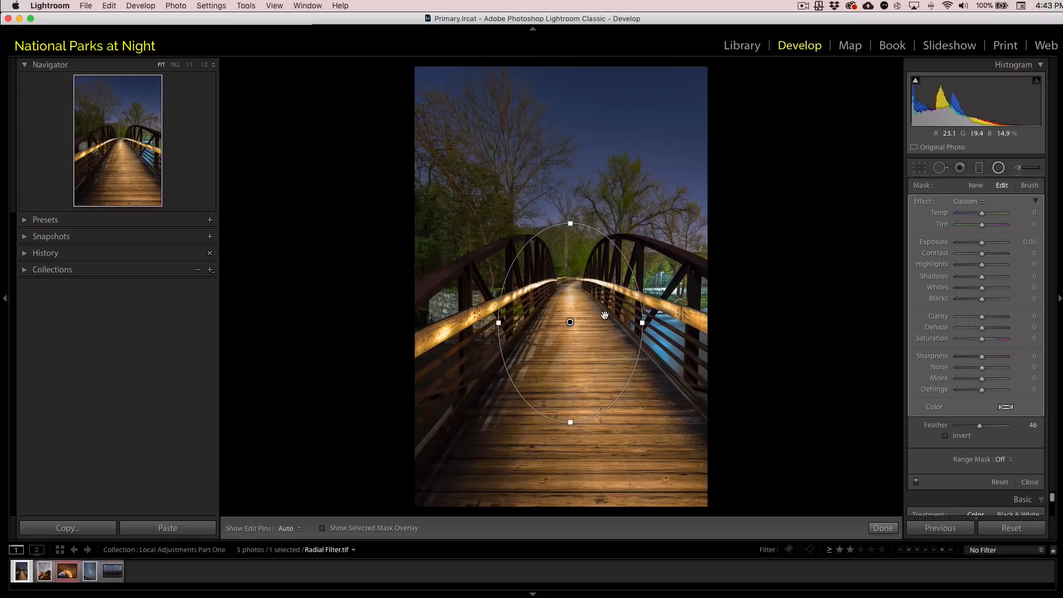
{"action": "mouse_move", "coordinate": [840, 274]}
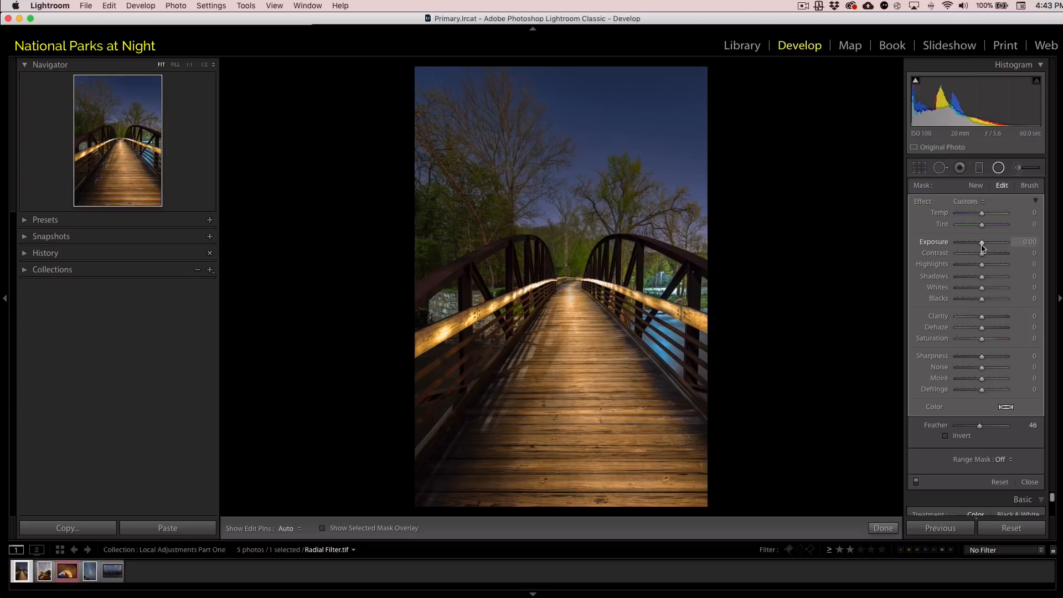
Try several outer Exposure values, settling near -2.22 to darken the surroundings.
{"action": "left_click_drag", "start_coordinate": [981, 242], "coordinate": [979, 242]}
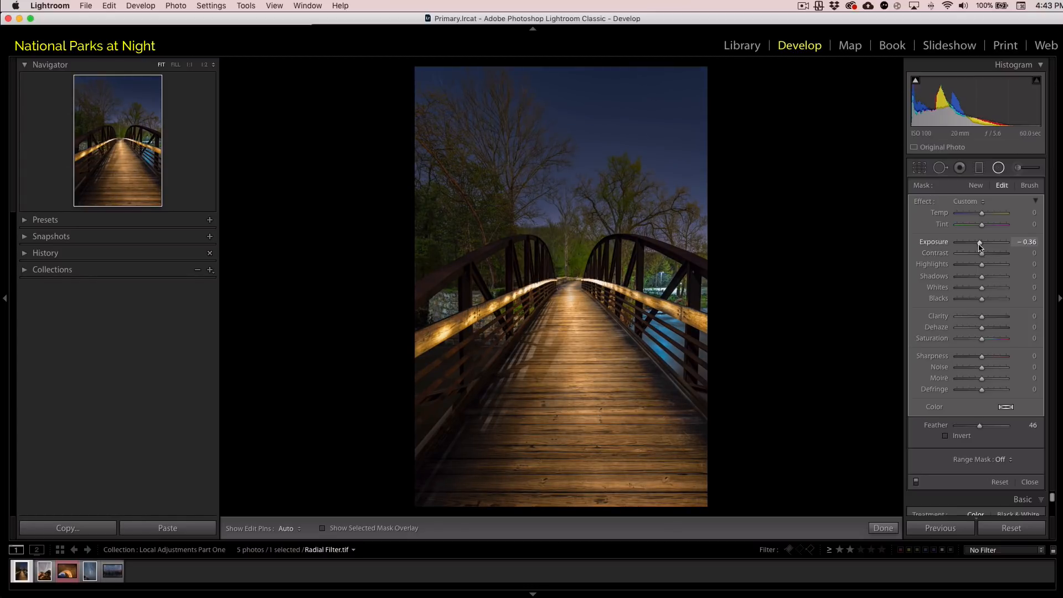
{"action": "left_click_drag", "start_coordinate": [978, 242], "coordinate": [960, 242]}
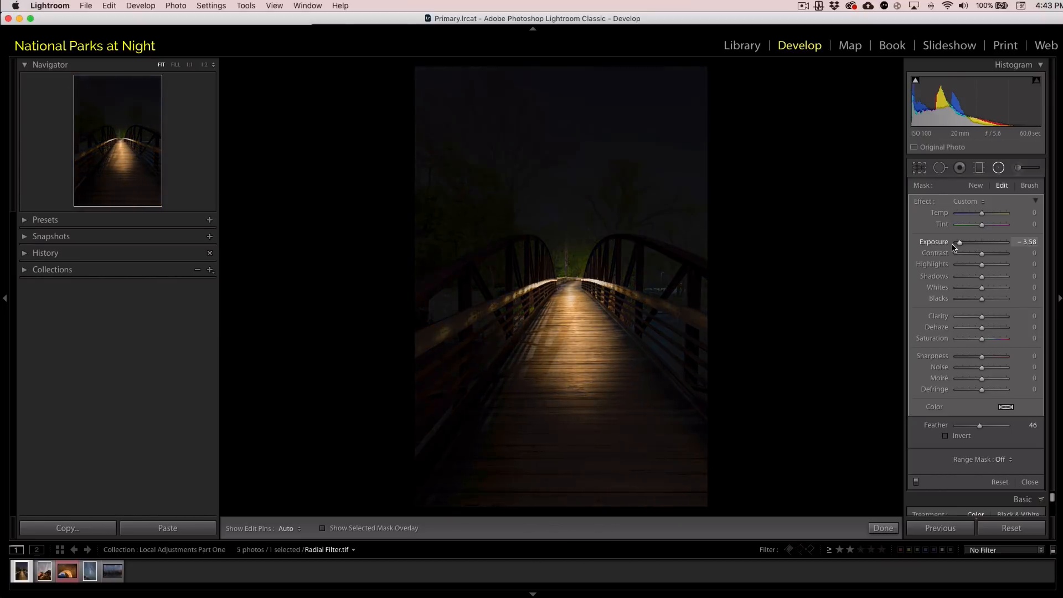
{"action": "left_click_drag", "start_coordinate": [960, 241], "coordinate": [956, 241]}
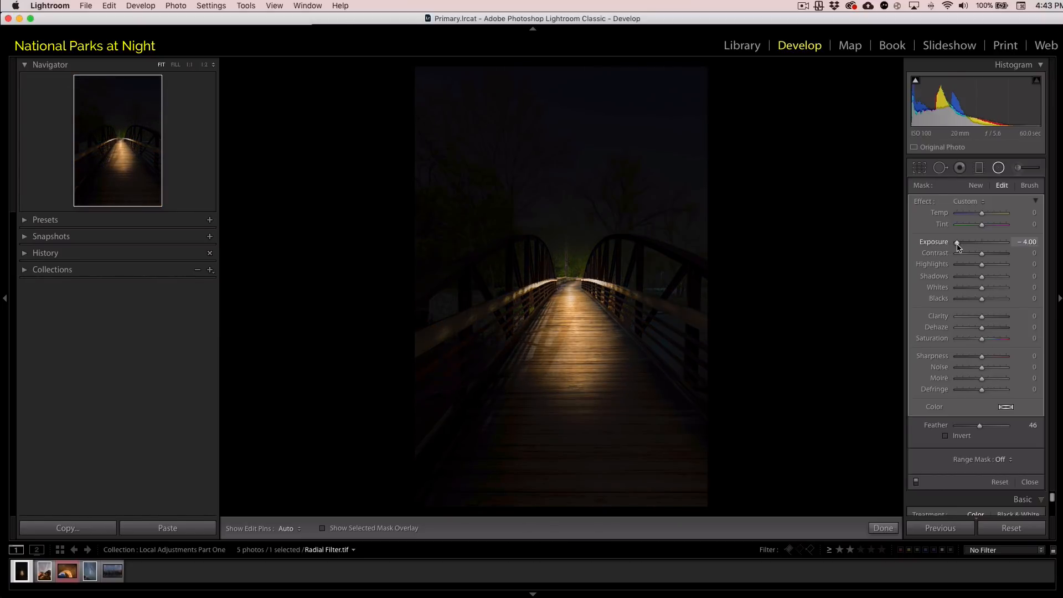
{"action": "left_click_drag", "start_coordinate": [956, 242], "coordinate": [976, 242]}
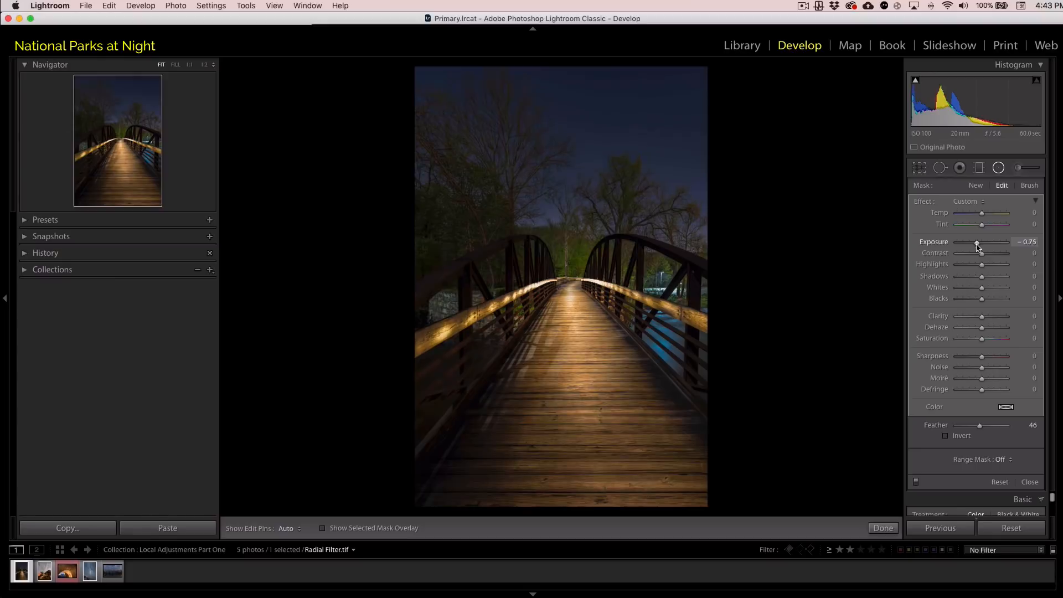
{"action": "left_click_drag", "start_coordinate": [975, 242], "coordinate": [984, 242]}
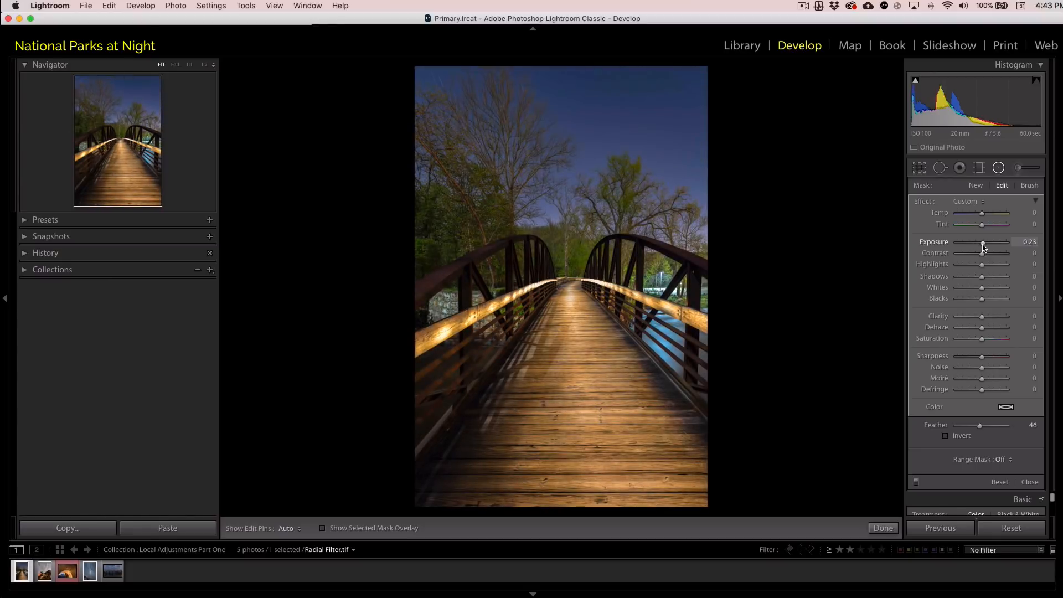
{"action": "left_click_drag", "start_coordinate": [986, 242], "coordinate": [979, 242]}
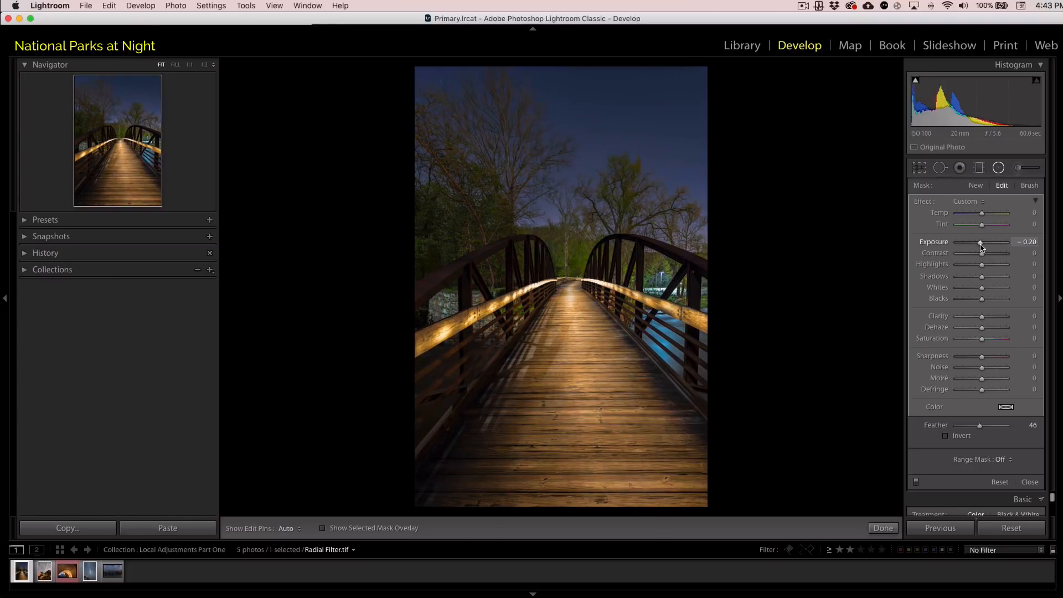
{"action": "left_click_drag", "start_coordinate": [979, 242], "coordinate": [982, 242]}
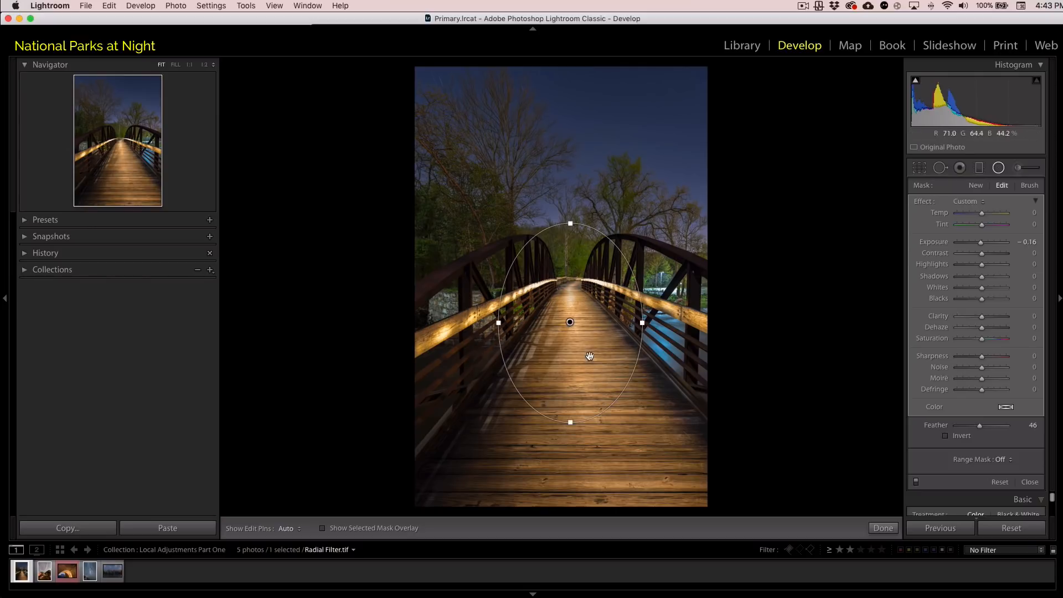
{"action": "mouse_move", "coordinate": [755, 350]}
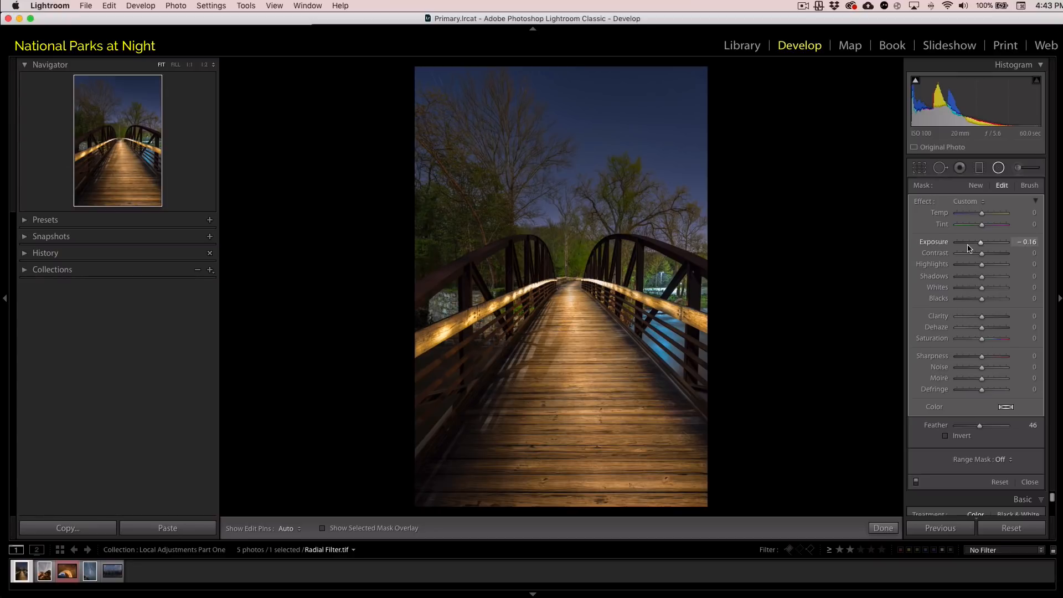
{"action": "left_click_drag", "start_coordinate": [990, 242], "coordinate": [968, 242]}
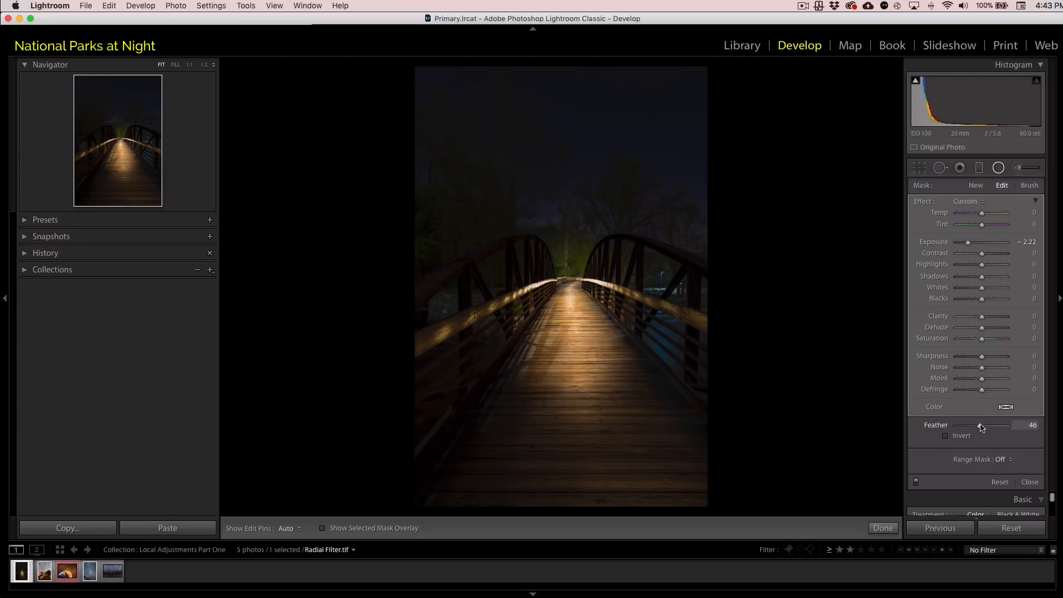
Set the radial filter's Feather to about 40 and stretch the oval along the walkway.
{"action": "left_click_drag", "start_coordinate": [980, 426], "coordinate": [996, 426]}
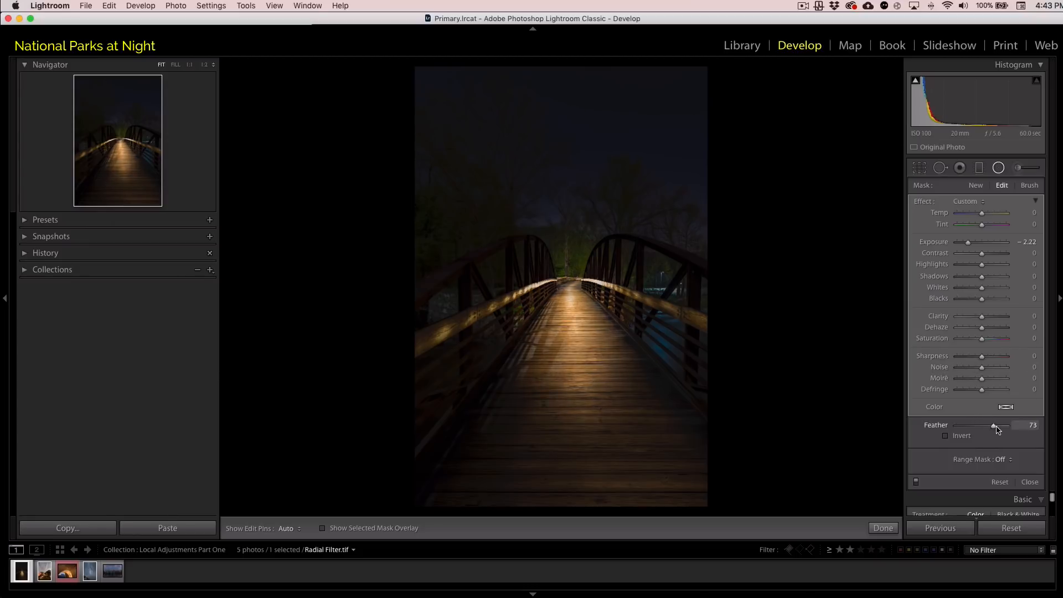
{"action": "left_click_drag", "start_coordinate": [995, 425], "coordinate": [956, 425]}
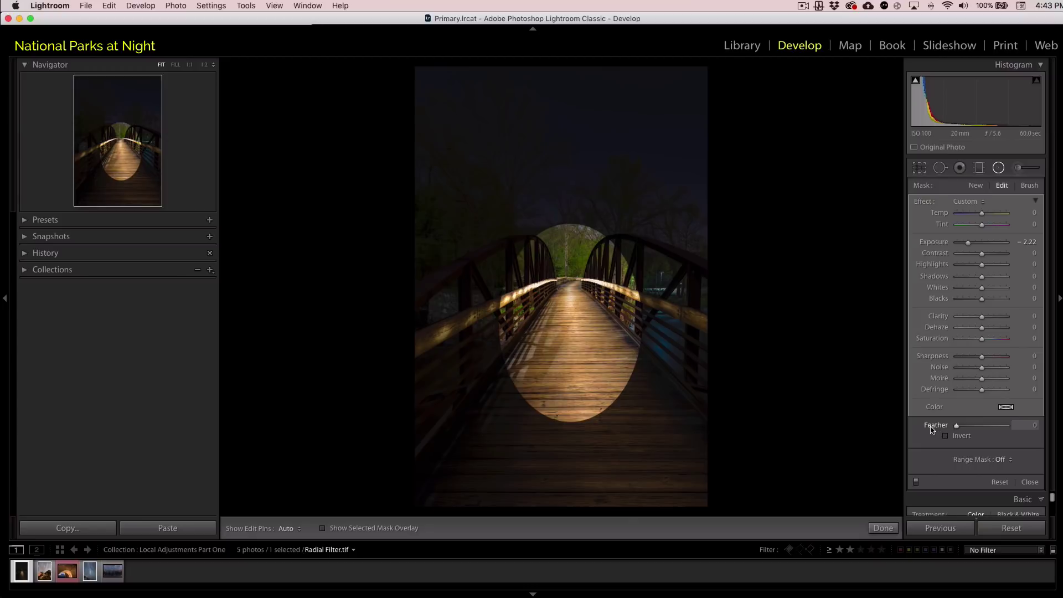
{"action": "left_click_drag", "start_coordinate": [956, 425], "coordinate": [972, 426]}
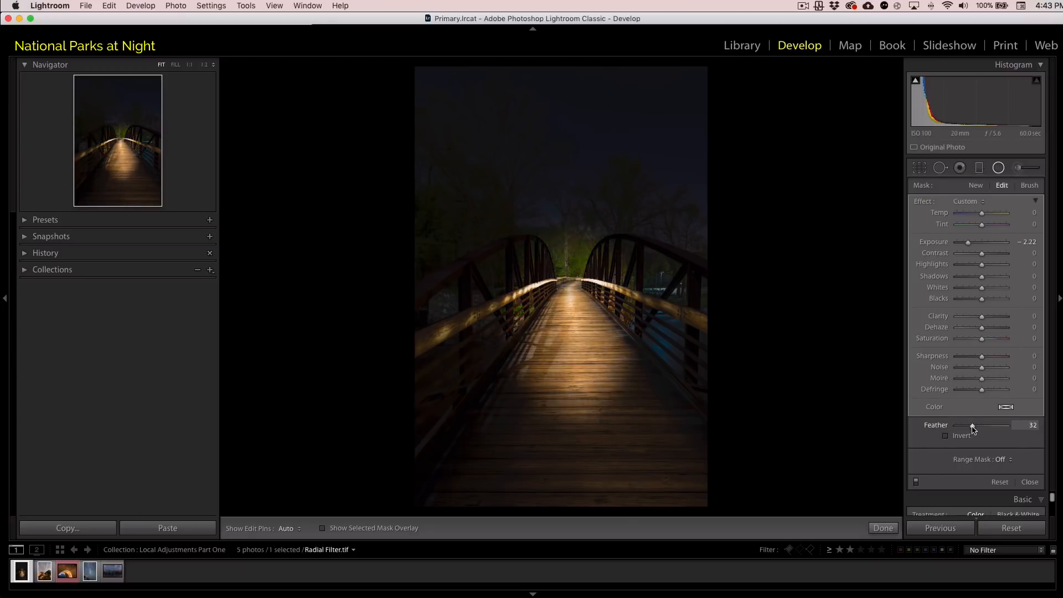
{"action": "left_click_drag", "start_coordinate": [972, 426], "coordinate": [965, 425]}
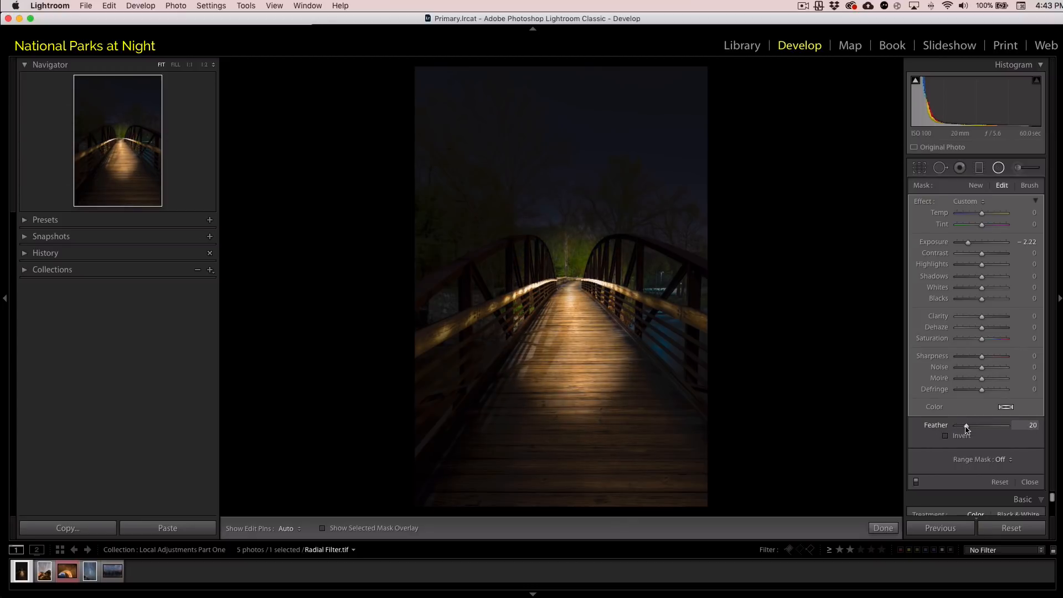
{"action": "left_click", "coordinate": [577, 311]}
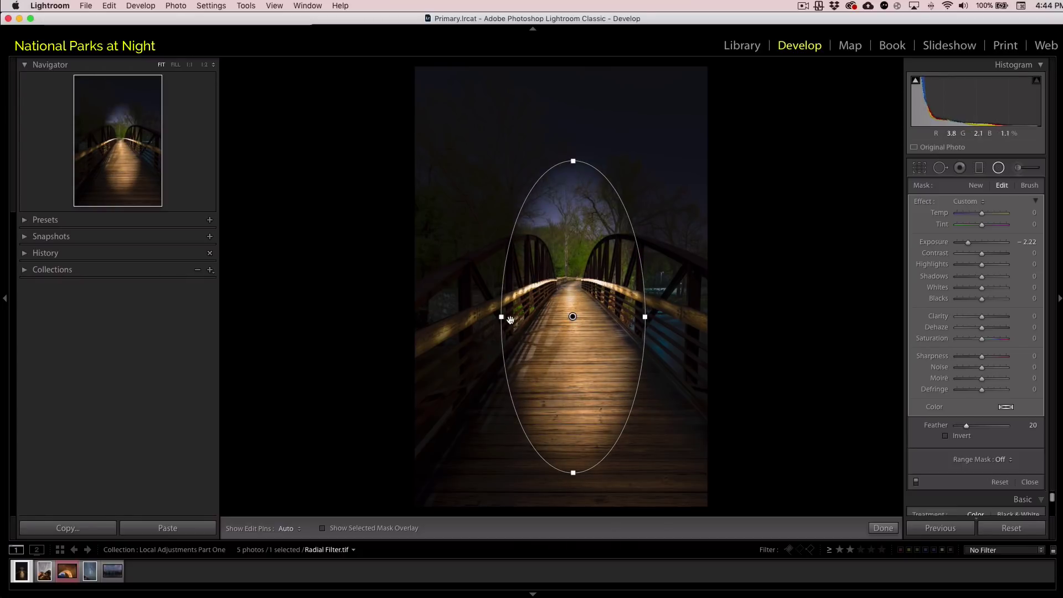
{"action": "left_click_drag", "start_coordinate": [509, 317], "coordinate": [453, 320]}
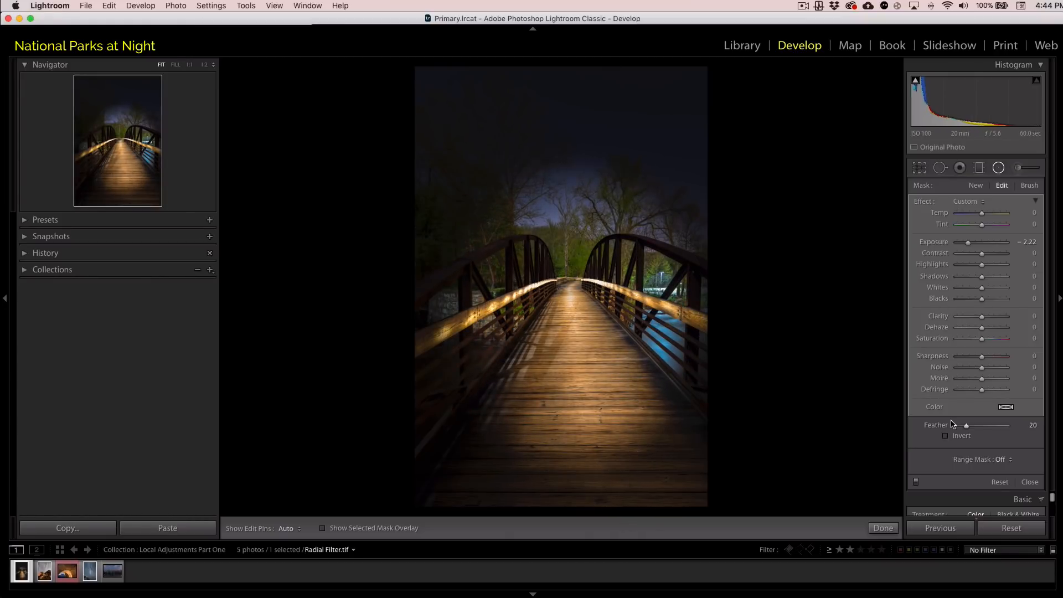
{"action": "left_click_drag", "start_coordinate": [966, 425], "coordinate": [976, 425]}
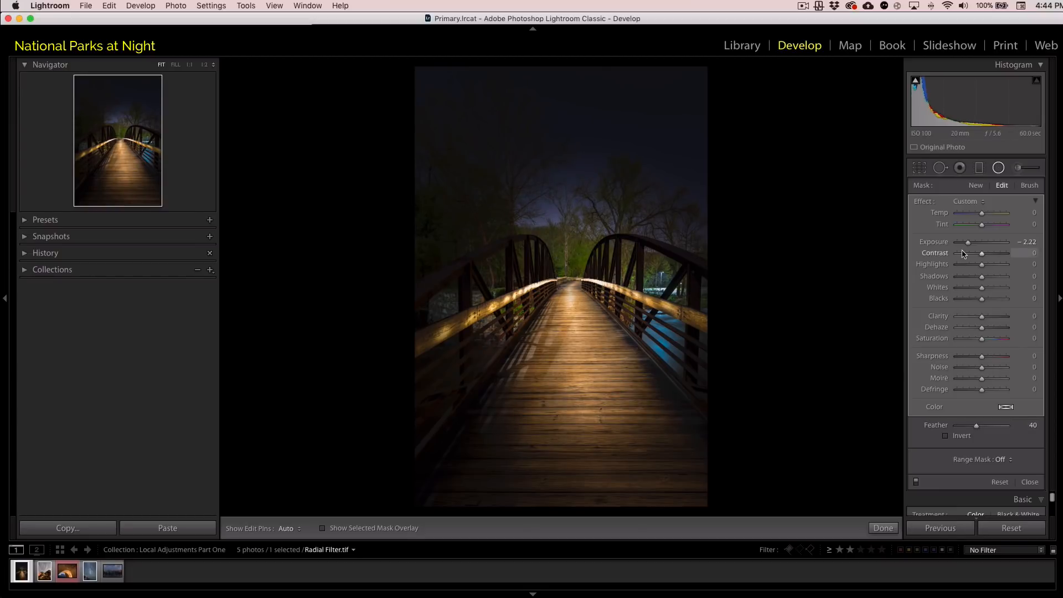
Raise the outer Exposure to about -0.68 for a subtler vignette.
{"action": "left_click_drag", "start_coordinate": [968, 242], "coordinate": [970, 241]}
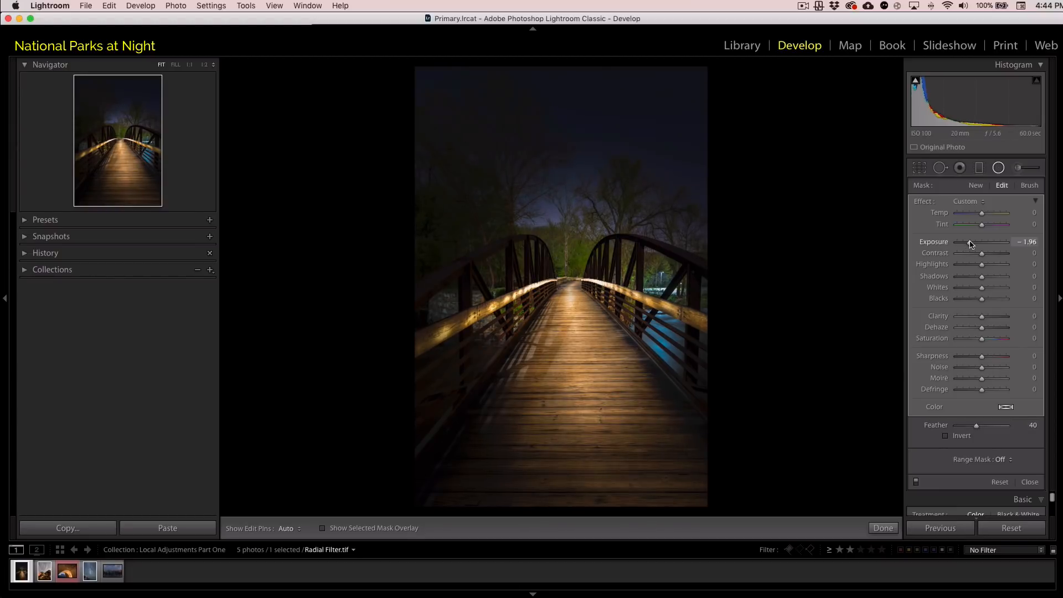
{"action": "left_click_drag", "start_coordinate": [971, 242], "coordinate": [983, 241]}
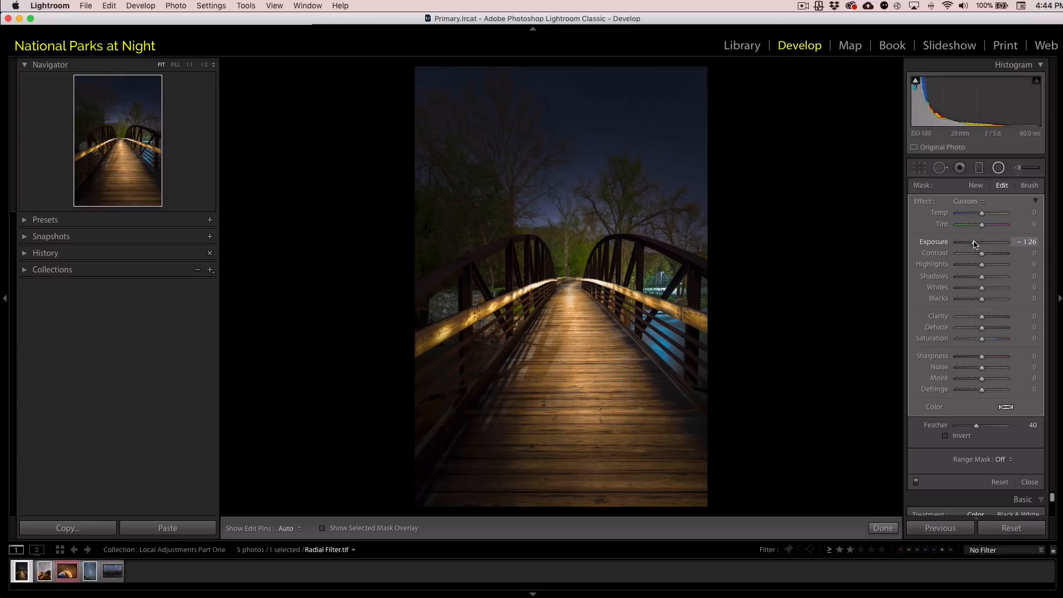
{"action": "left_click_drag", "start_coordinate": [983, 242], "coordinate": [991, 242]}
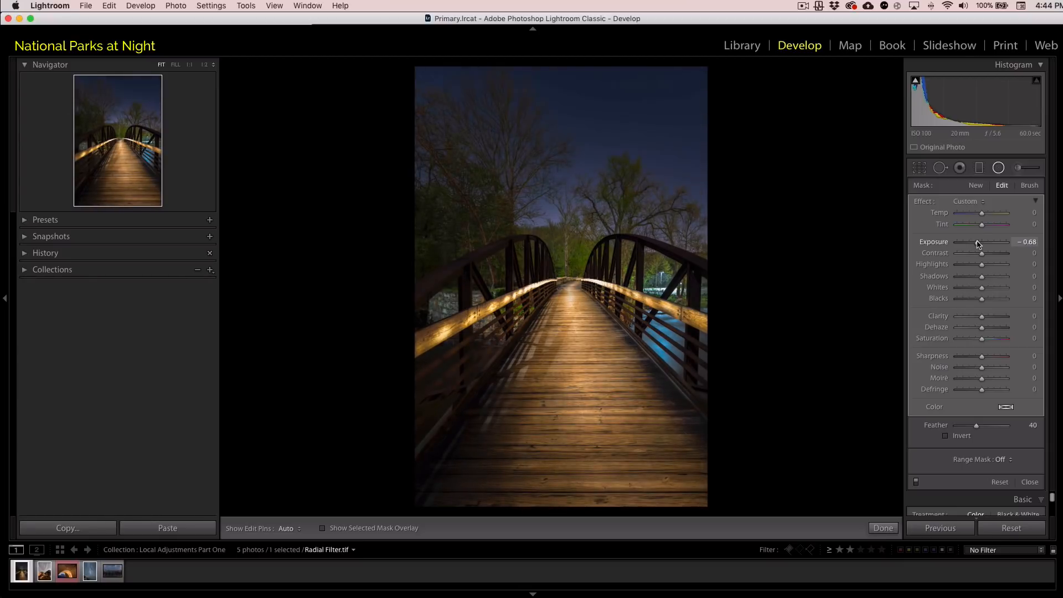
{"action": "left_click_drag", "start_coordinate": [990, 241], "coordinate": [1000, 241]}
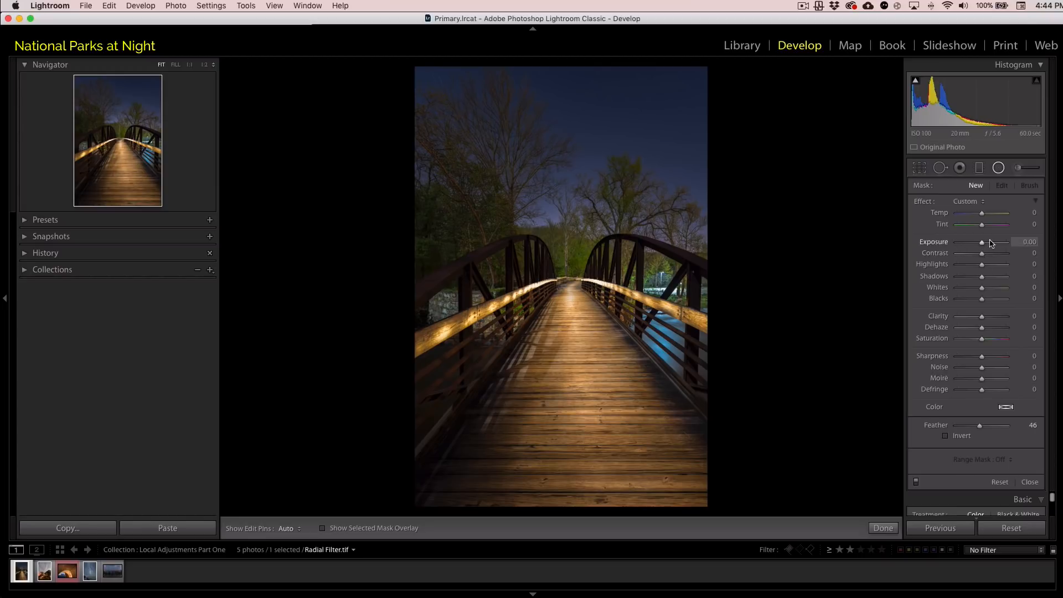
{"action": "mouse_move", "coordinate": [997, 247]}
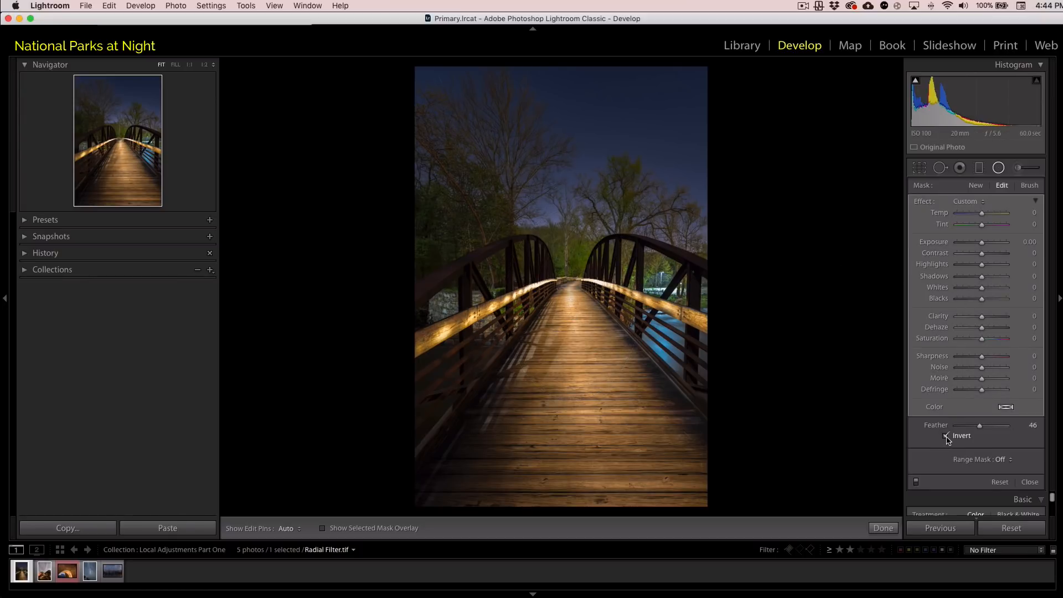
Add an inverted radial filter on the lower walkway with Exposure about +0.31.
{"action": "left_click", "coordinate": [947, 435]}
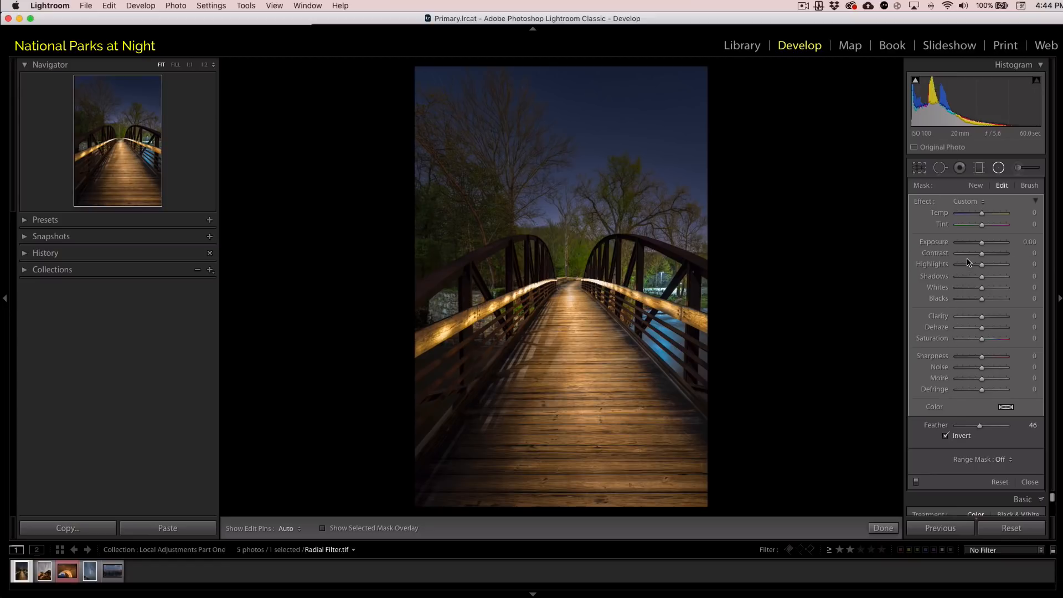
{"action": "mouse_move", "coordinate": [1008, 237]}
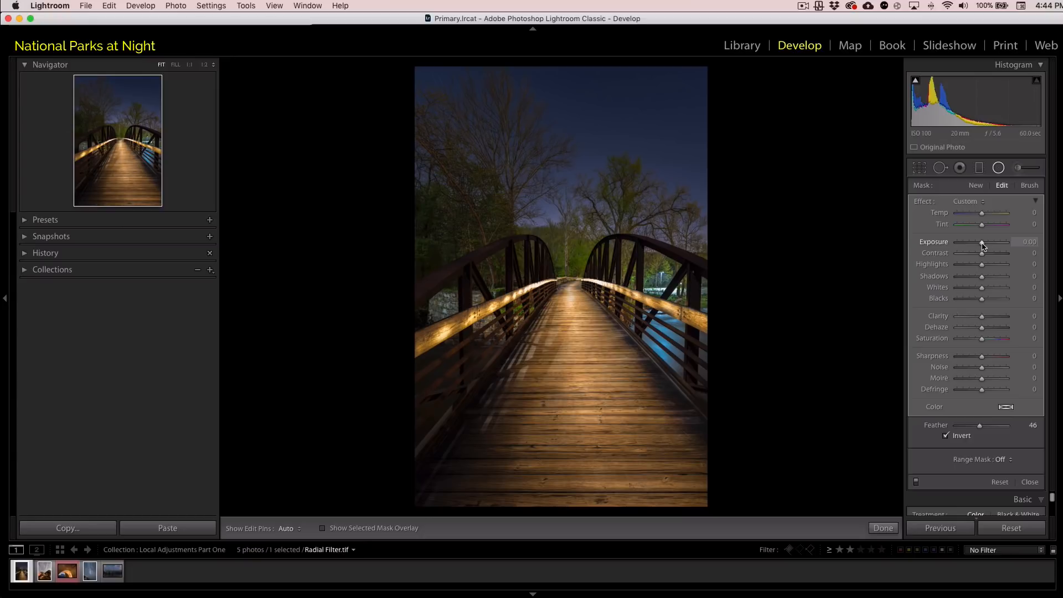
{"action": "left_click_drag", "start_coordinate": [979, 242], "coordinate": [987, 242]}
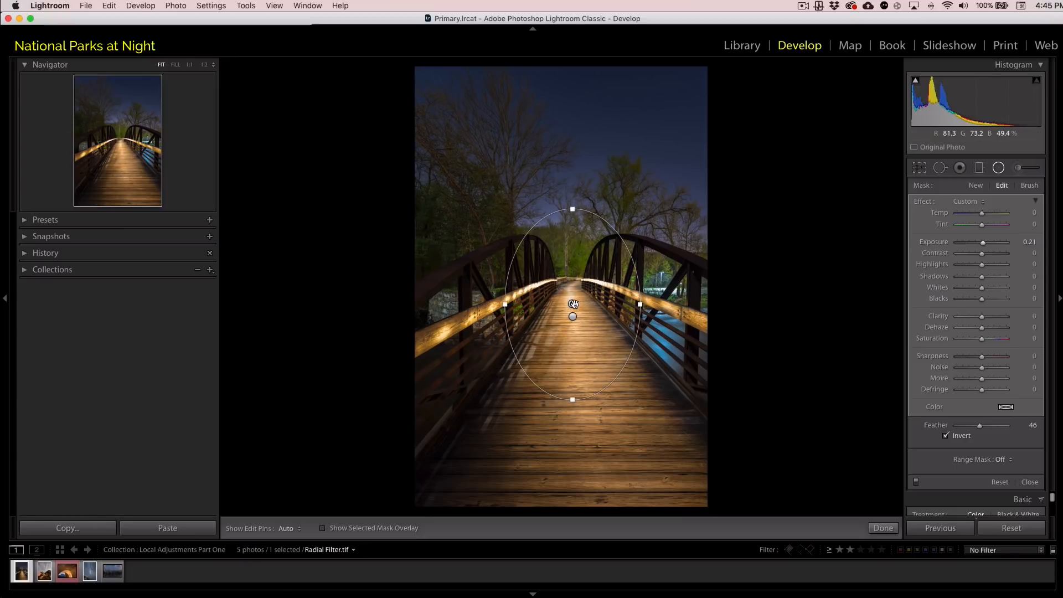
{"action": "left_click_drag", "start_coordinate": [573, 302], "coordinate": [572, 353]}
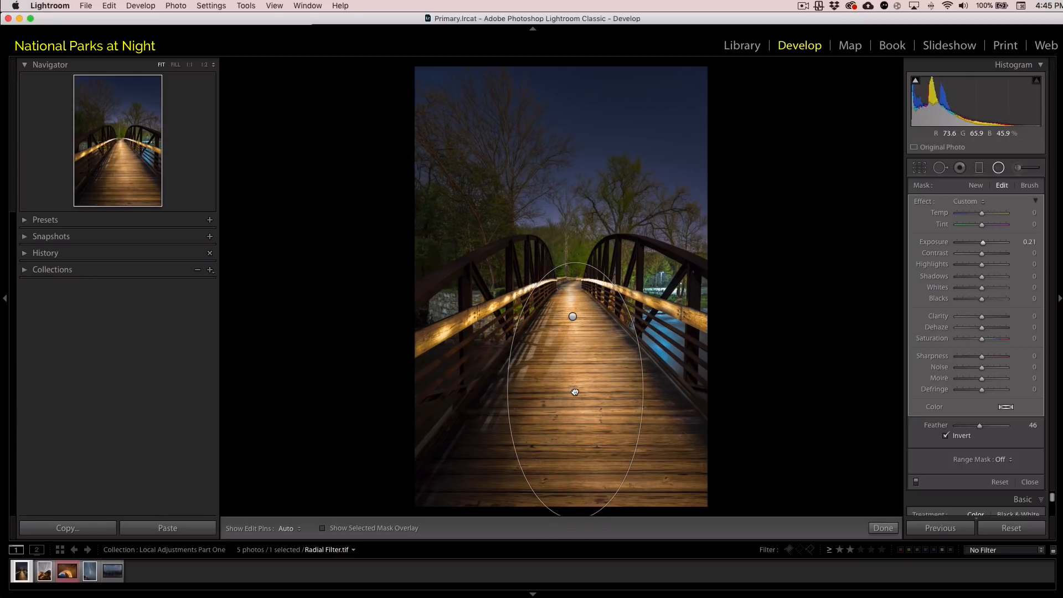
{"action": "left_click", "coordinate": [575, 394]}
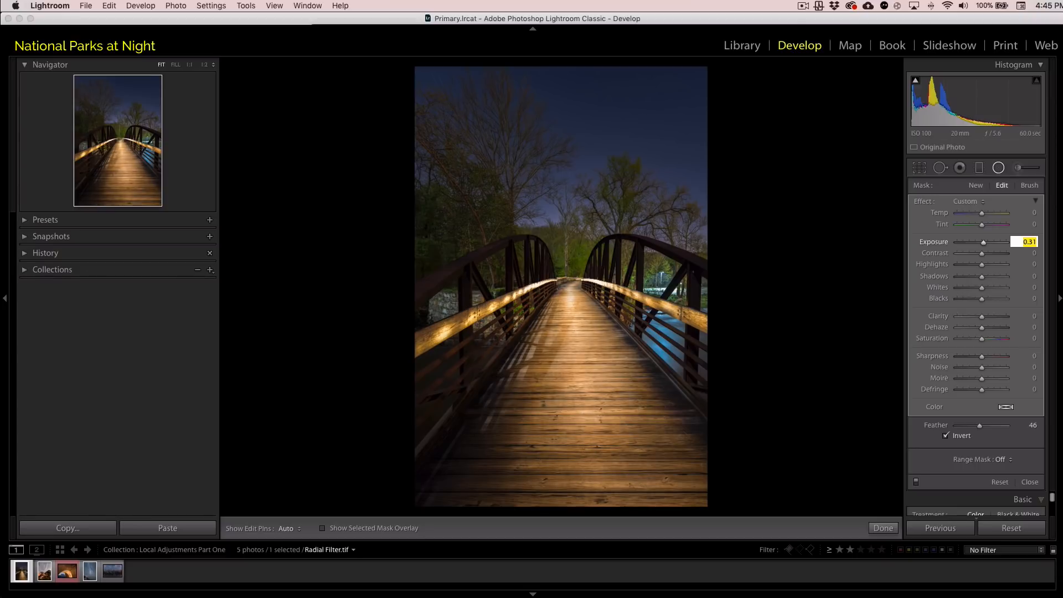
{"action": "mouse_move", "coordinate": [1011, 232]}
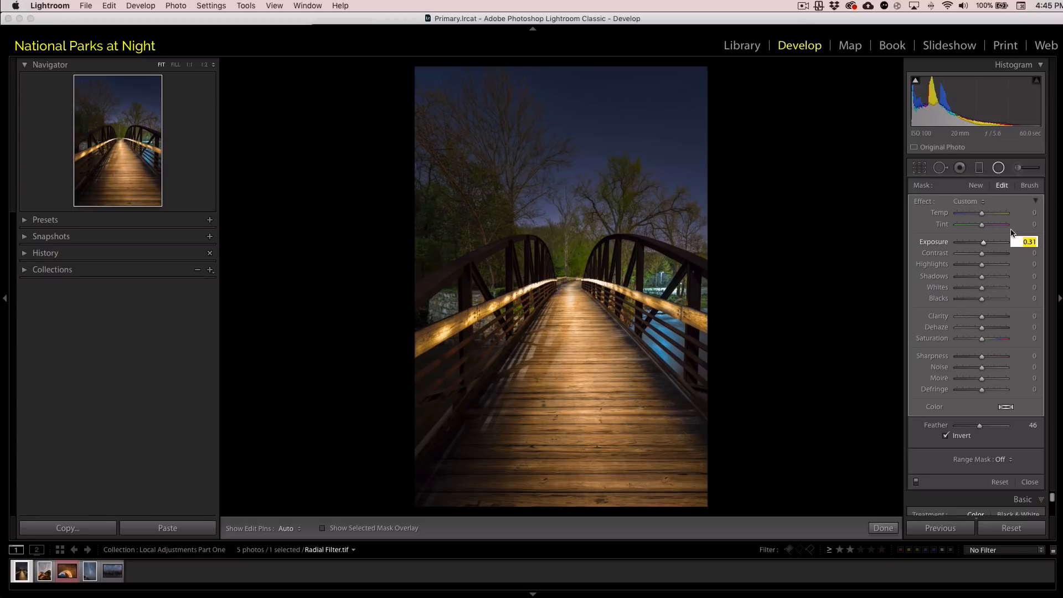
Reopen the radial filters and set the inverted filter to Feather 46, Exposure +0.31.
{"action": "left_click", "coordinate": [883, 528]}
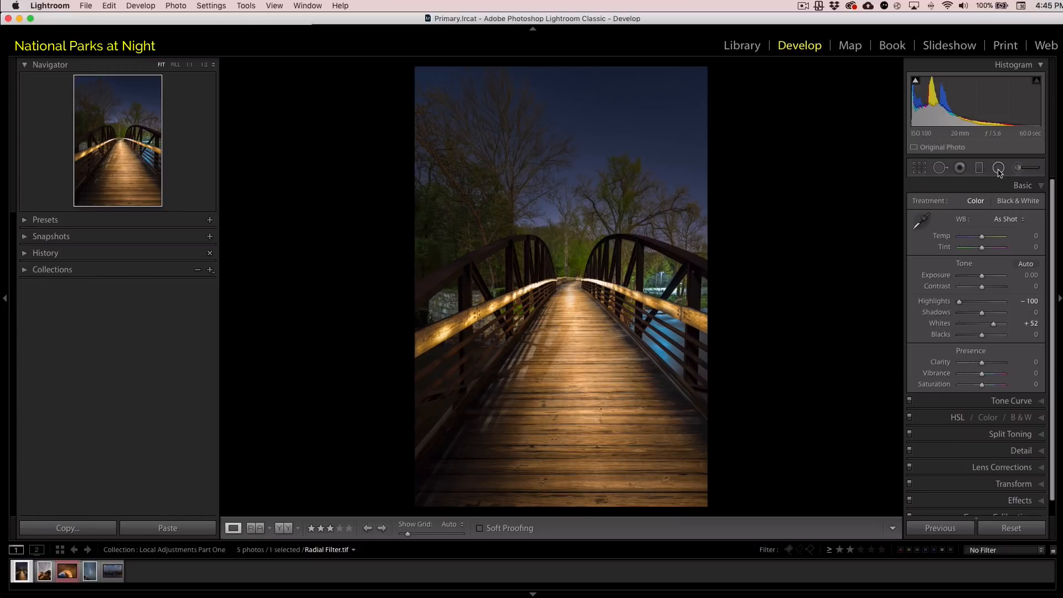
{"action": "left_click", "coordinate": [998, 167]}
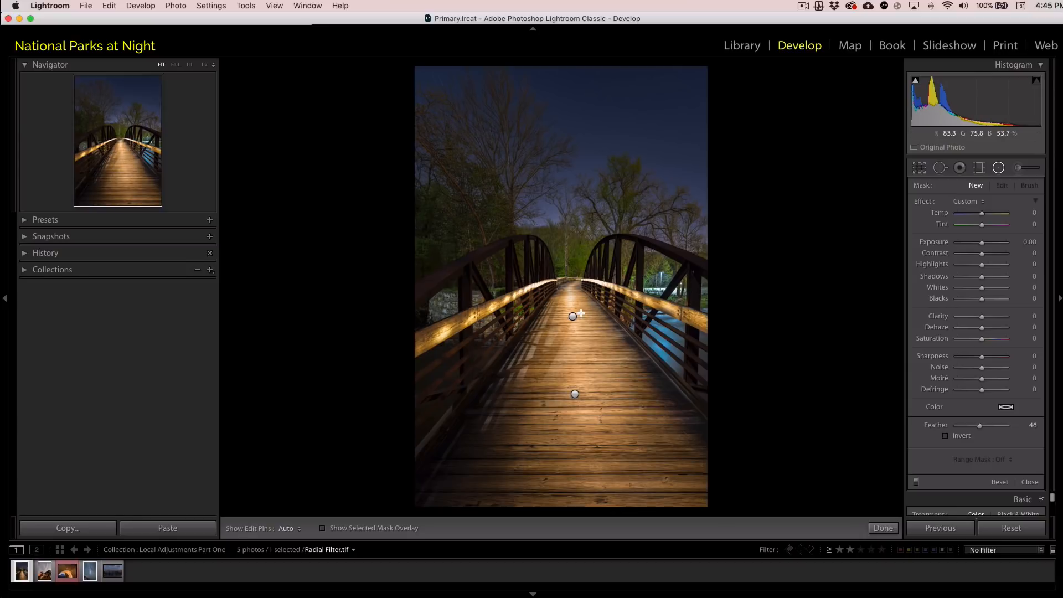
{"action": "mouse_move", "coordinate": [702, 376]}
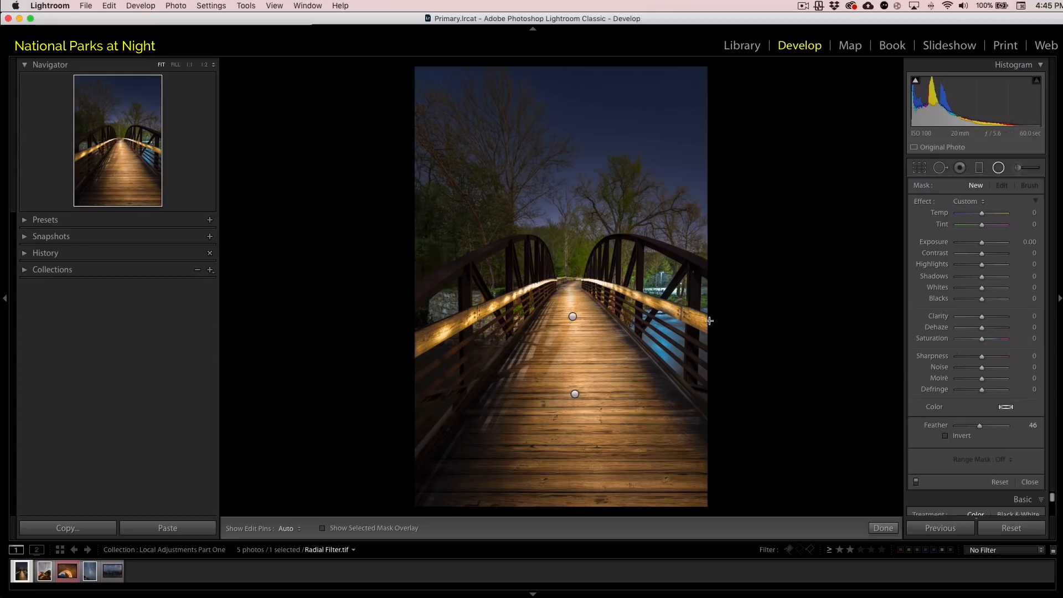
{"action": "mouse_move", "coordinate": [584, 323]}
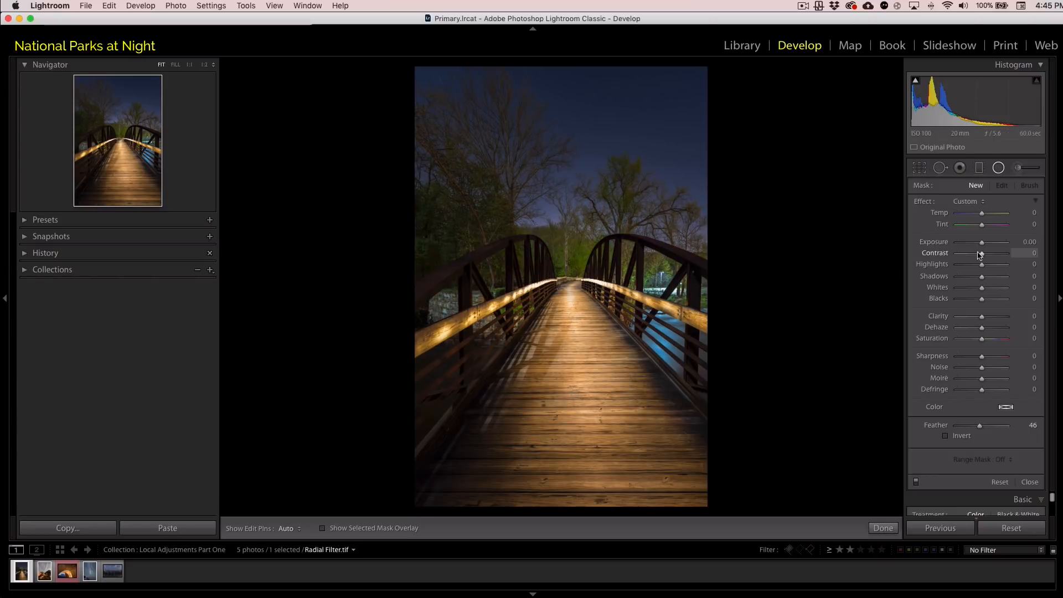
{"action": "left_click_drag", "start_coordinate": [981, 253], "coordinate": [990, 253]}
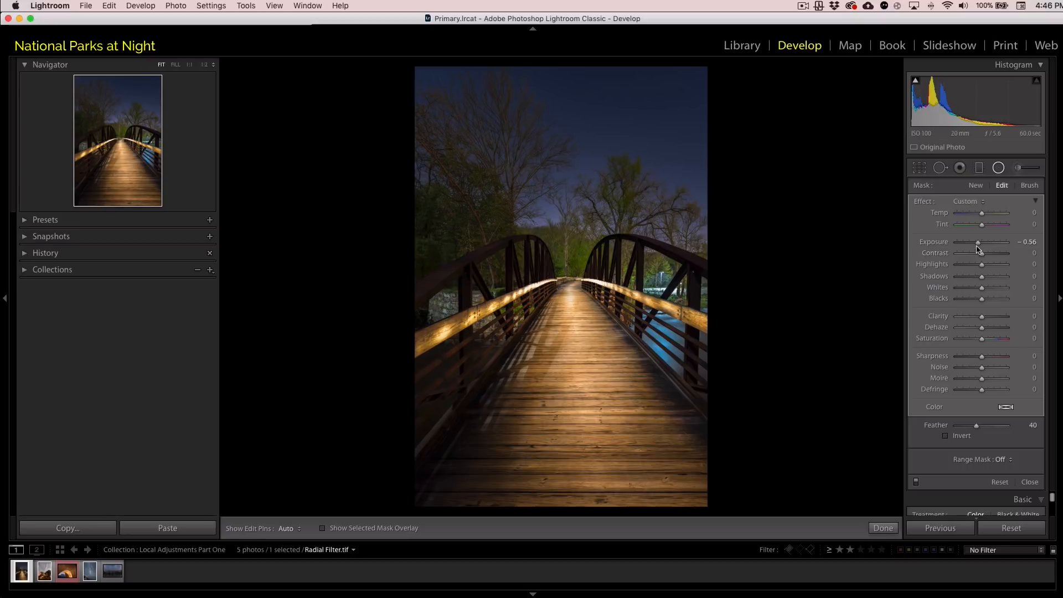
{"action": "left_click_drag", "start_coordinate": [978, 242], "coordinate": [1006, 242]}
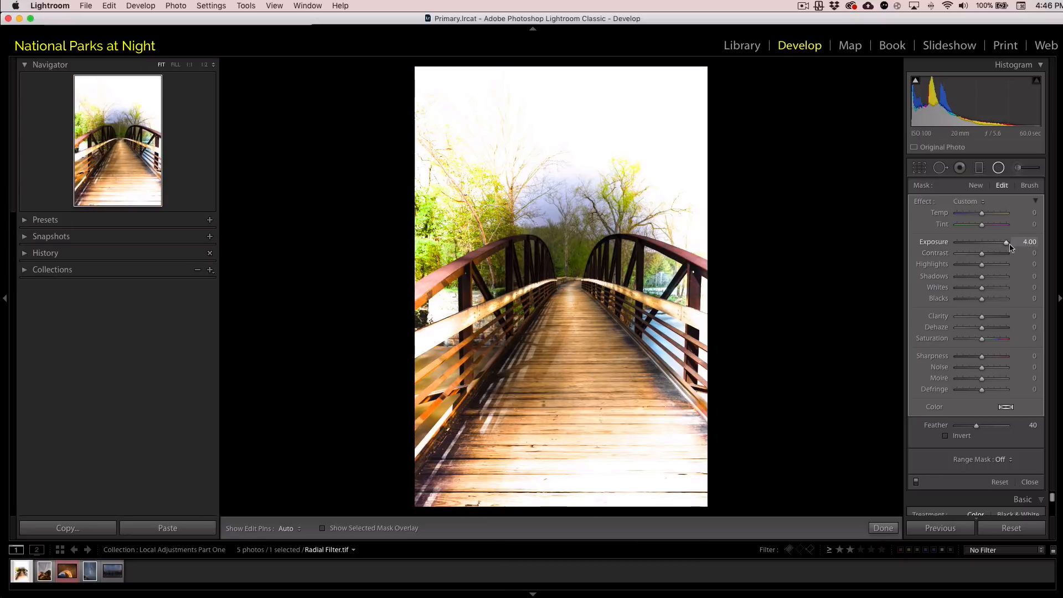
{"action": "left_click_drag", "start_coordinate": [1005, 242], "coordinate": [995, 242]}
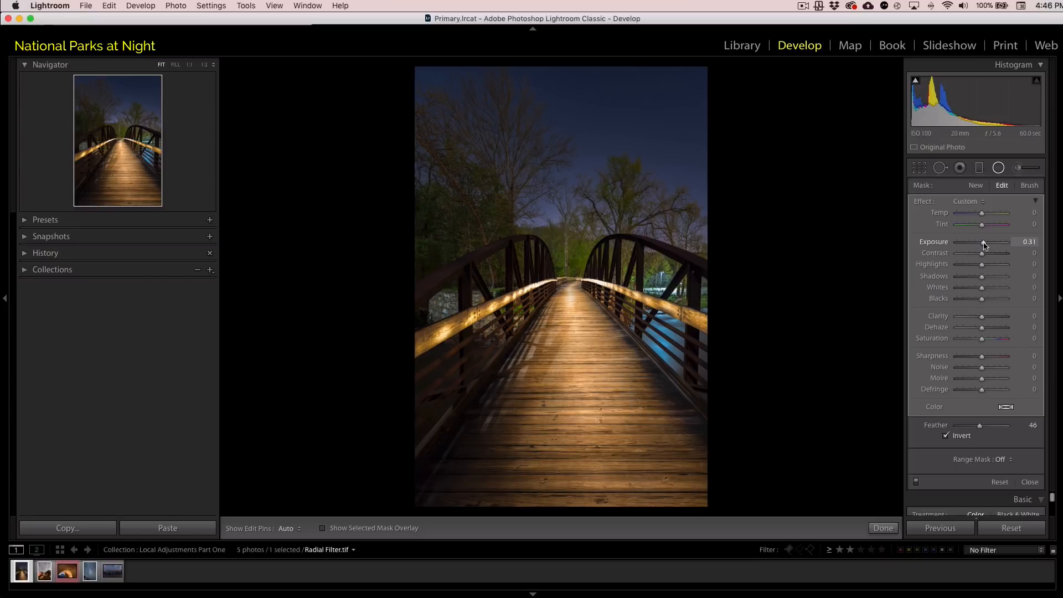
{"action": "left_click_drag", "start_coordinate": [984, 242], "coordinate": [993, 242]}
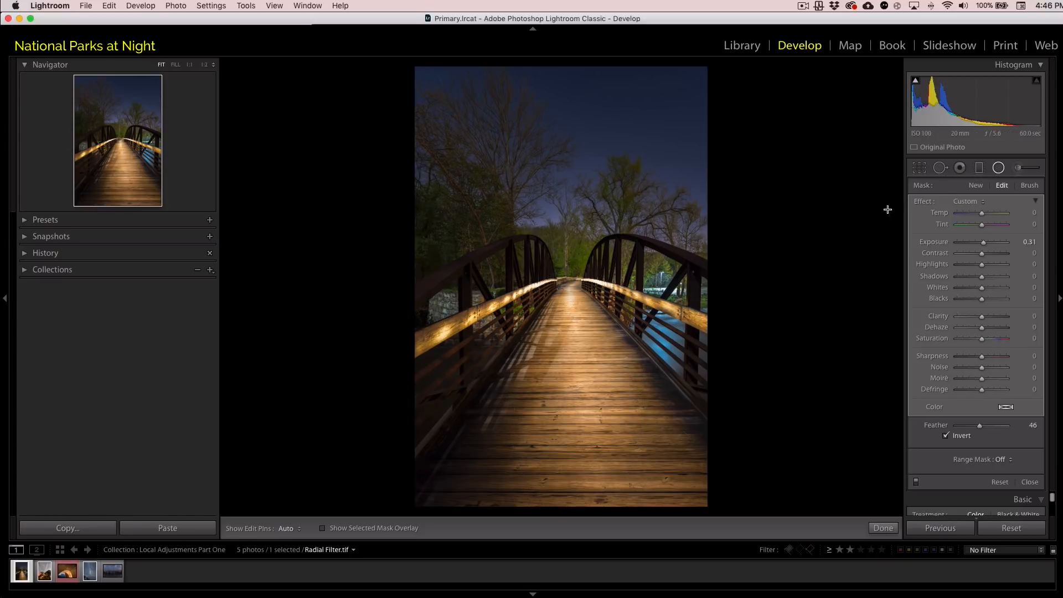
{"action": "mouse_move", "coordinate": [327, 571]}
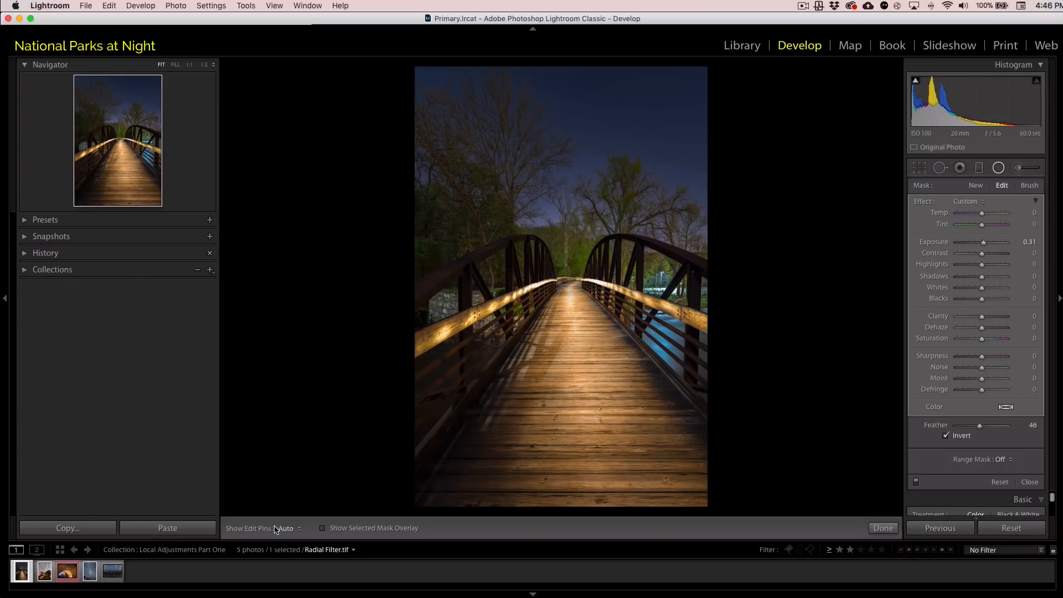
{"action": "left_click", "coordinate": [290, 528]}
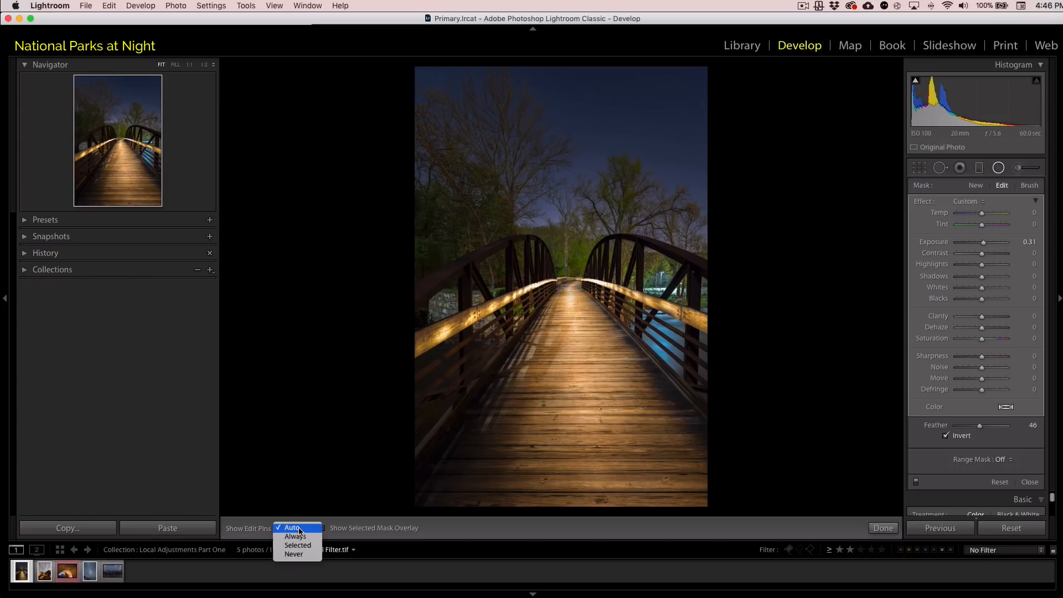
{"action": "mouse_move", "coordinate": [295, 536]}
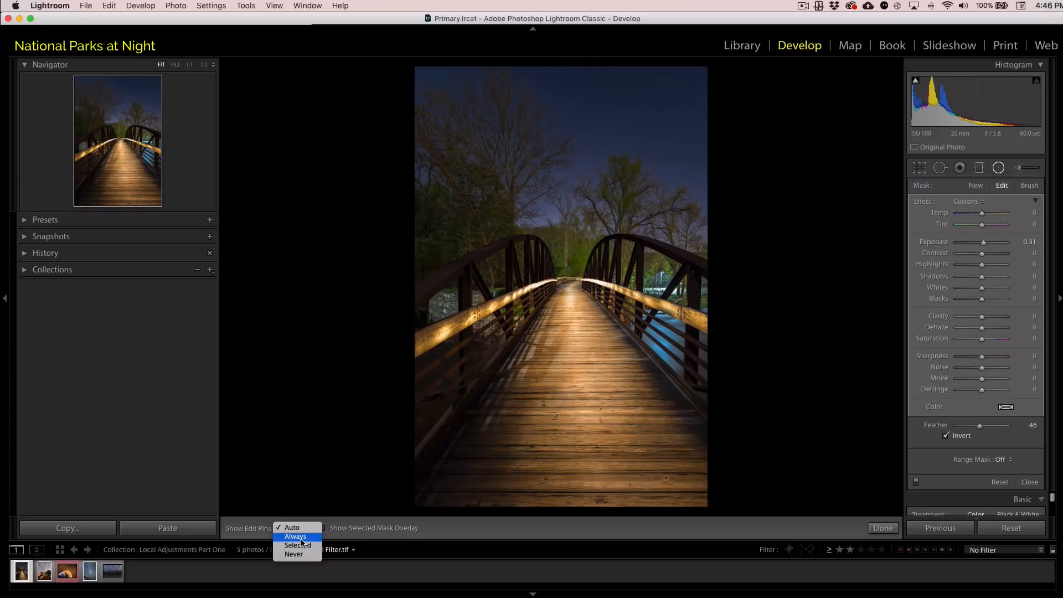
{"action": "left_click", "coordinate": [296, 536]}
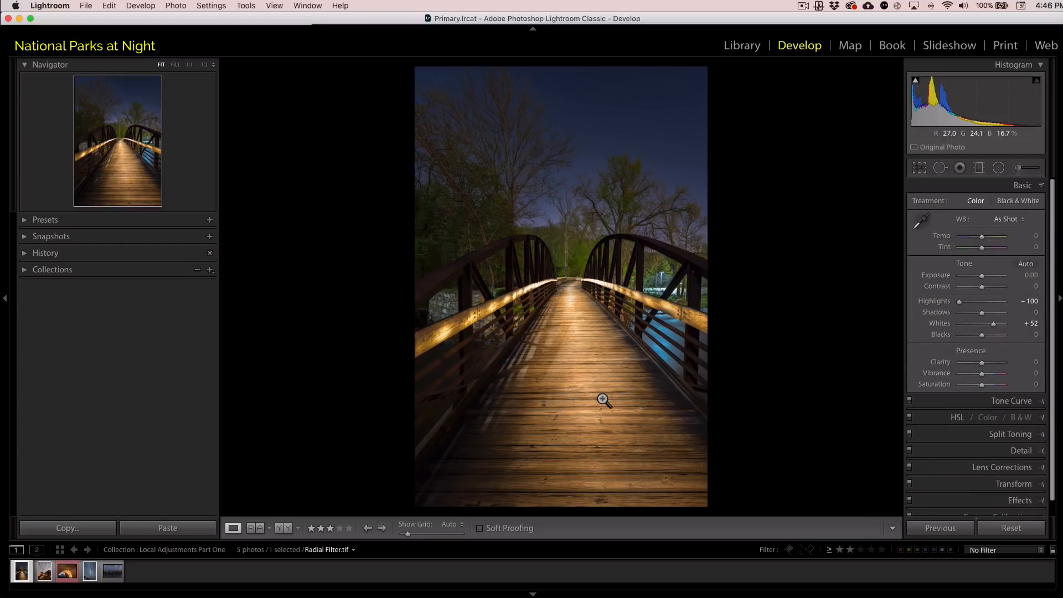
{"action": "left_click", "coordinate": [998, 168]}
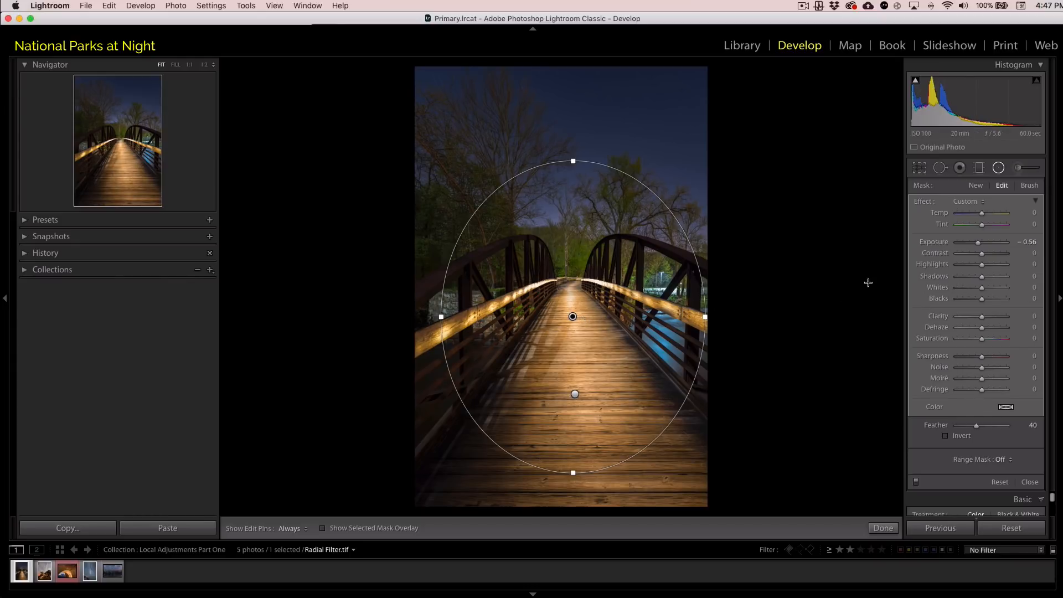
{"action": "mouse_move", "coordinate": [586, 309]}
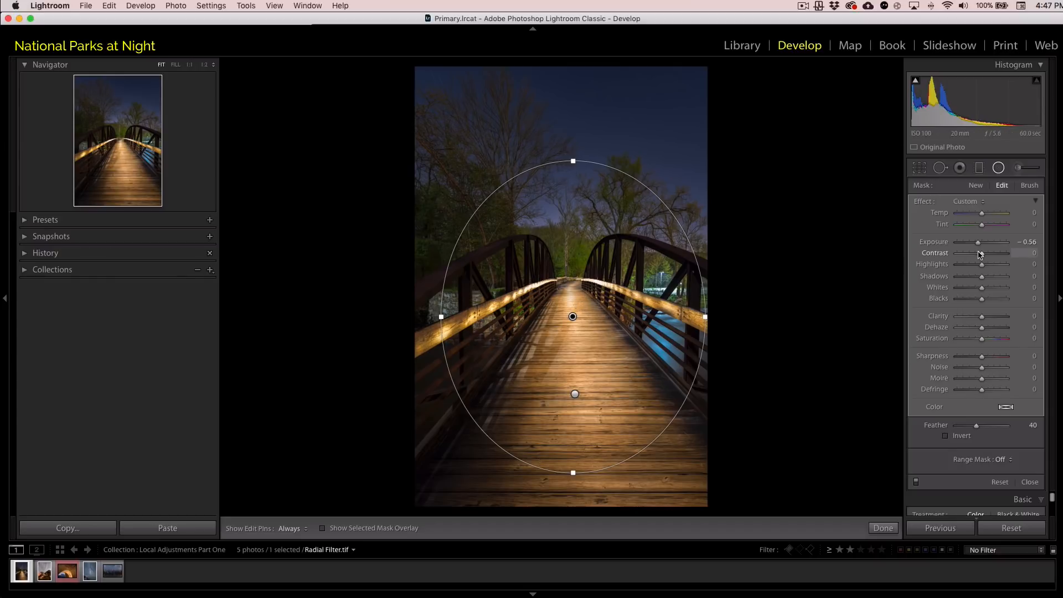
{"action": "mouse_move", "coordinate": [996, 250]}
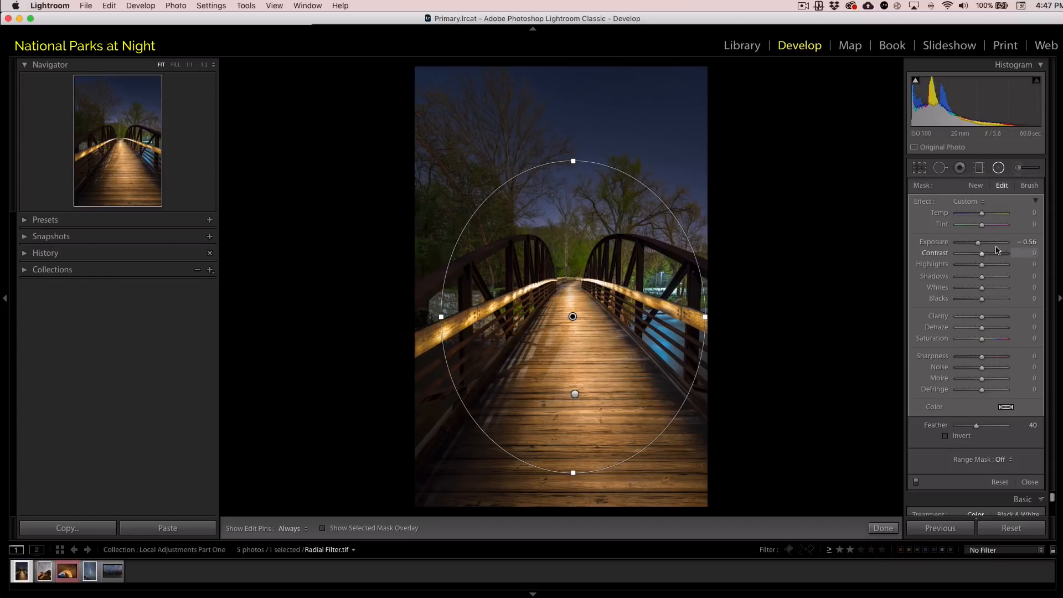
{"action": "left_click", "coordinate": [324, 528]}
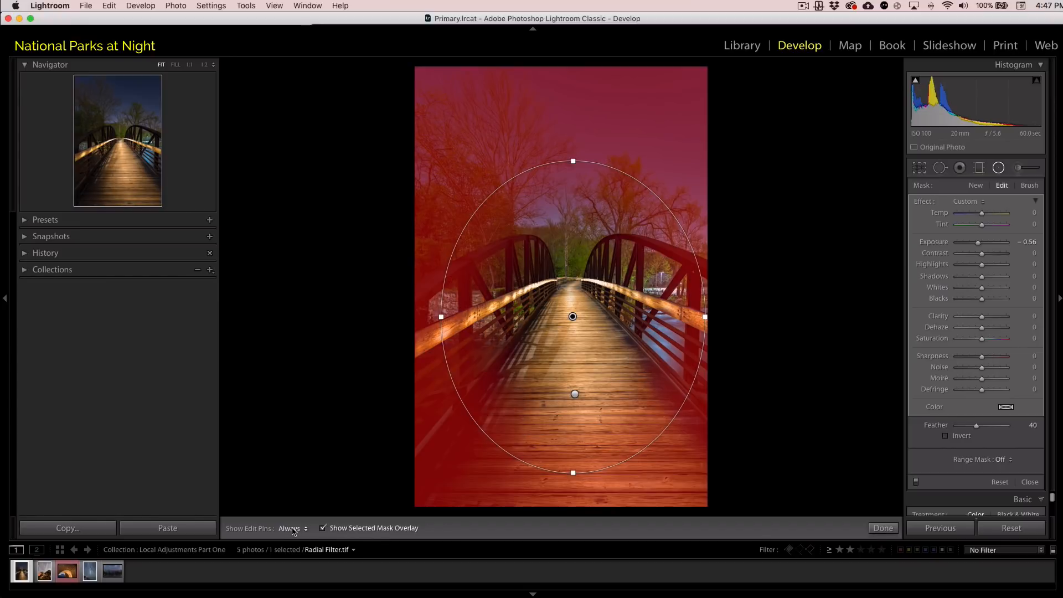
{"action": "left_click", "coordinate": [292, 528]}
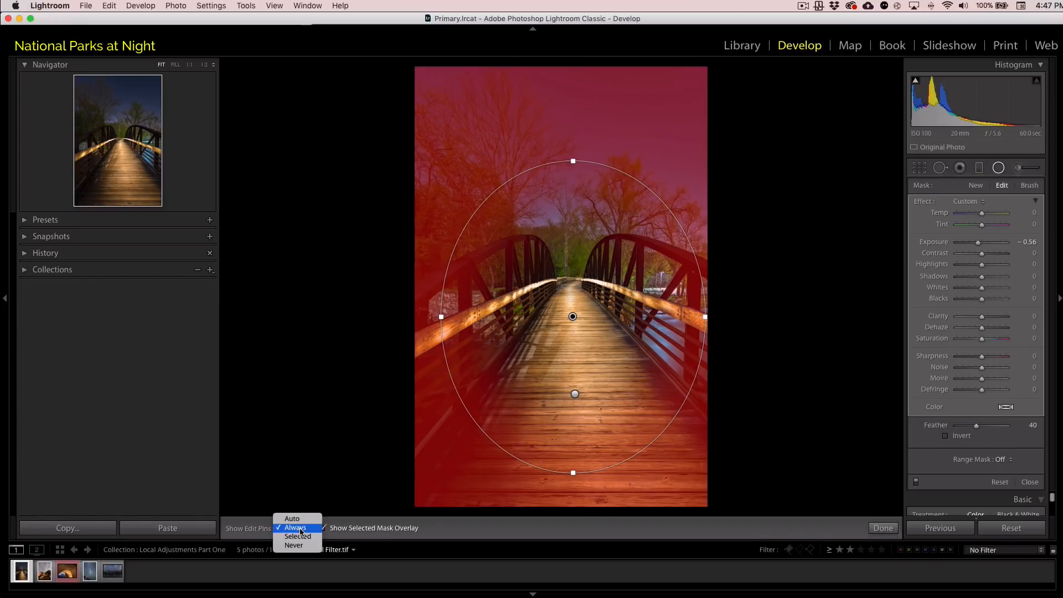
{"action": "left_click", "coordinate": [292, 519]}
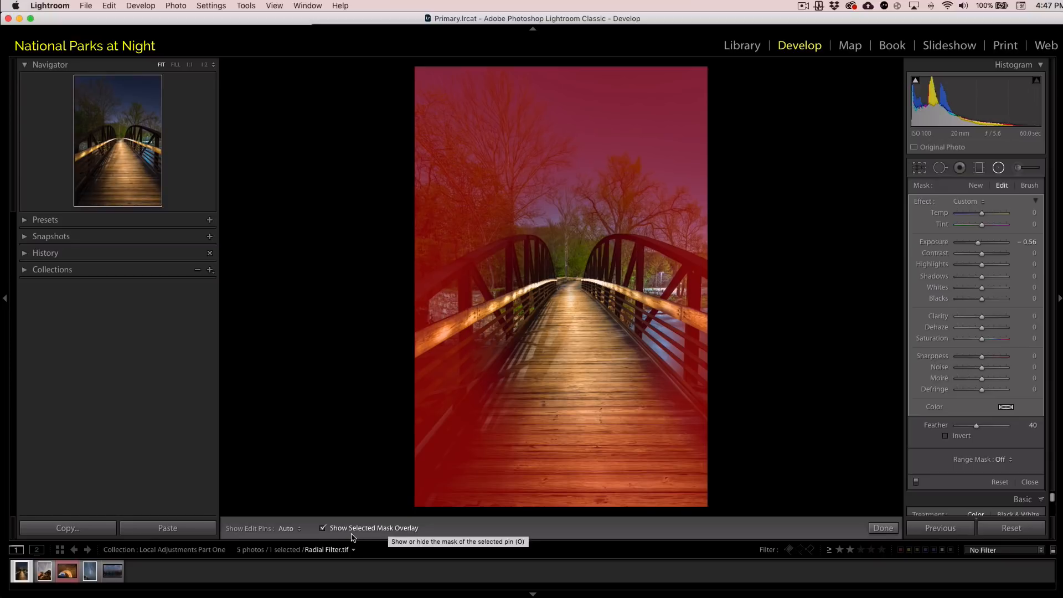
{"action": "left_click", "coordinate": [323, 528]}
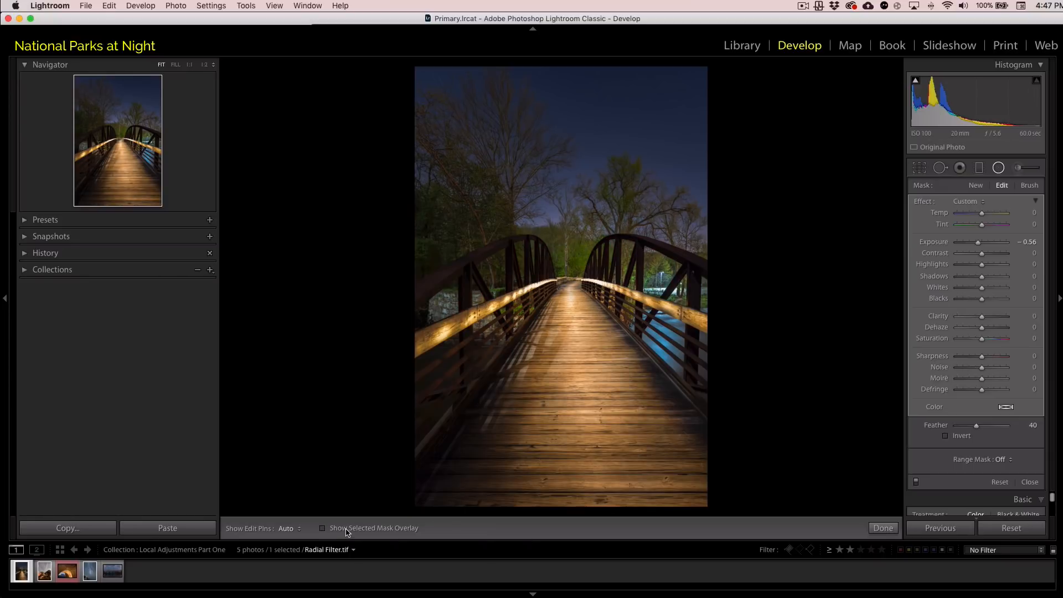
{"action": "mouse_move", "coordinate": [338, 536]}
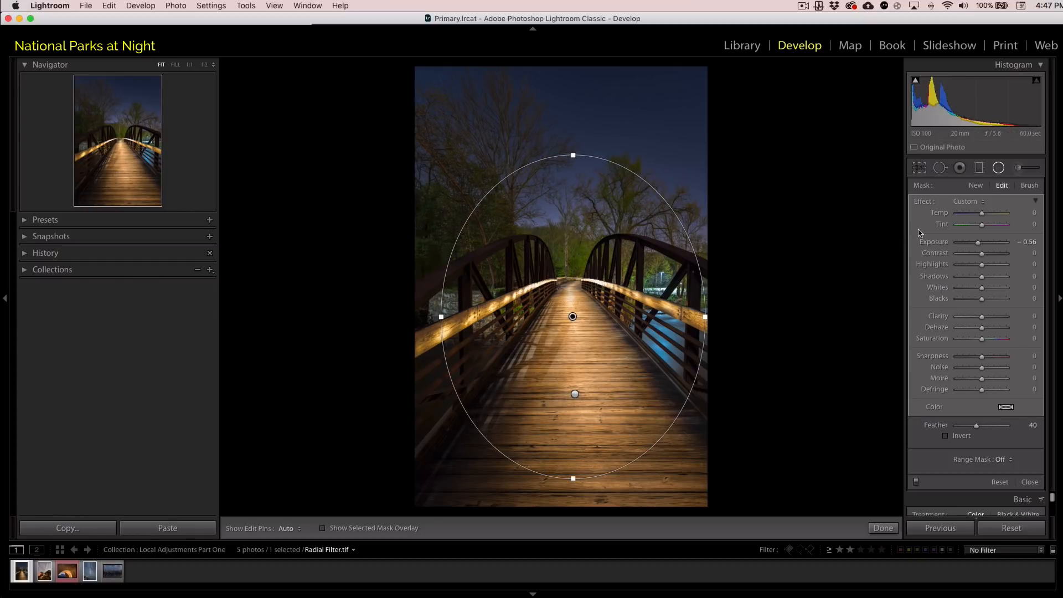
{"action": "mouse_move", "coordinate": [977, 243]}
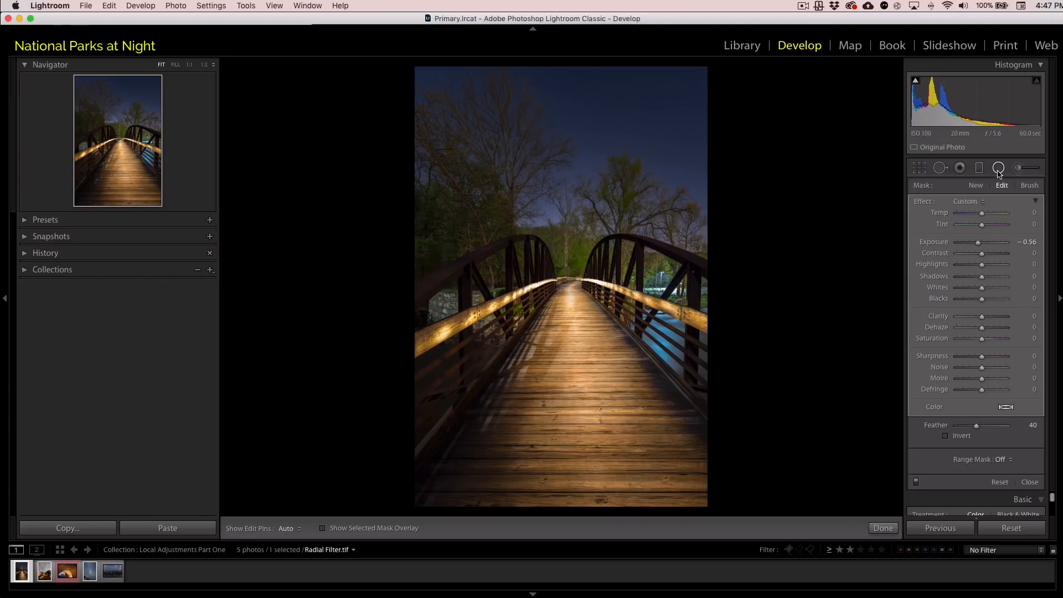
{"action": "mouse_move", "coordinate": [998, 167]}
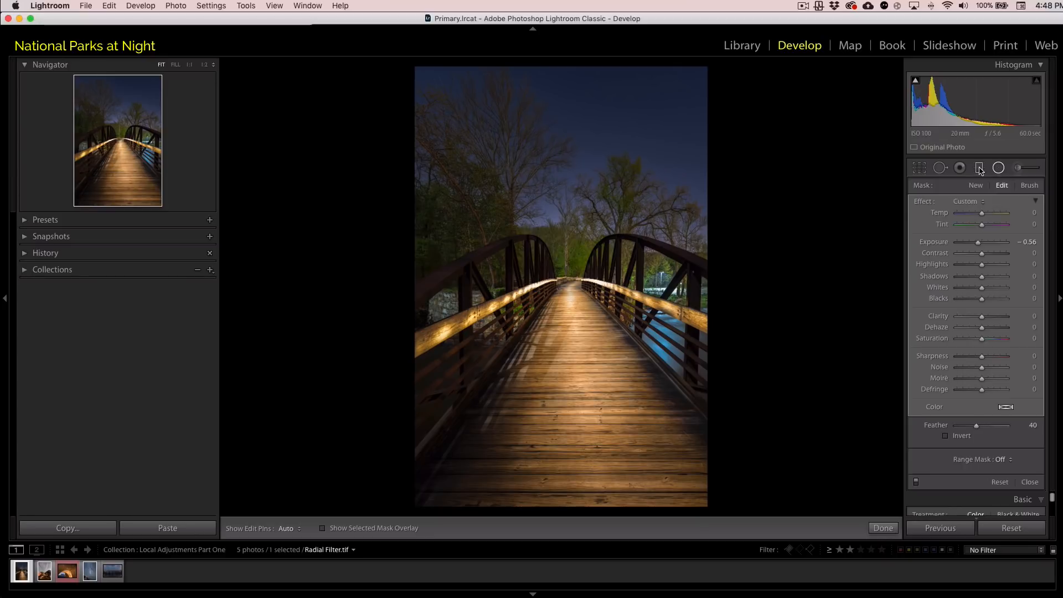
{"action": "mouse_move", "coordinate": [987, 171]}
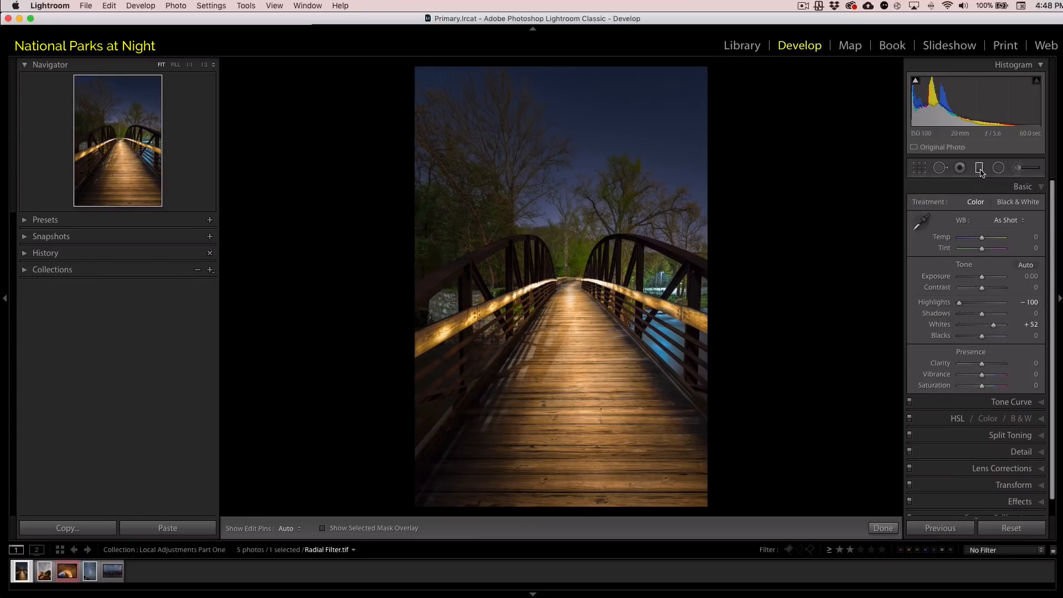
Lay a graduated filter from sky to treeline at Exposure +1.13, then click Done.
{"action": "left_click", "coordinate": [979, 167]}
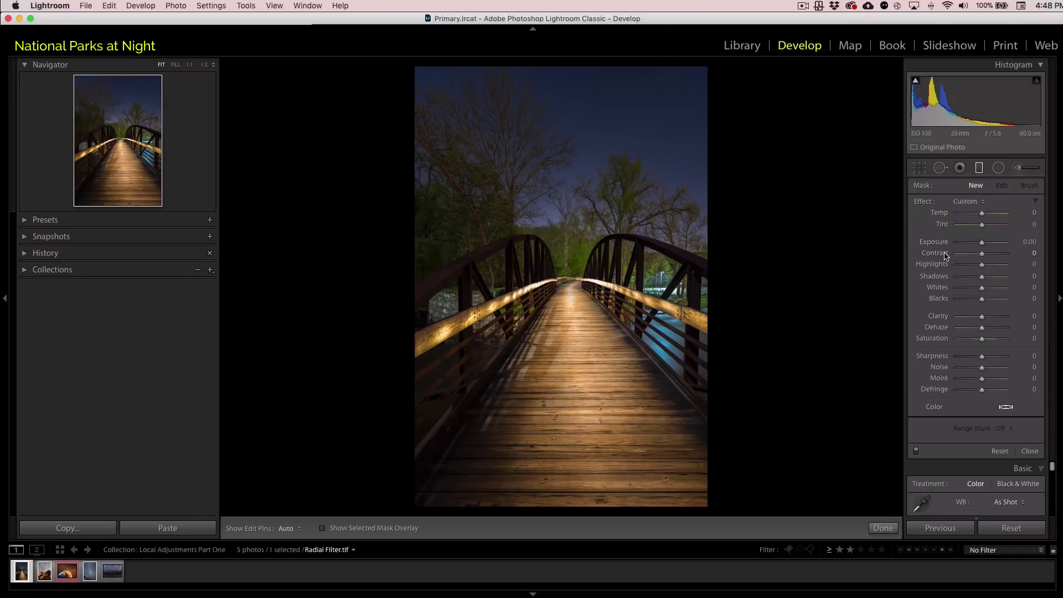
{"action": "left_click_drag", "start_coordinate": [982, 242], "coordinate": [995, 242]}
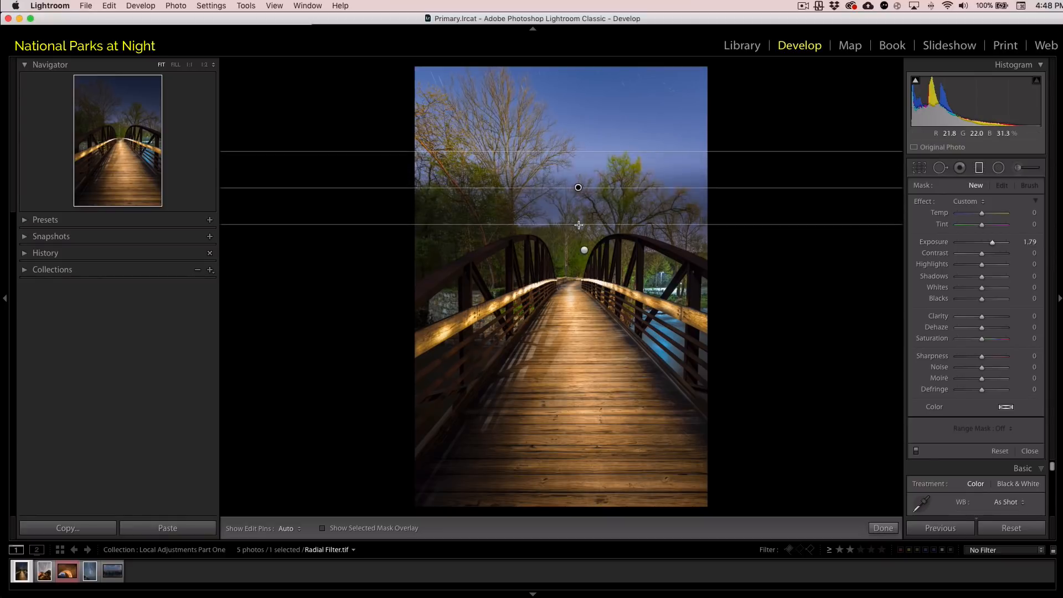
{"action": "left_click_drag", "start_coordinate": [577, 187], "coordinate": [578, 191]}
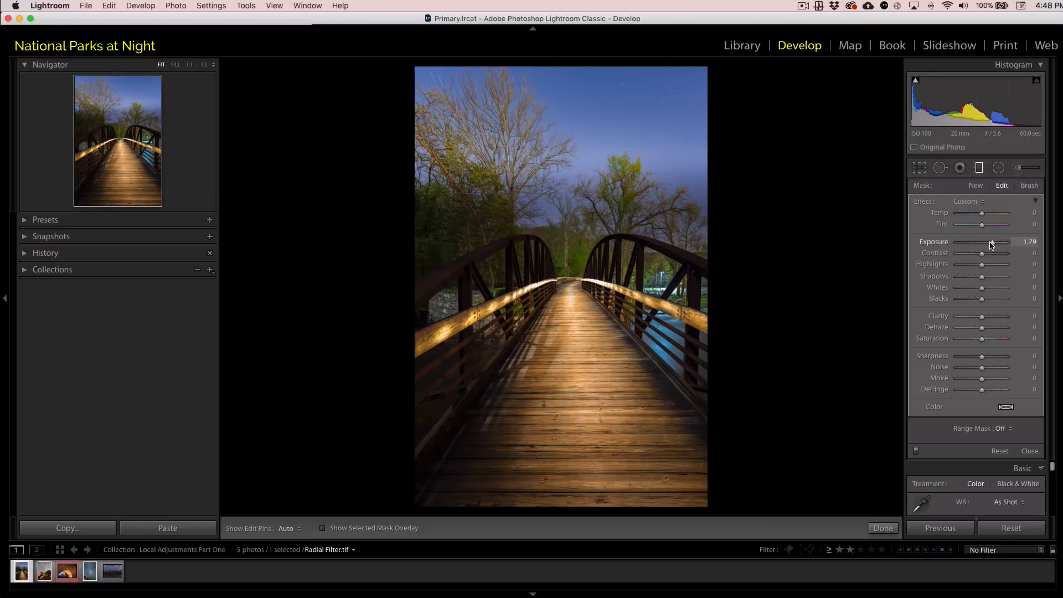
{"action": "left_click_drag", "start_coordinate": [993, 242], "coordinate": [987, 242]}
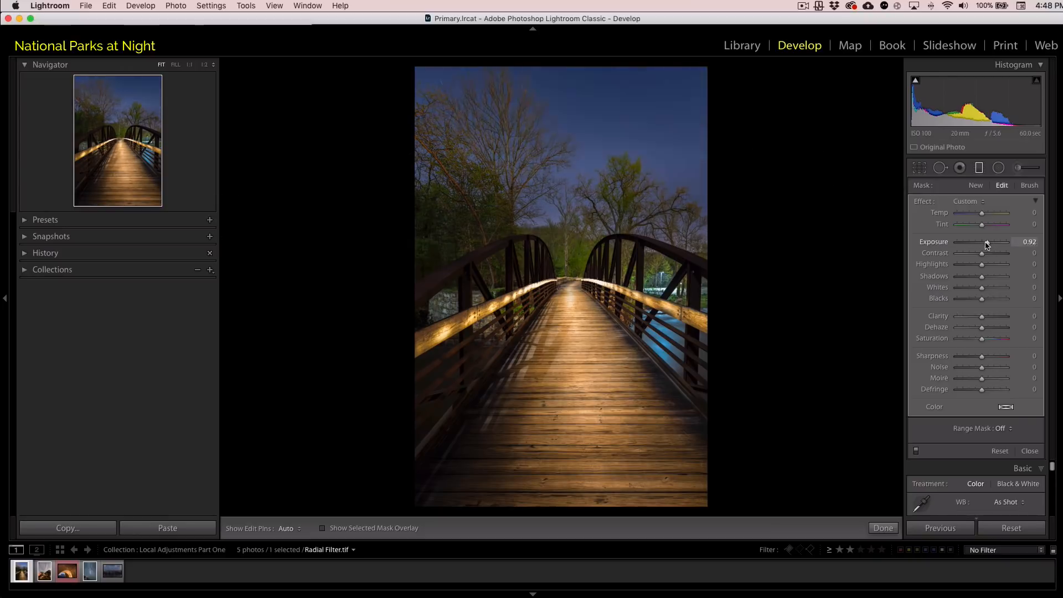
{"action": "left_click_drag", "start_coordinate": [982, 242], "coordinate": [990, 242]}
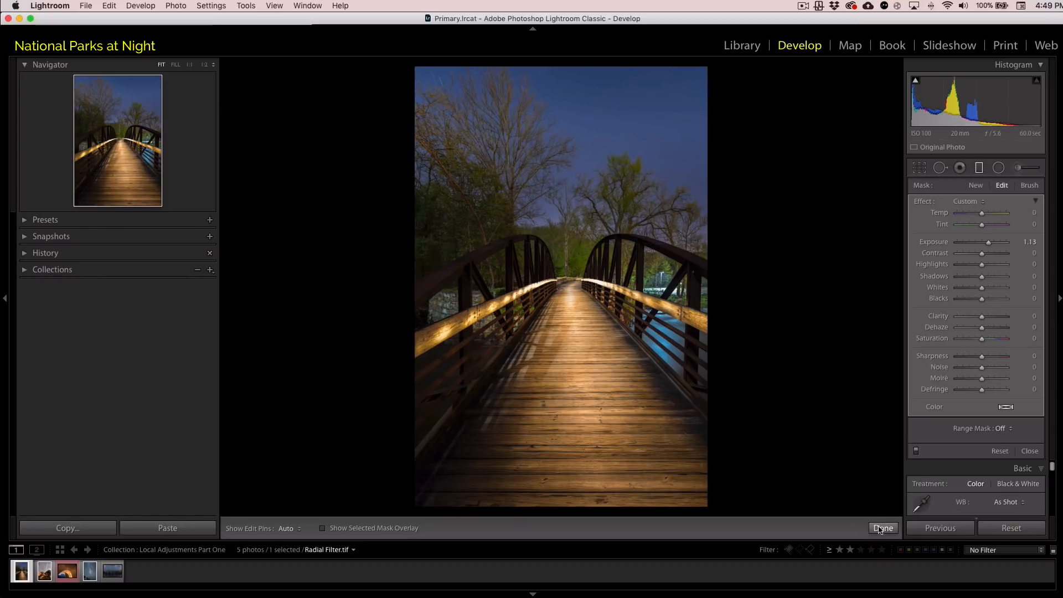
{"action": "left_click", "coordinate": [883, 527]}
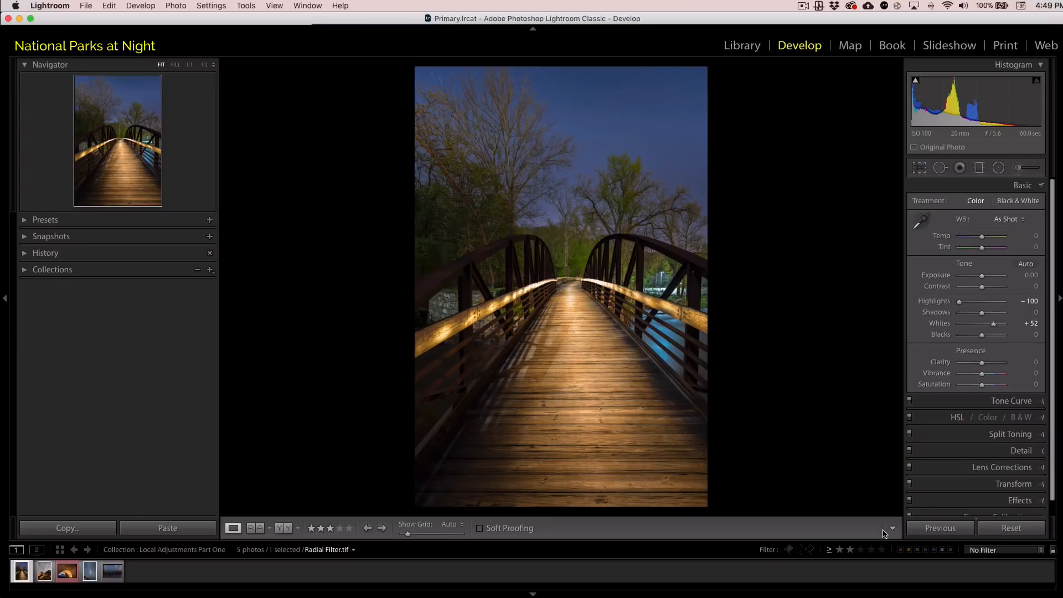